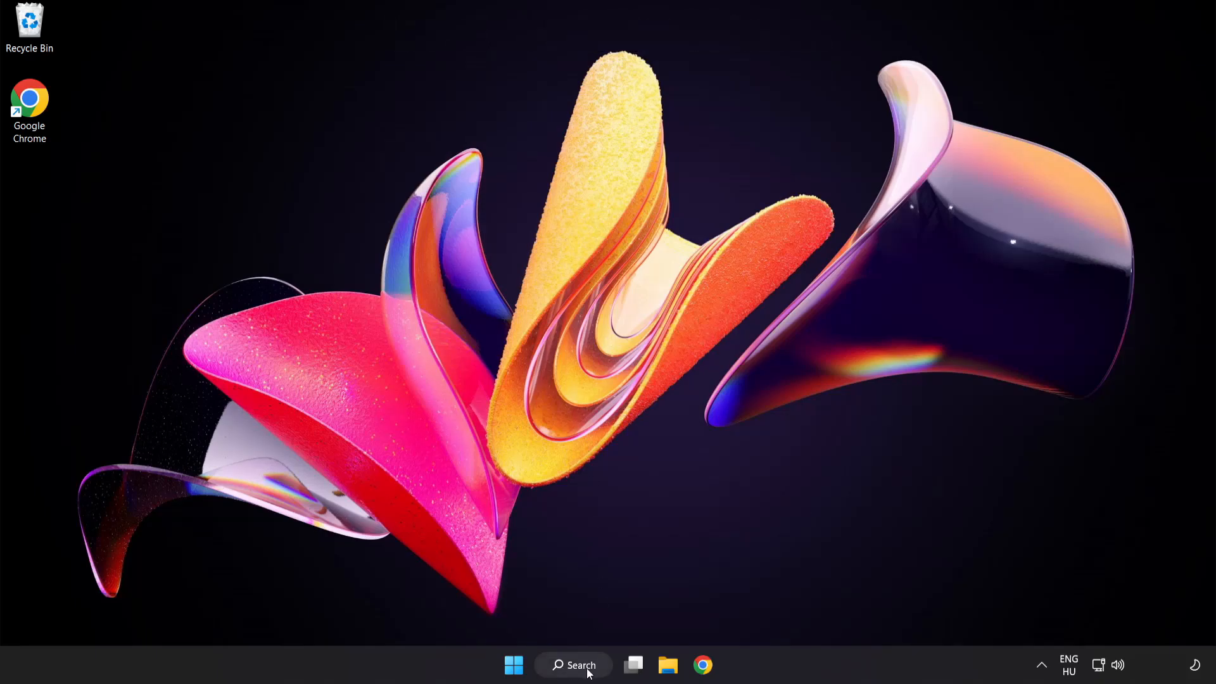
Launch Device Manager from Windows Search using the query 'device manager'.
{"action": "left_click", "coordinate": [574, 665]}
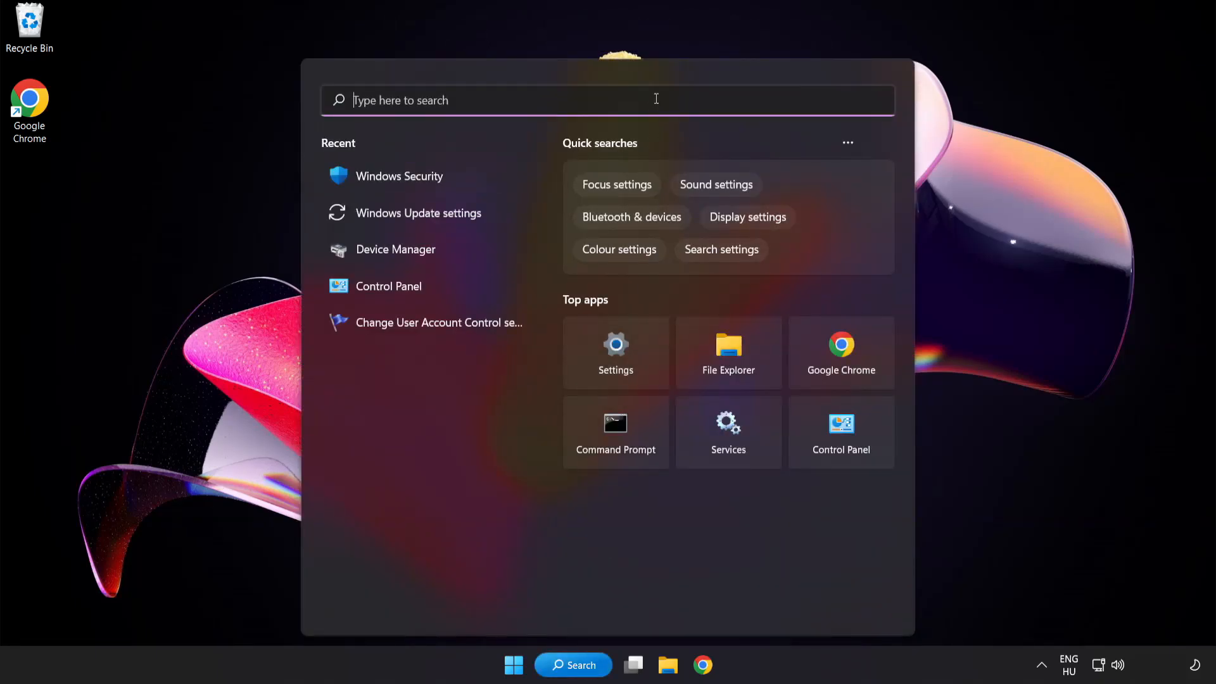
{"action": "type", "text": "device manager"}
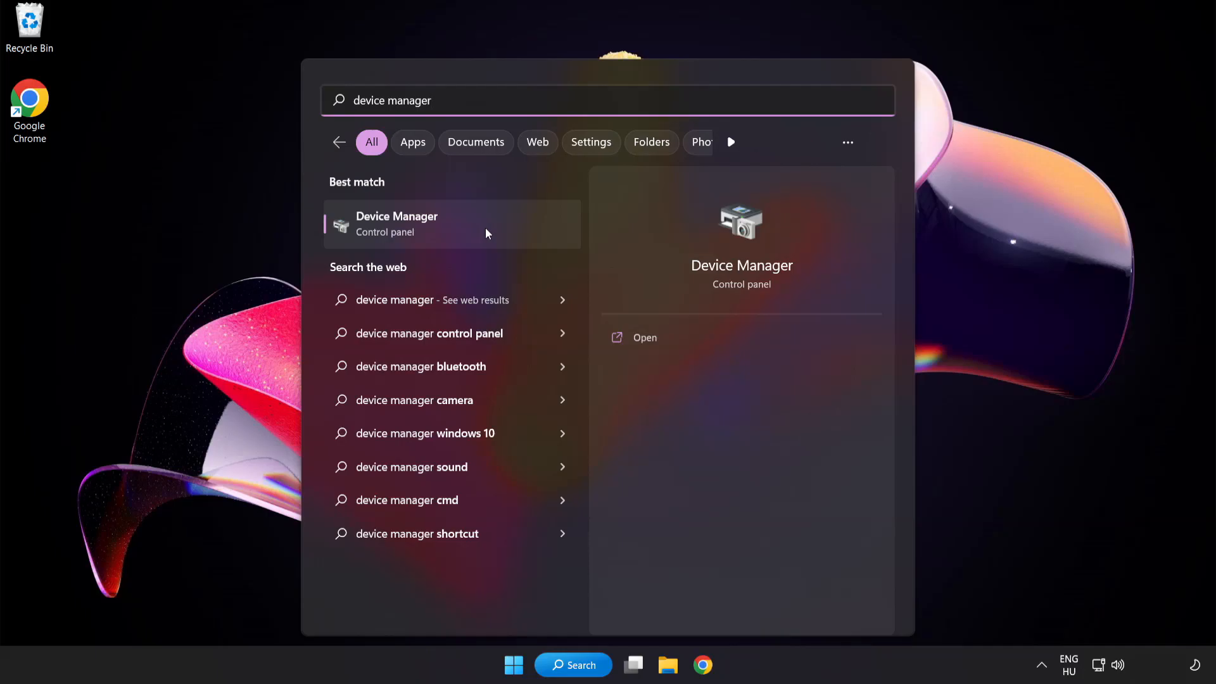
{"action": "left_click", "coordinate": [421, 224]}
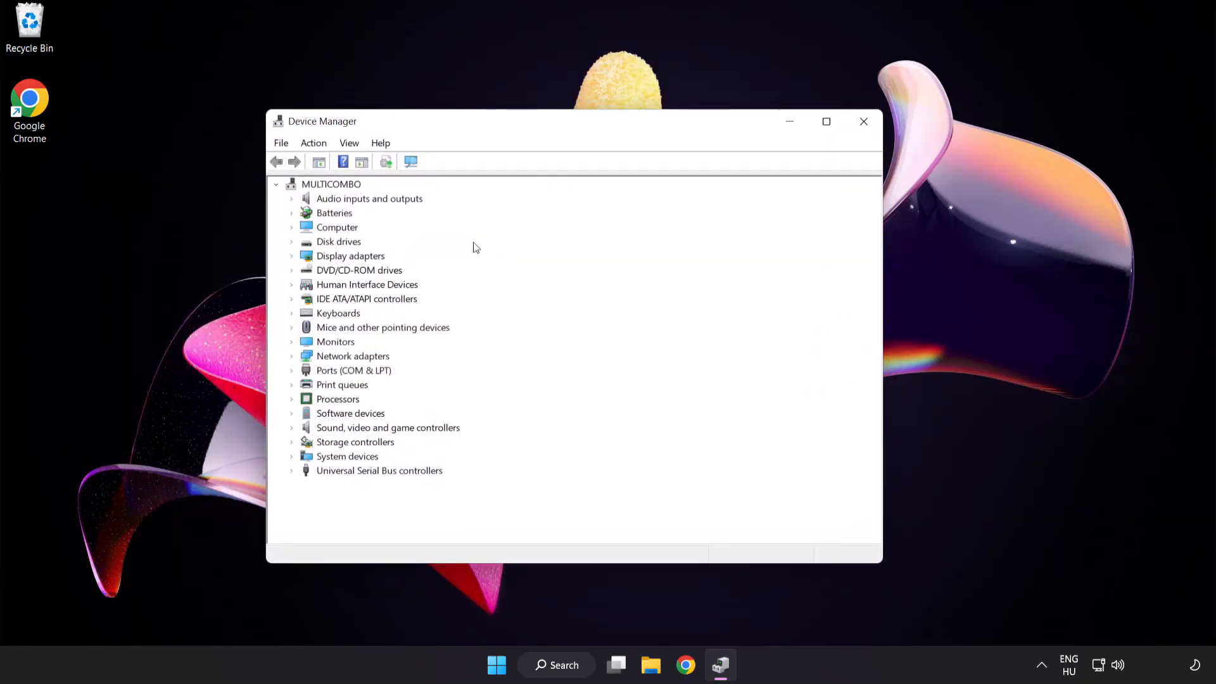
Run an automatic driver update on VMware SVGA 3D under Display adapters, confirm it is current, and close Device Manager.
{"action": "left_click", "coordinate": [349, 255]}
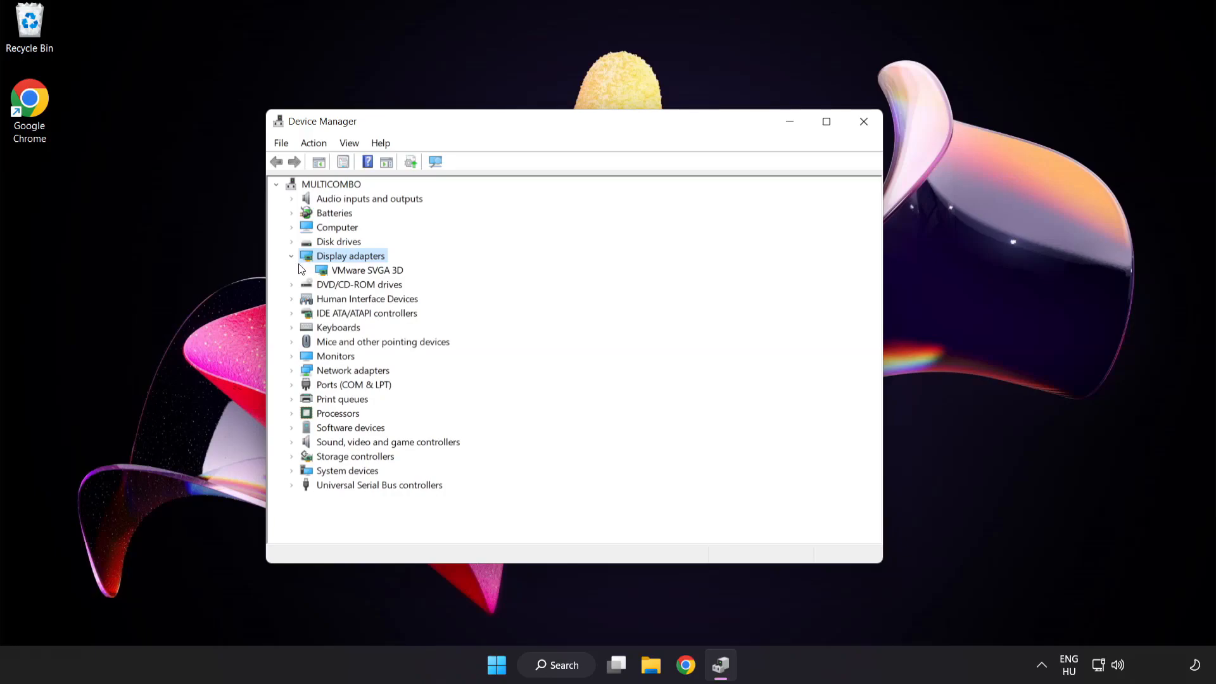
{"action": "left_click", "coordinate": [367, 270]}
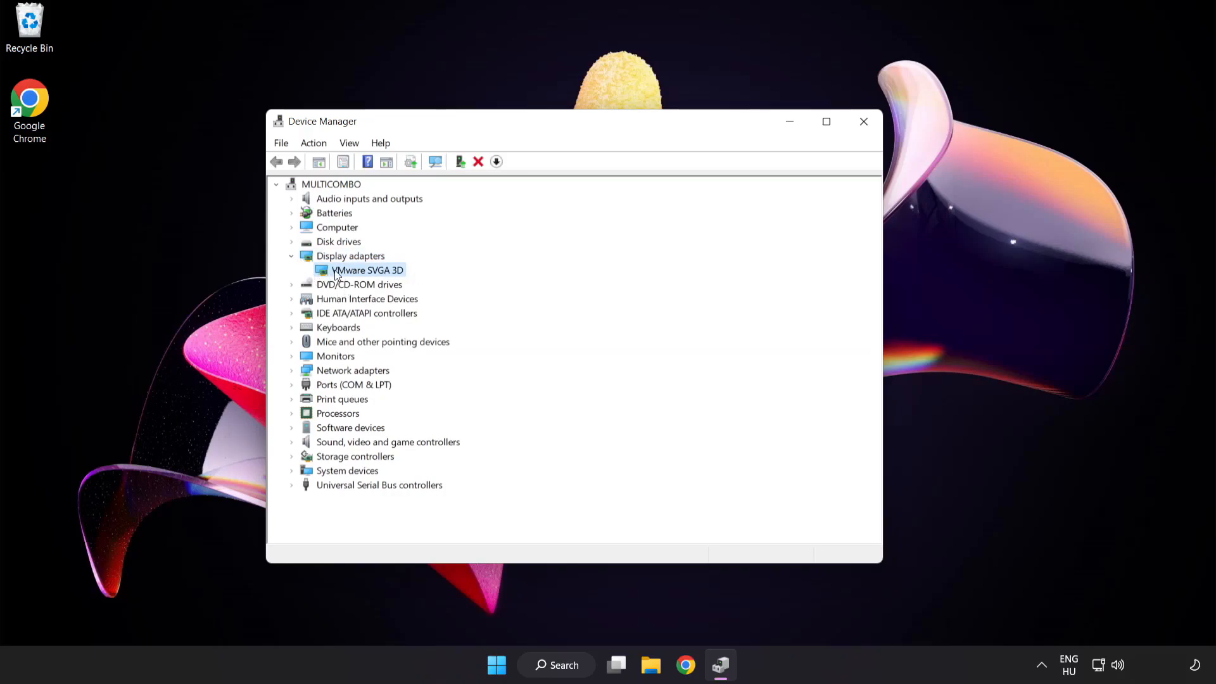
{"action": "right_click", "coordinate": [366, 270]}
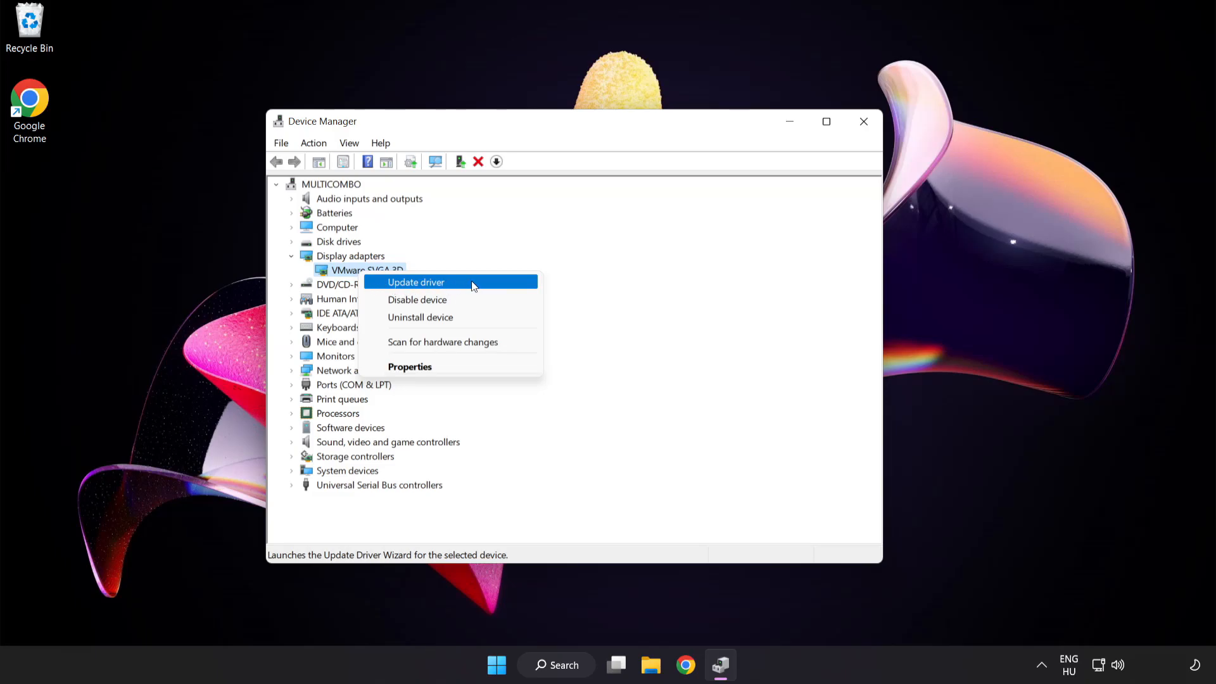
{"action": "left_click", "coordinate": [416, 281]}
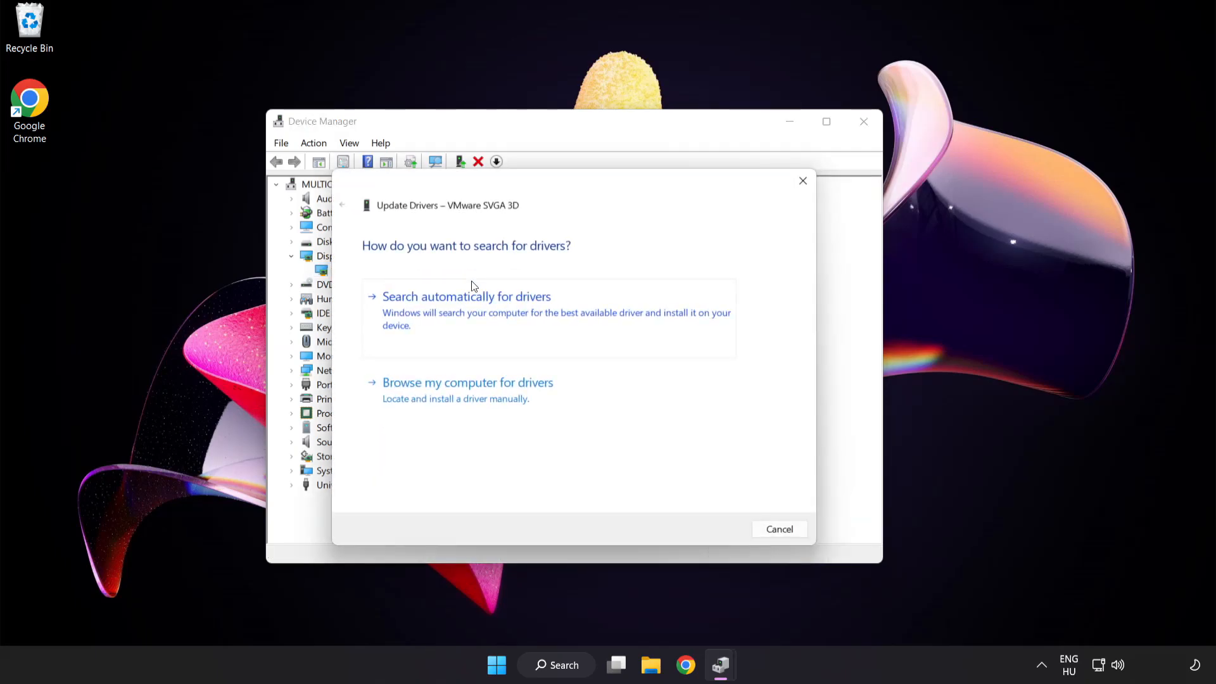
{"action": "mouse_move", "coordinate": [387, 266]}
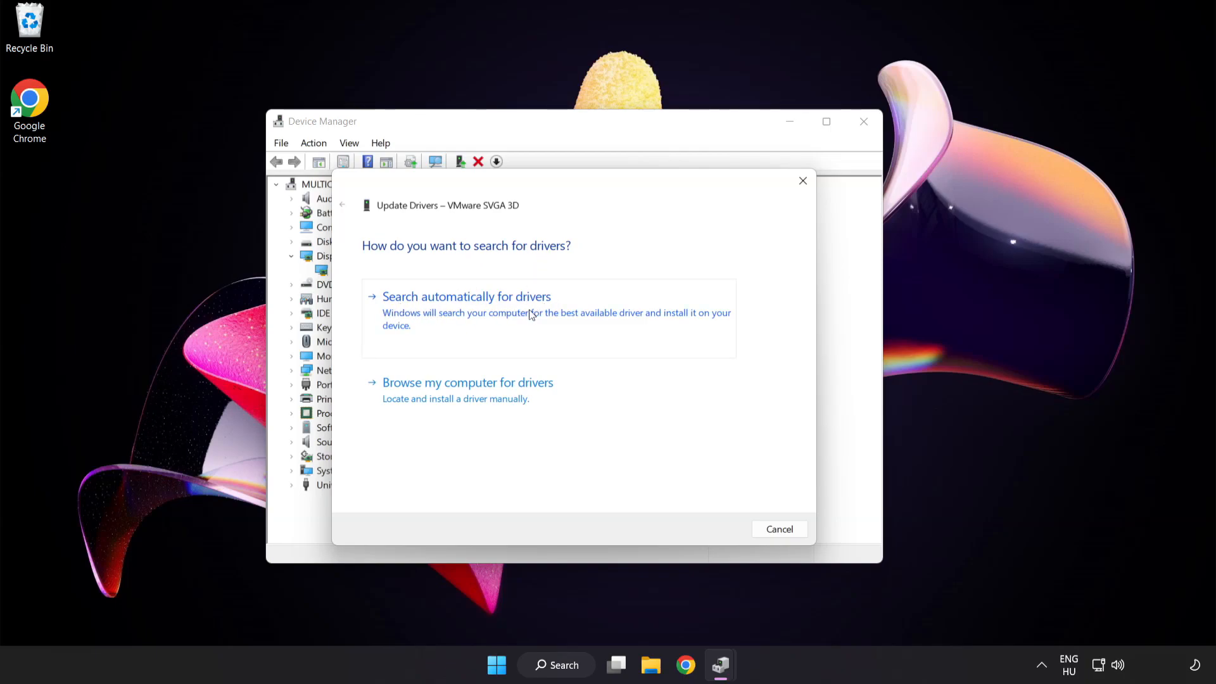
{"action": "left_click", "coordinate": [466, 297]}
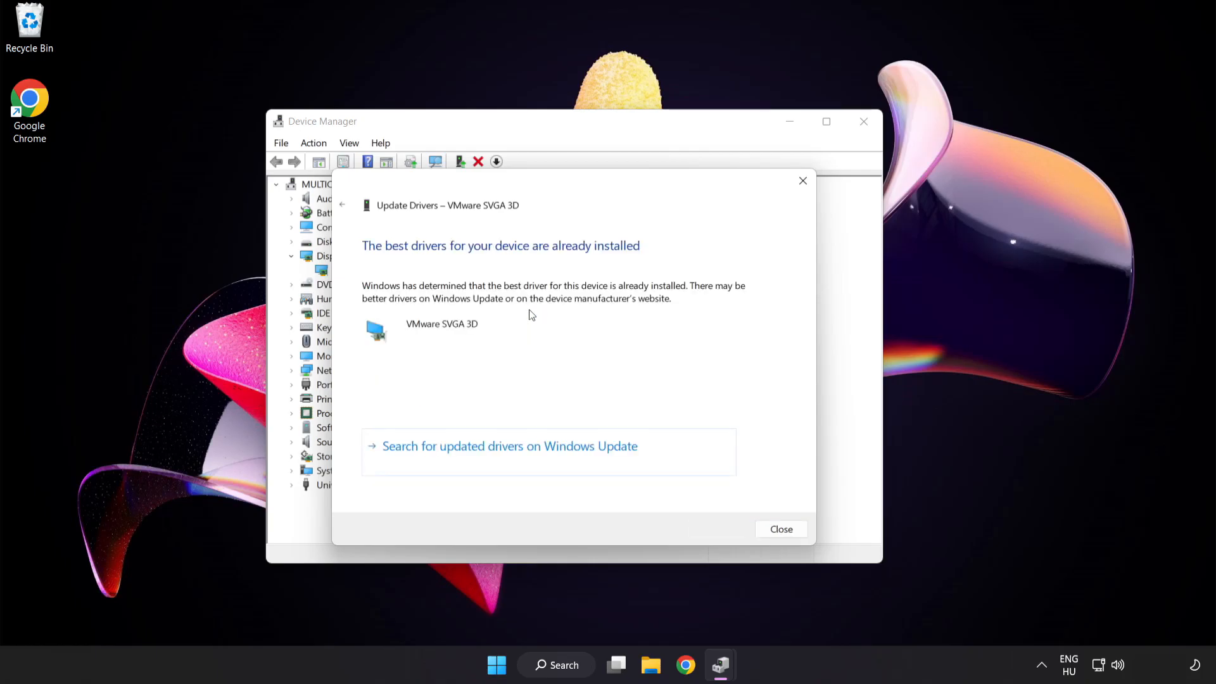
{"action": "mouse_move", "coordinate": [572, 259]}
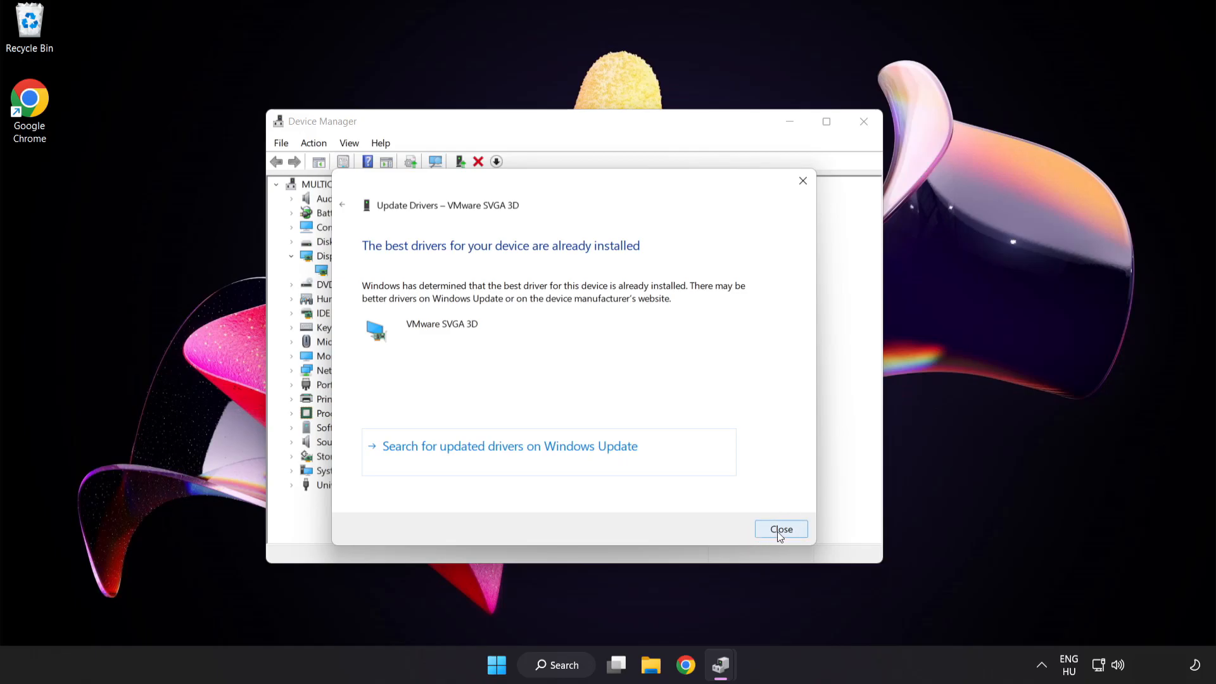
{"action": "left_click", "coordinate": [780, 529]}
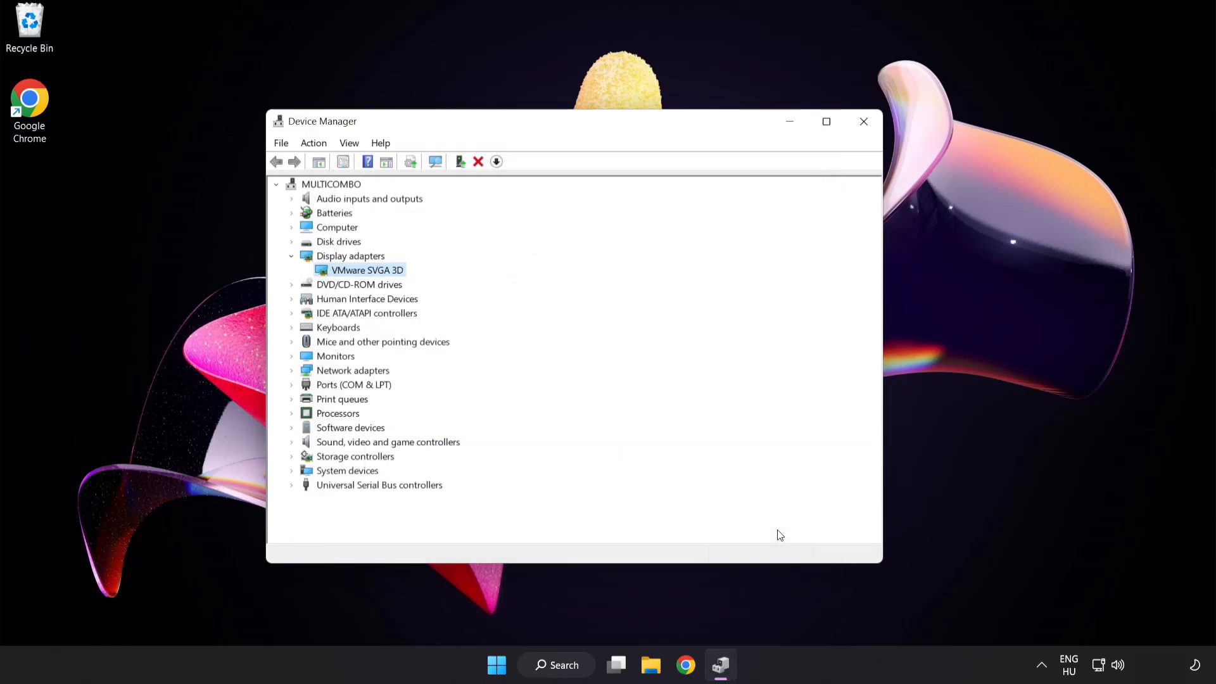
{"action": "mouse_move", "coordinate": [863, 121]}
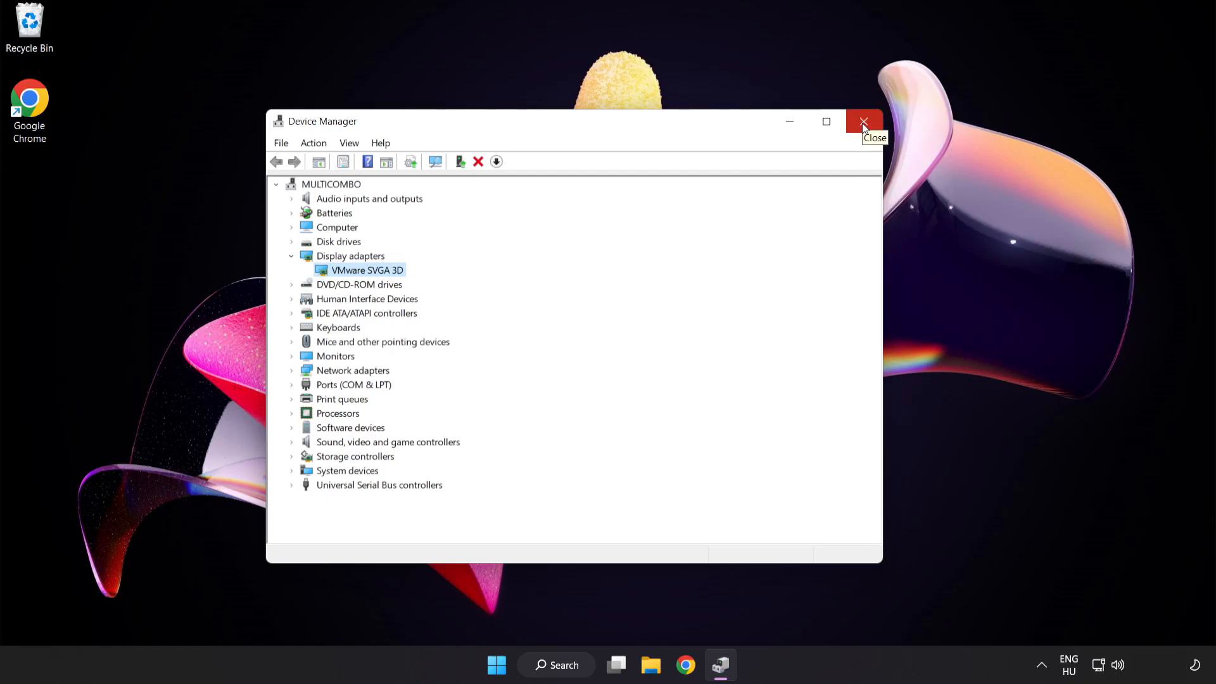
{"action": "left_click", "coordinate": [863, 122]}
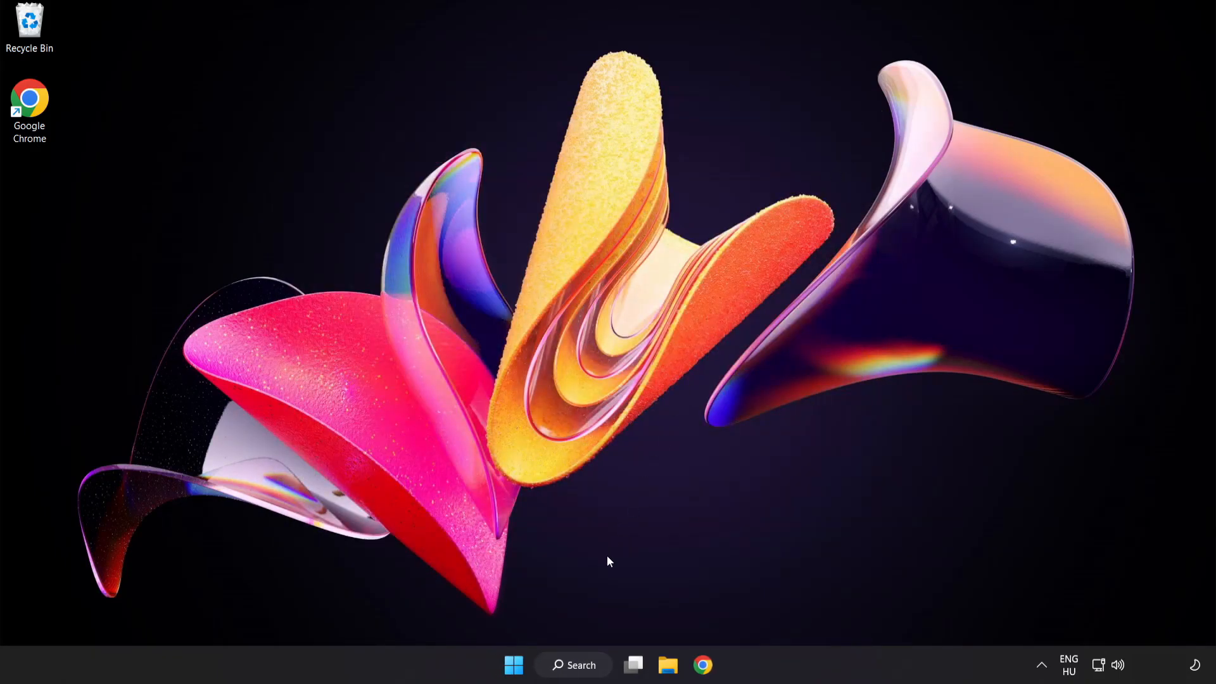
Find Windows Update settings via search 'update', run Check for updates, and close Settings.
{"action": "left_click", "coordinate": [573, 665]}
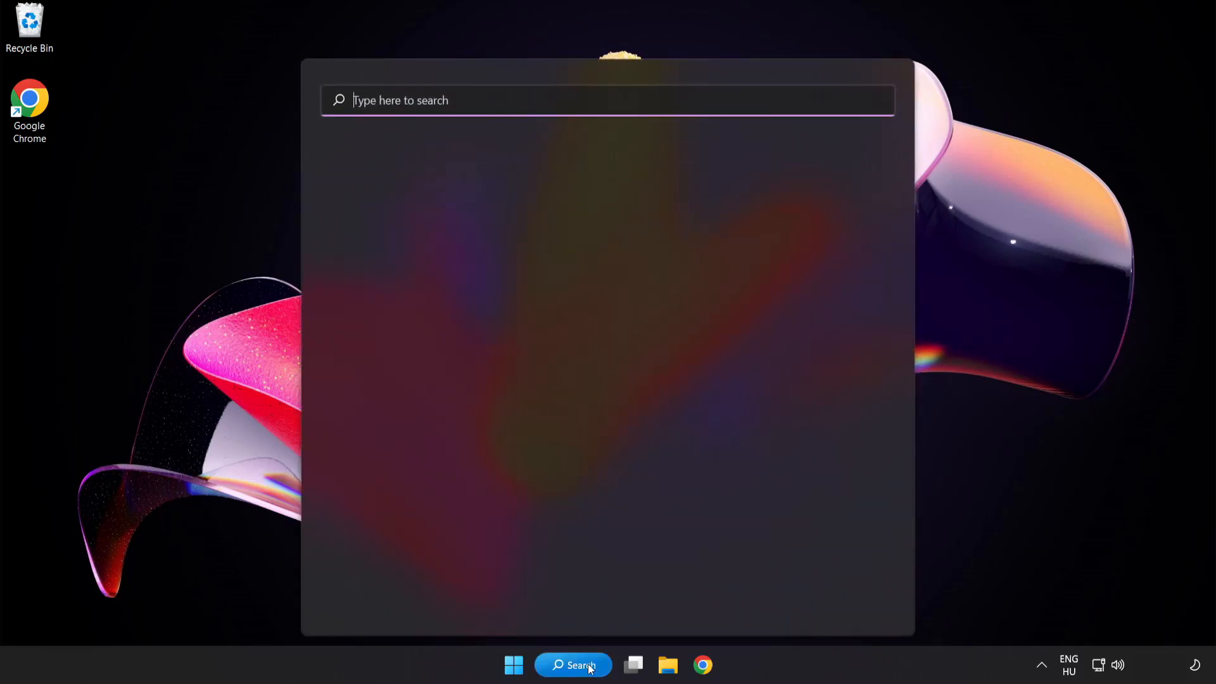
{"action": "type", "text": "u"}
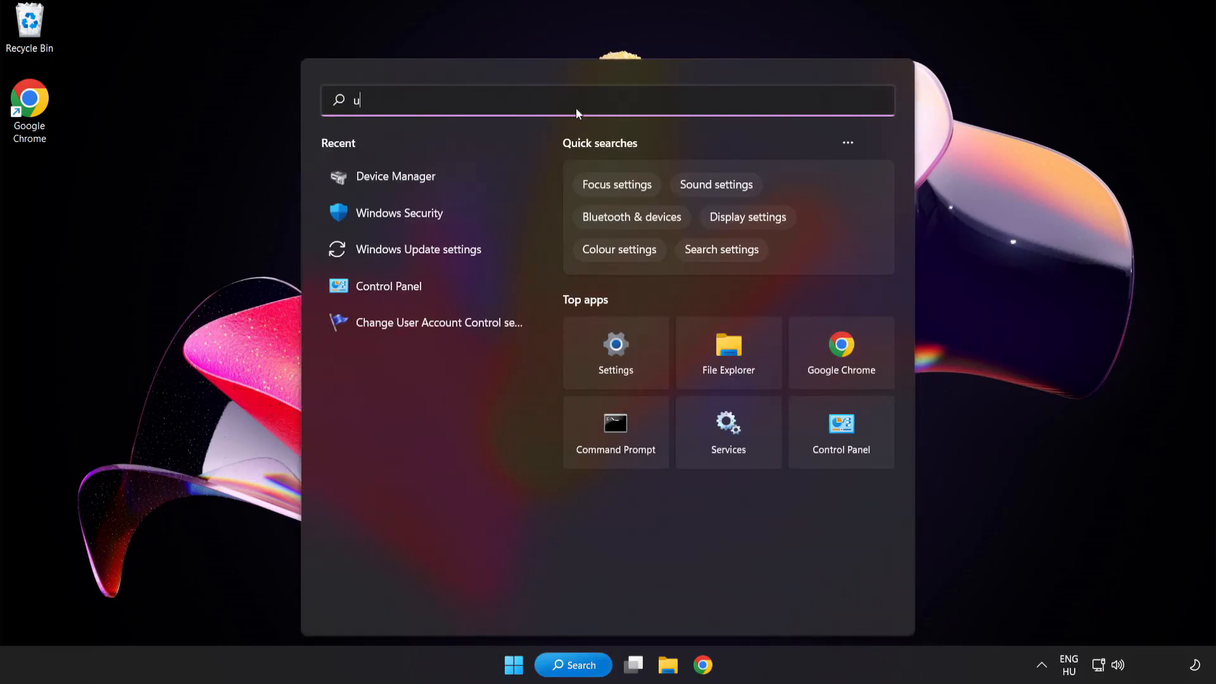
{"action": "type", "text": "pdate"}
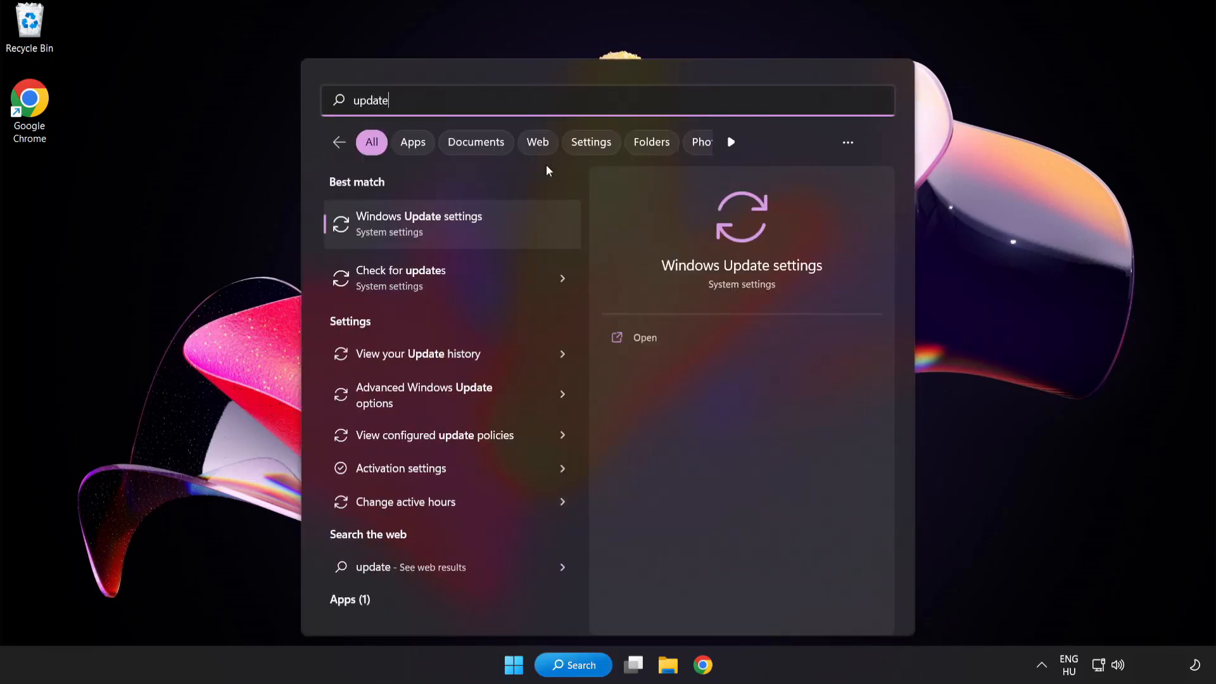
{"action": "mouse_move", "coordinate": [466, 235]}
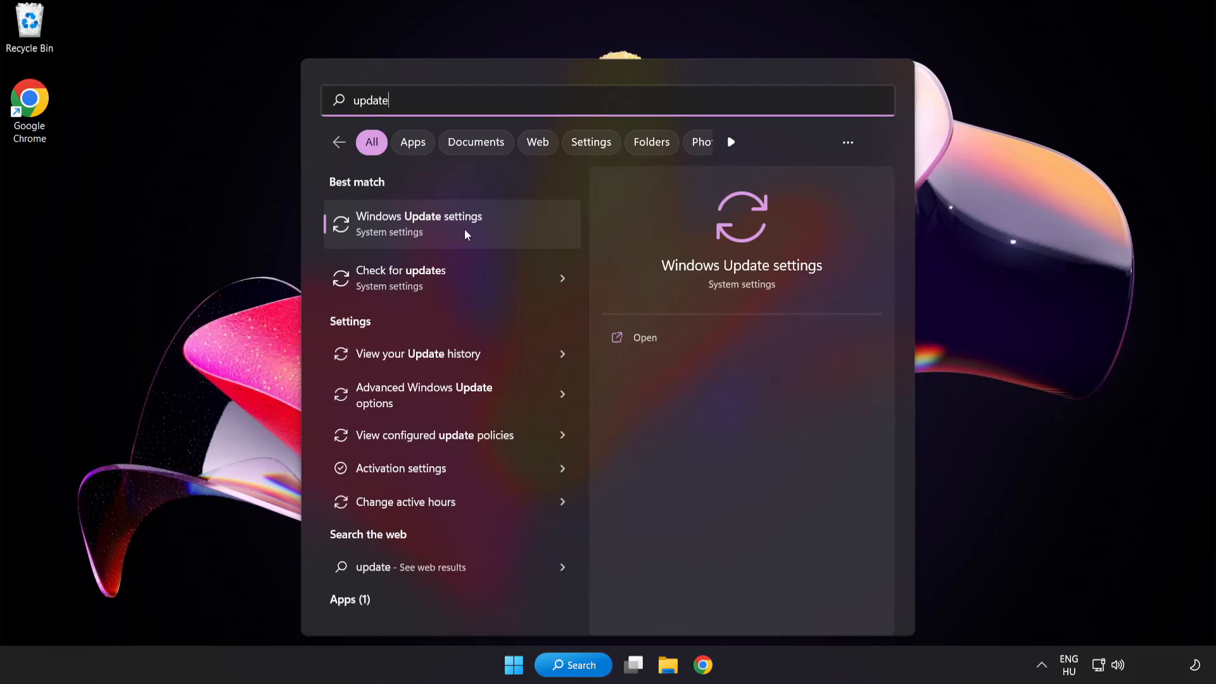
{"action": "left_click", "coordinate": [451, 224]}
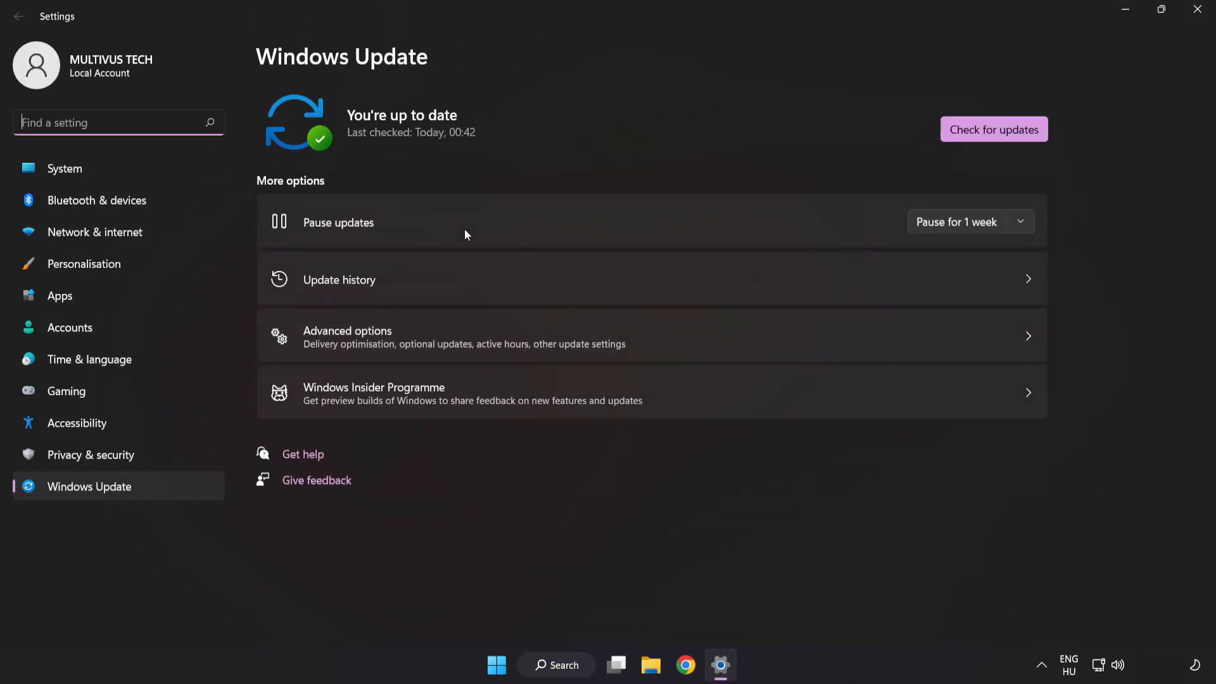
{"action": "mouse_move", "coordinate": [557, 123]}
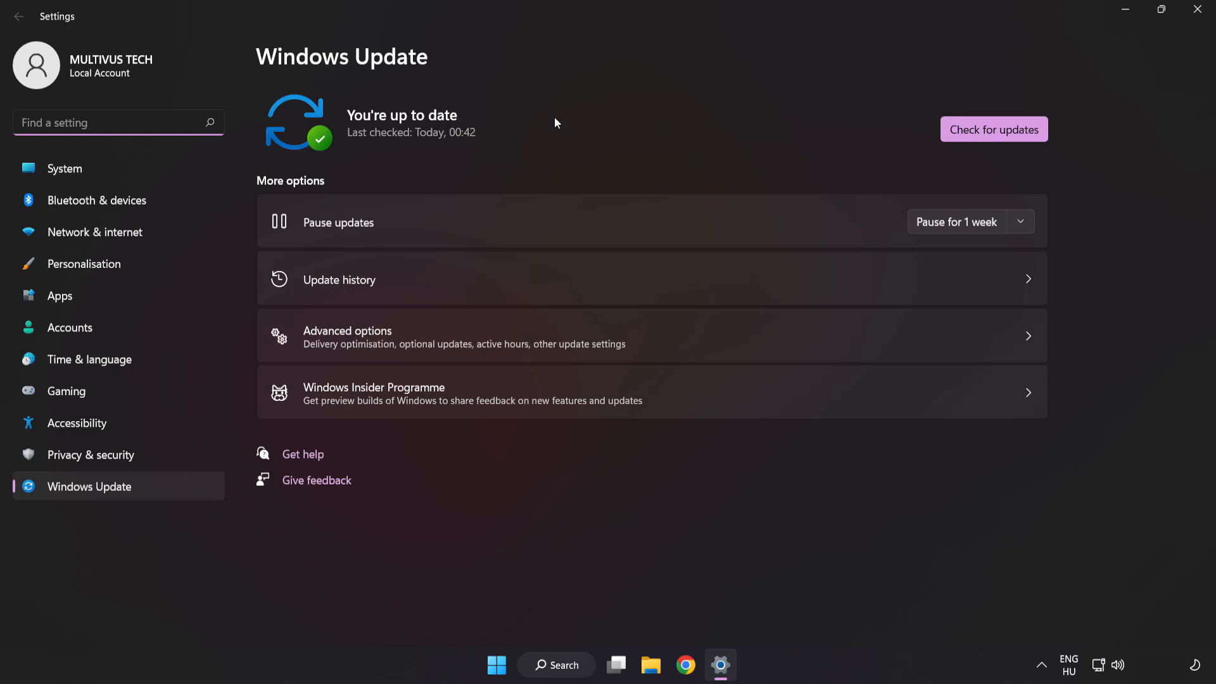
{"action": "mouse_move", "coordinate": [988, 140]}
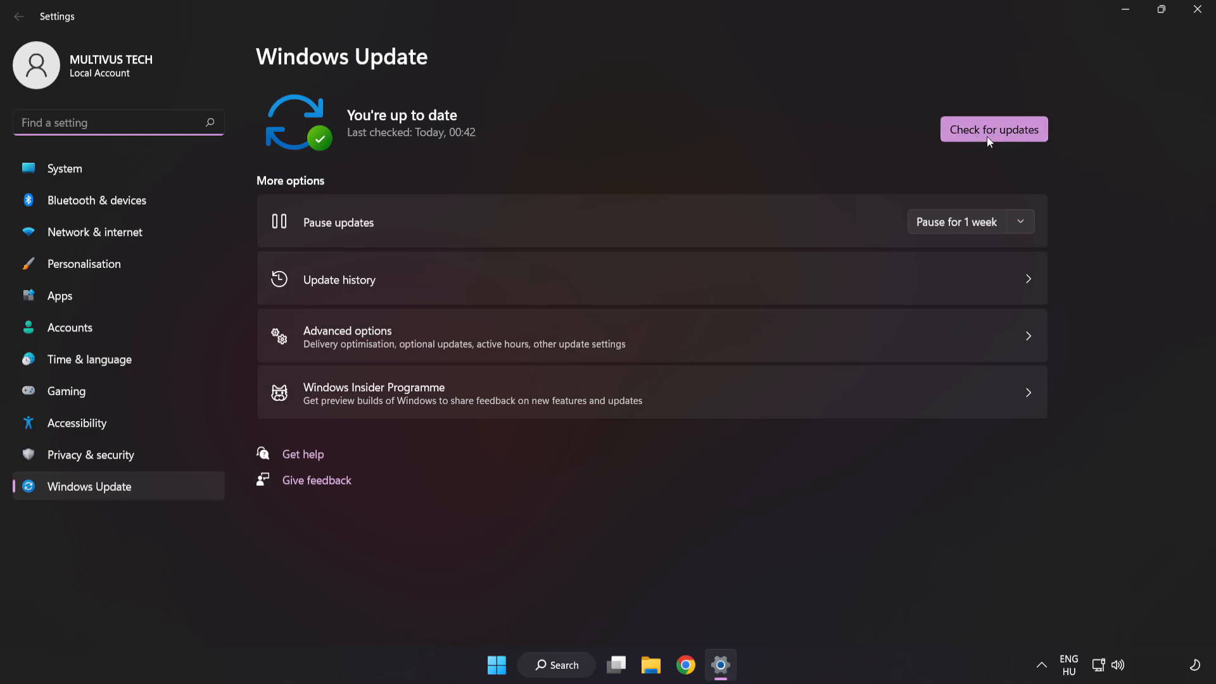
{"action": "left_click", "coordinate": [993, 129]}
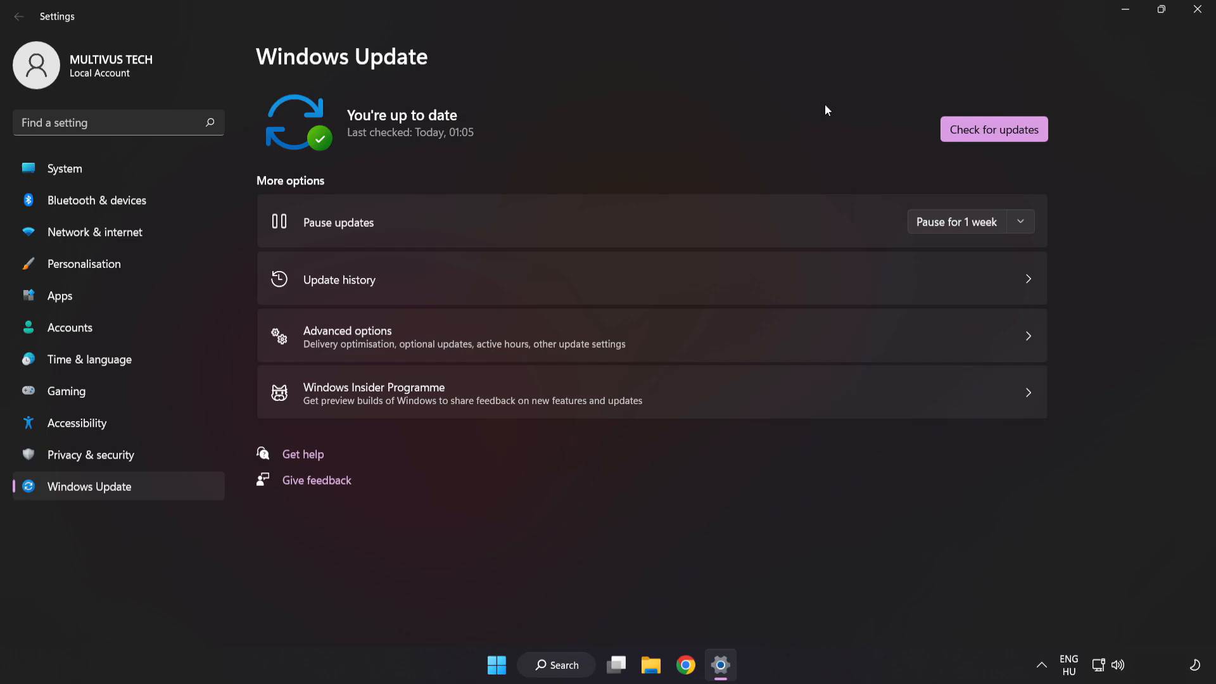
{"action": "mouse_move", "coordinate": [1198, 12]}
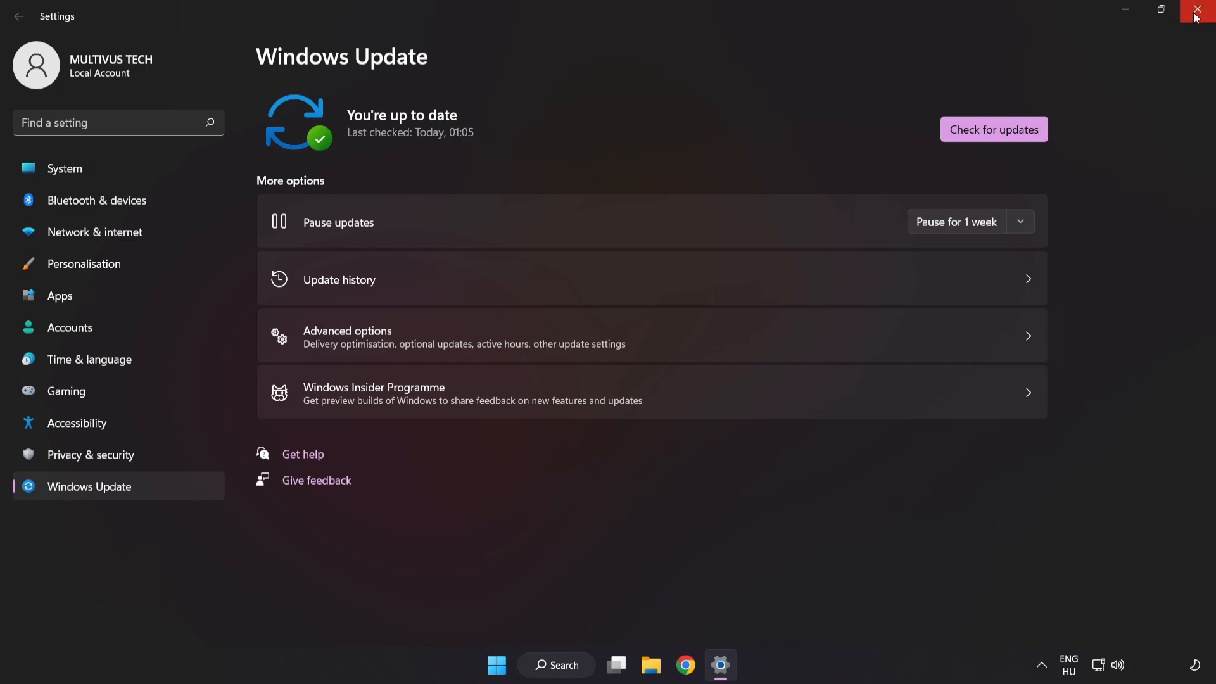
{"action": "left_click", "coordinate": [1194, 9]}
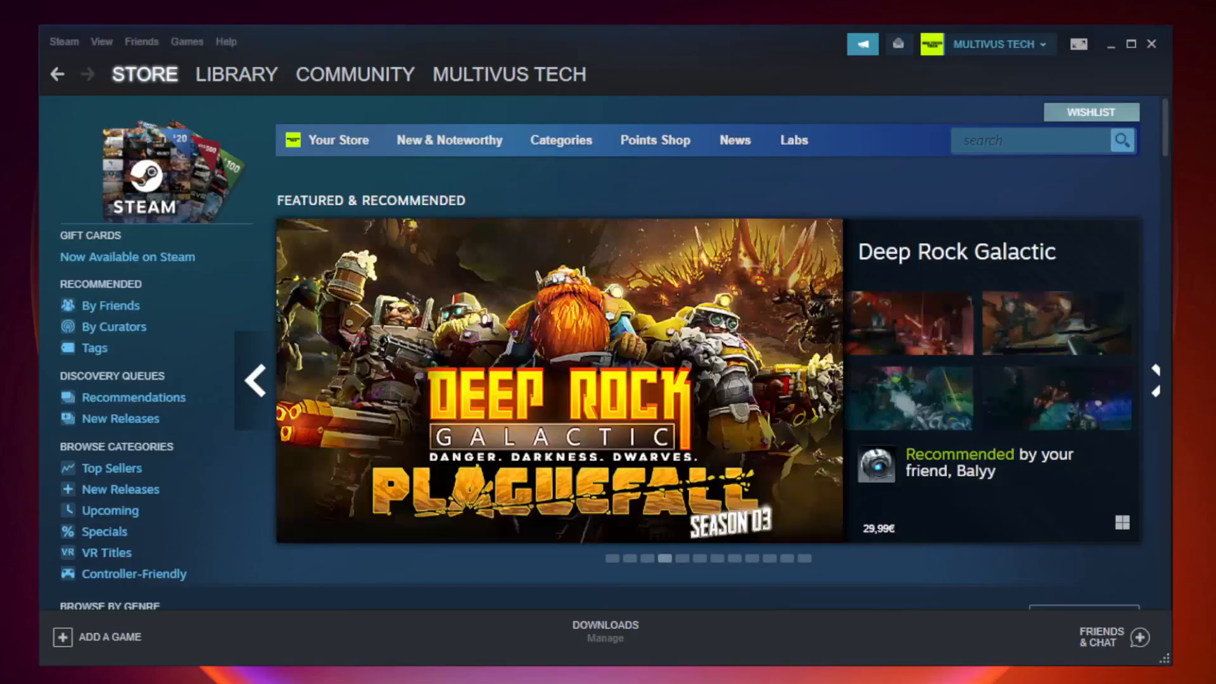
Show the Steam library and bring up the options menu for YOUR NOT WORKING GAME in Favorites.
{"action": "left_click", "coordinate": [237, 73]}
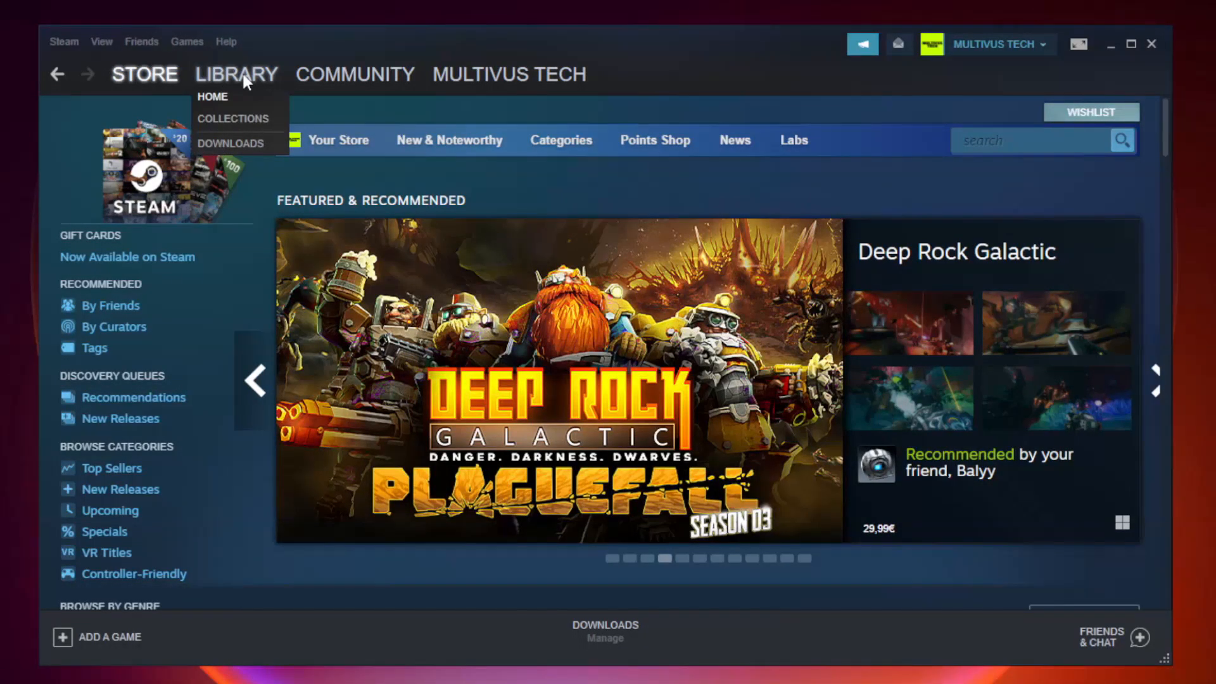
{"action": "left_click", "coordinate": [213, 96]}
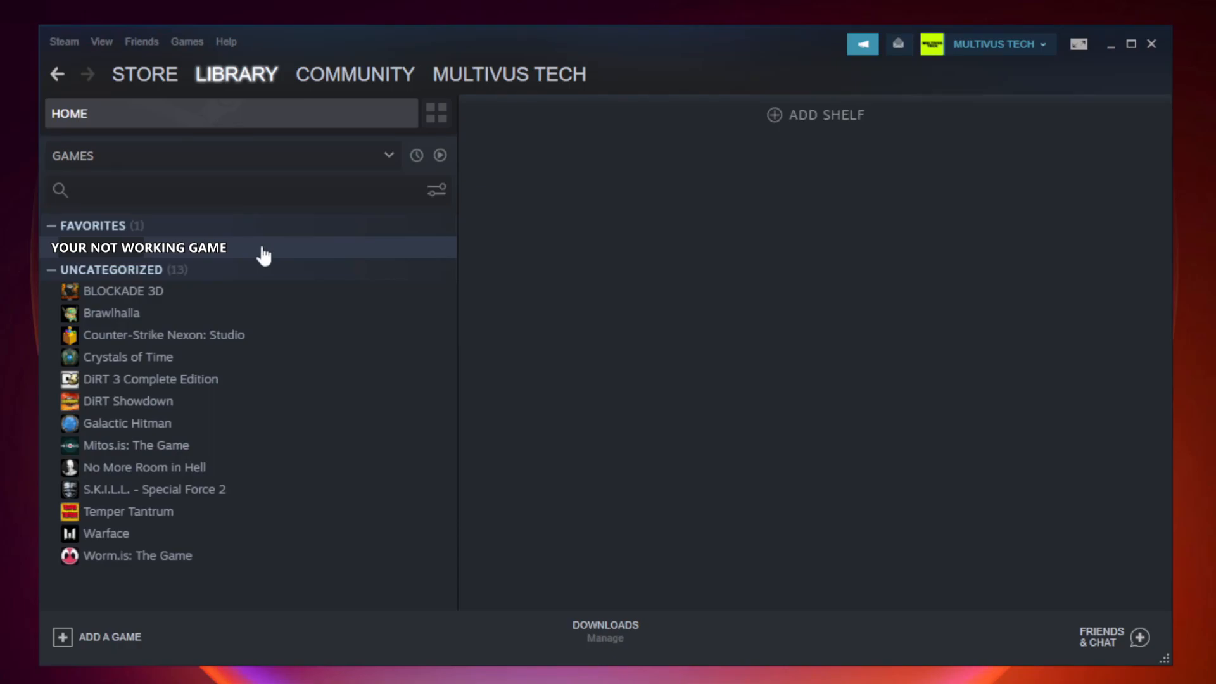
{"action": "right_click", "coordinate": [137, 248]}
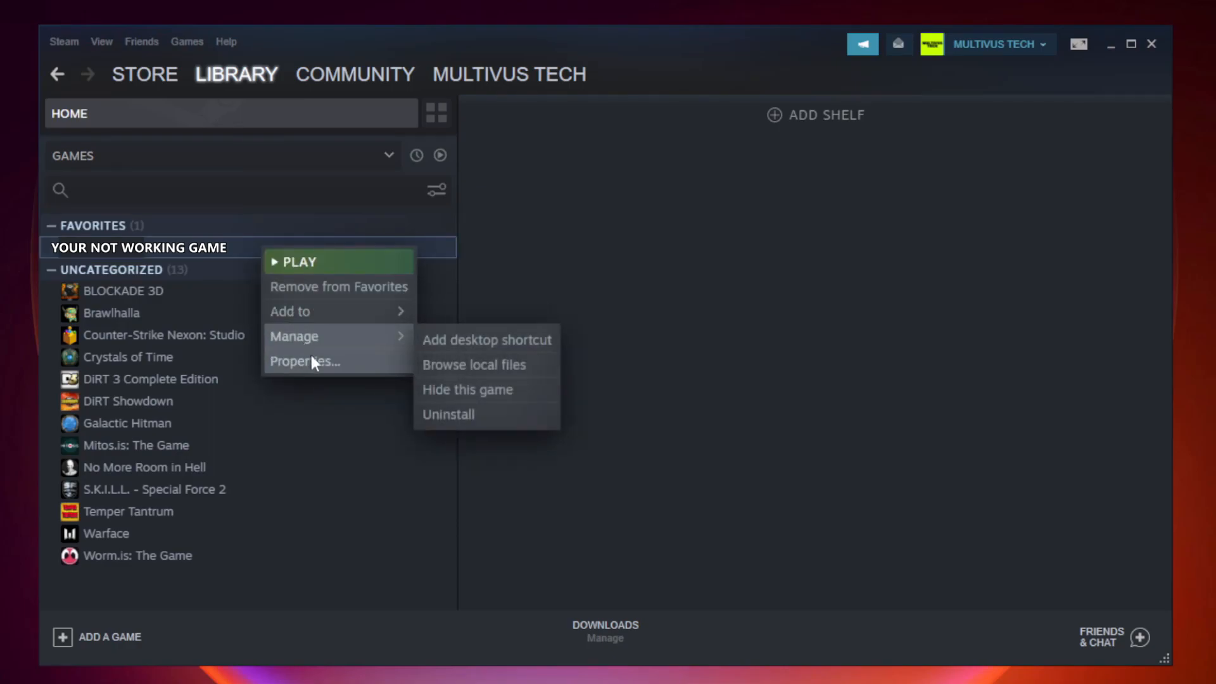
{"action": "mouse_move", "coordinate": [337, 365]}
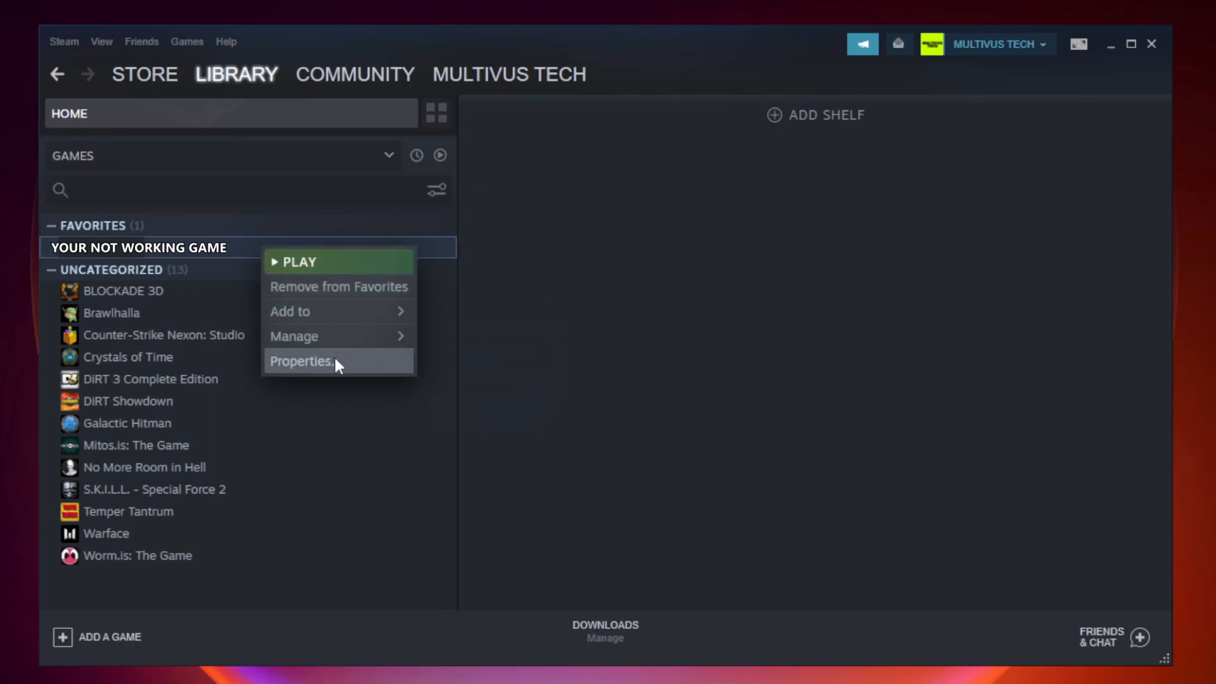
Verify integrity of the game files from Properties > Local Files, validating all 9192 files.
{"action": "left_click", "coordinate": [301, 360]}
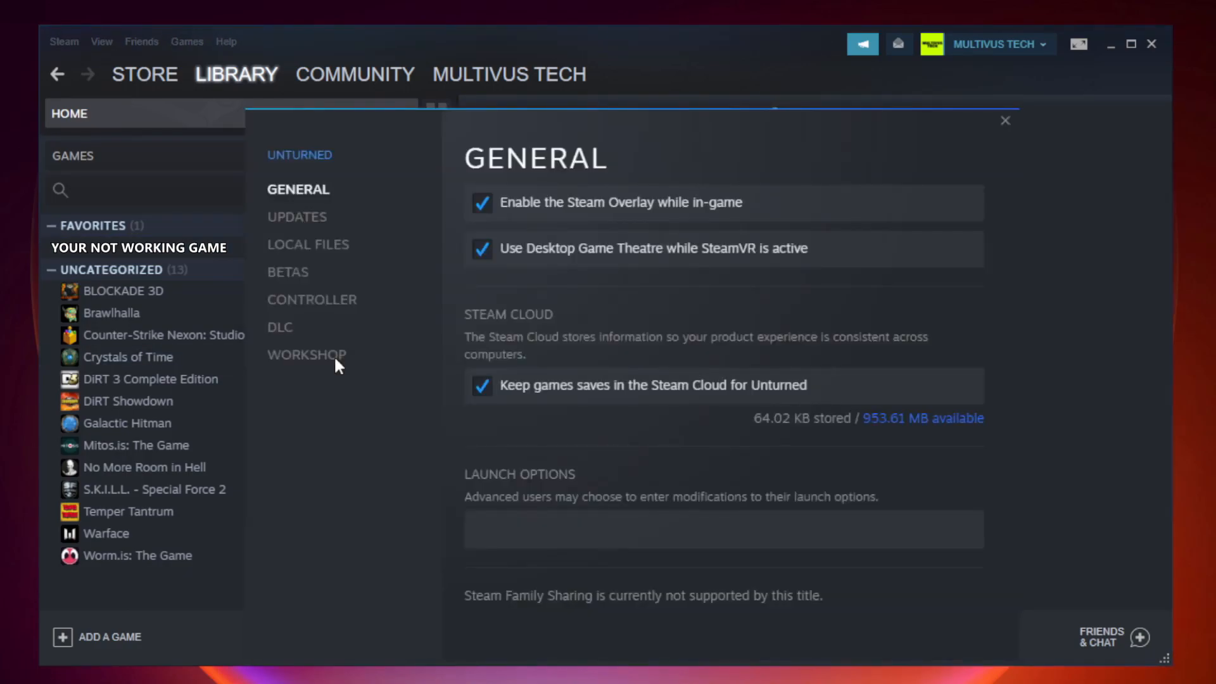
{"action": "mouse_move", "coordinate": [326, 251]}
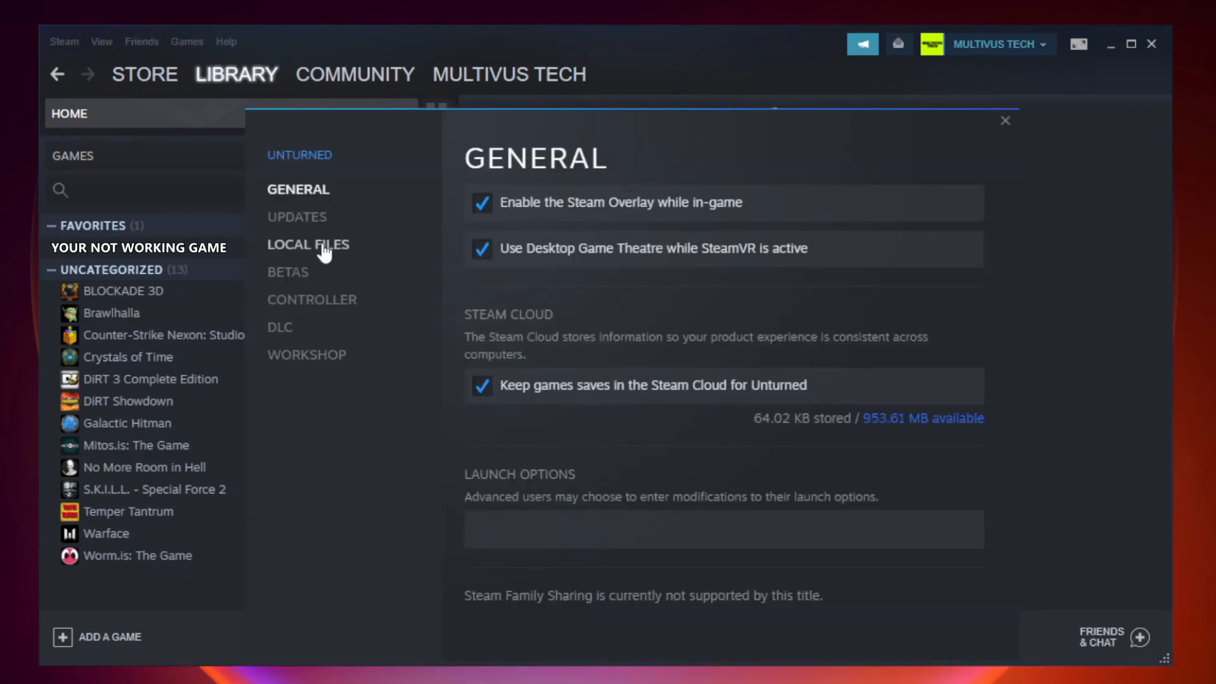
{"action": "mouse_move", "coordinate": [325, 264]}
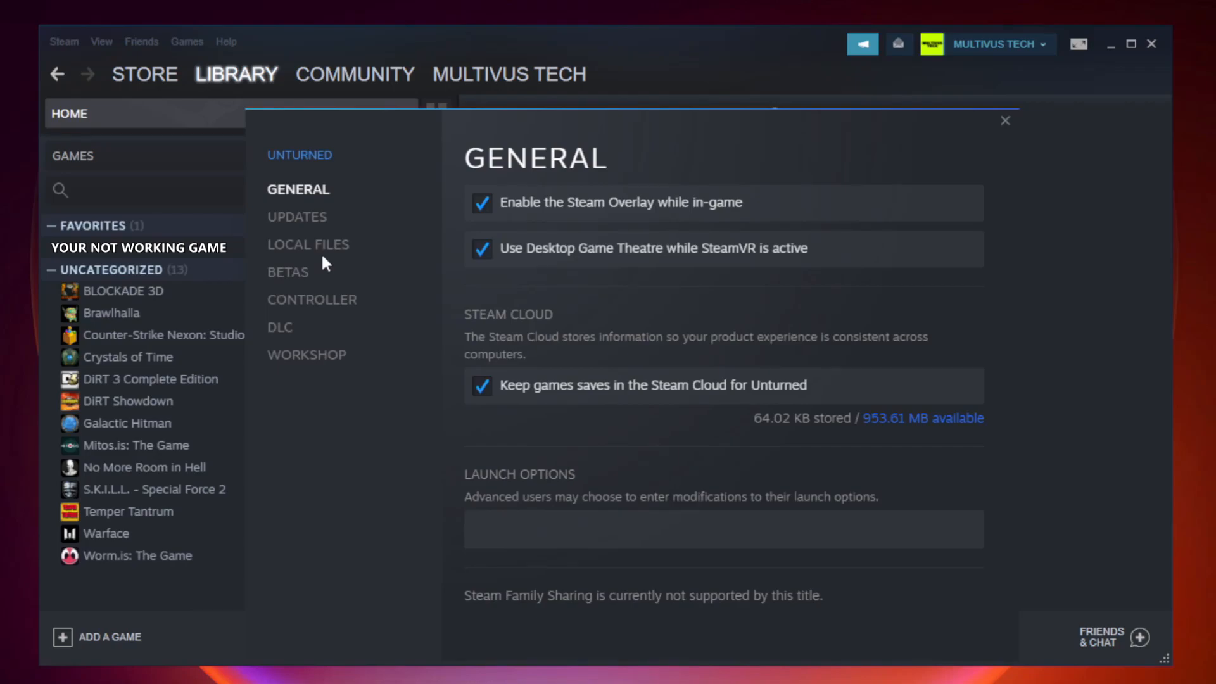
{"action": "left_click", "coordinate": [308, 245]}
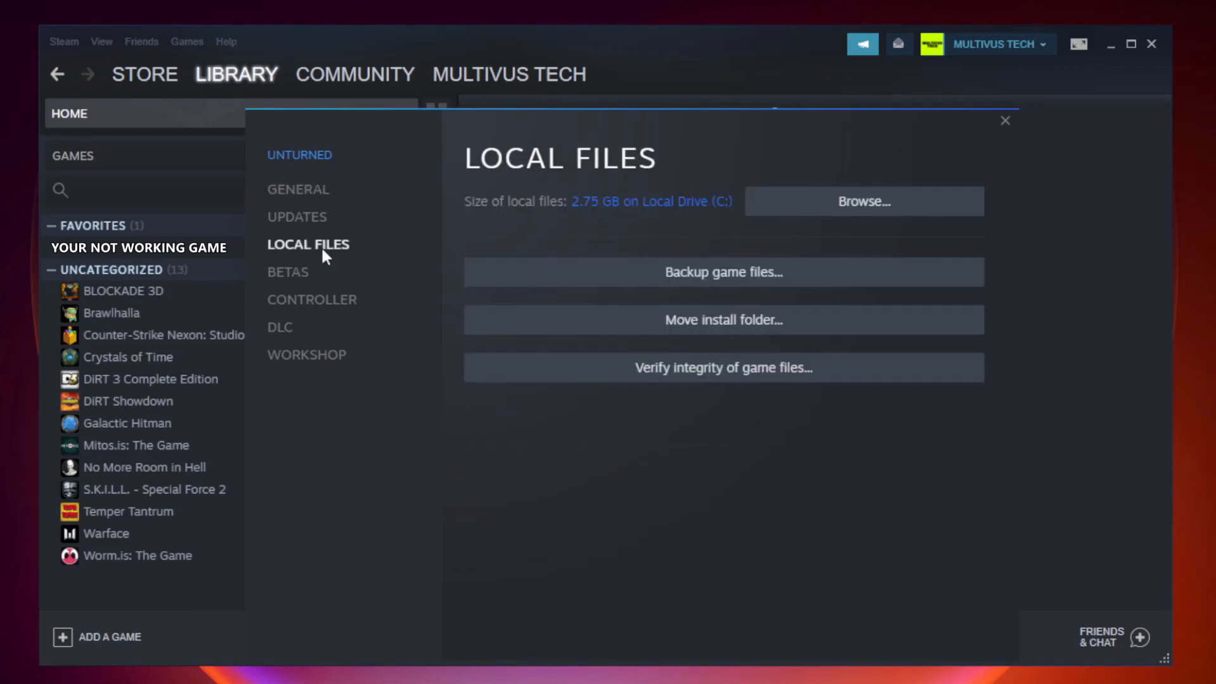
{"action": "mouse_move", "coordinate": [496, 356]}
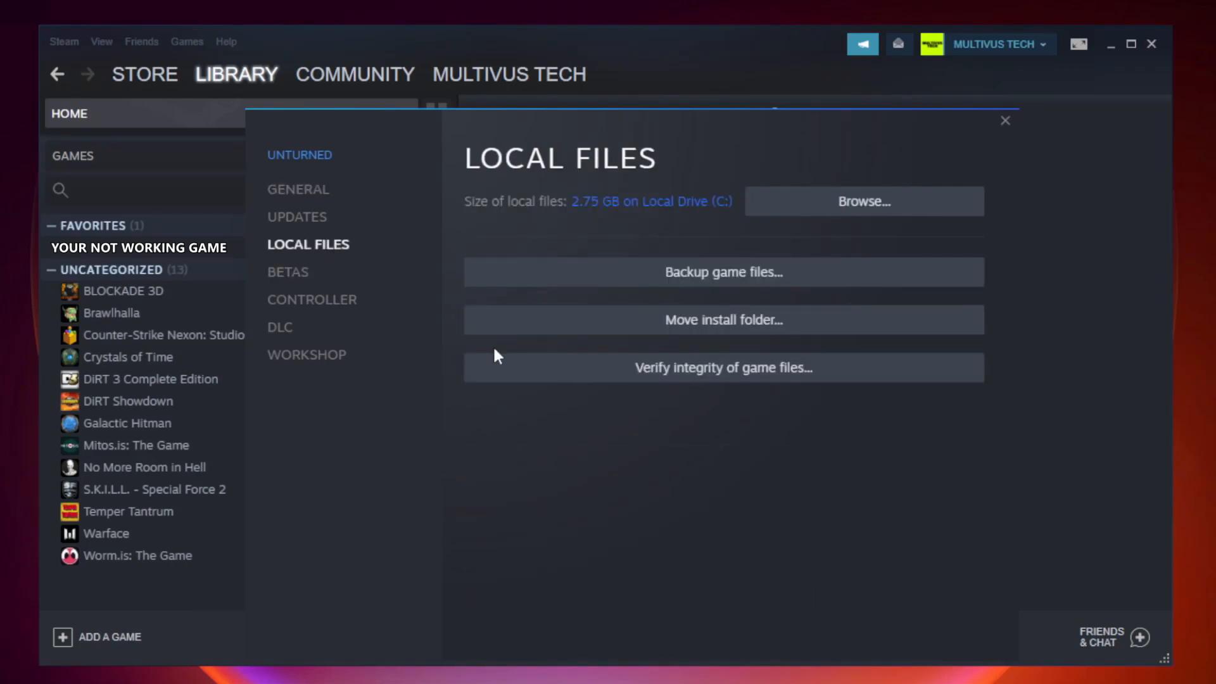
{"action": "mouse_move", "coordinate": [753, 380]}
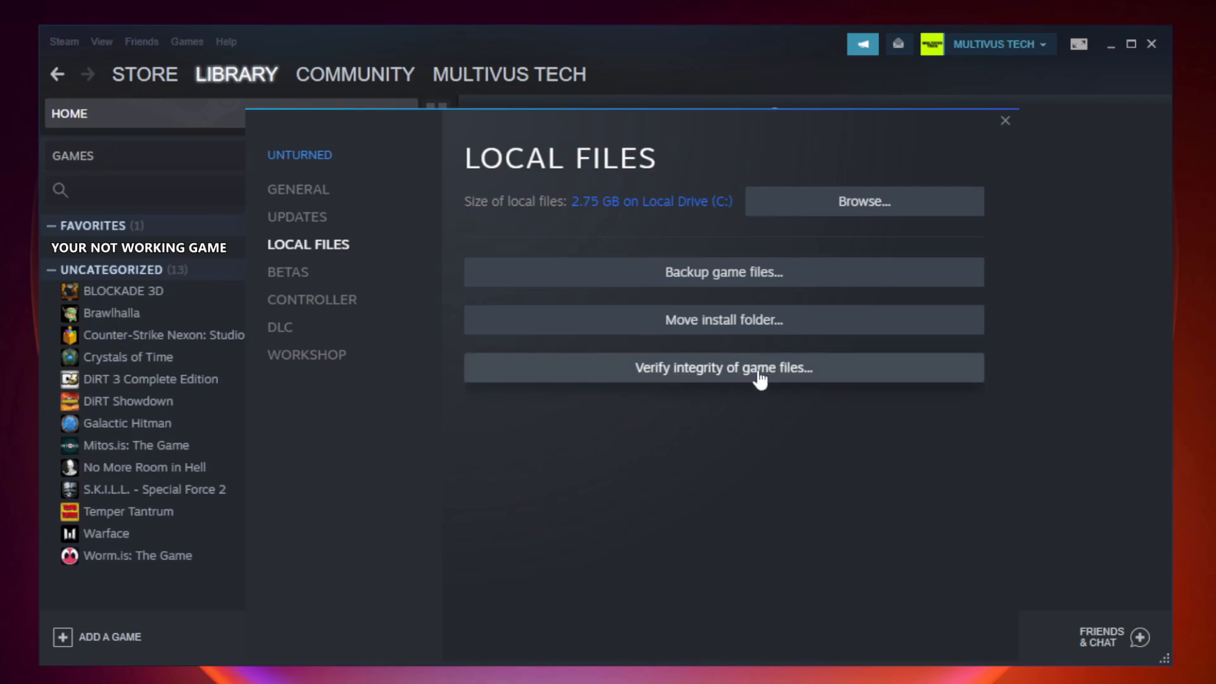
{"action": "left_click", "coordinate": [723, 368]}
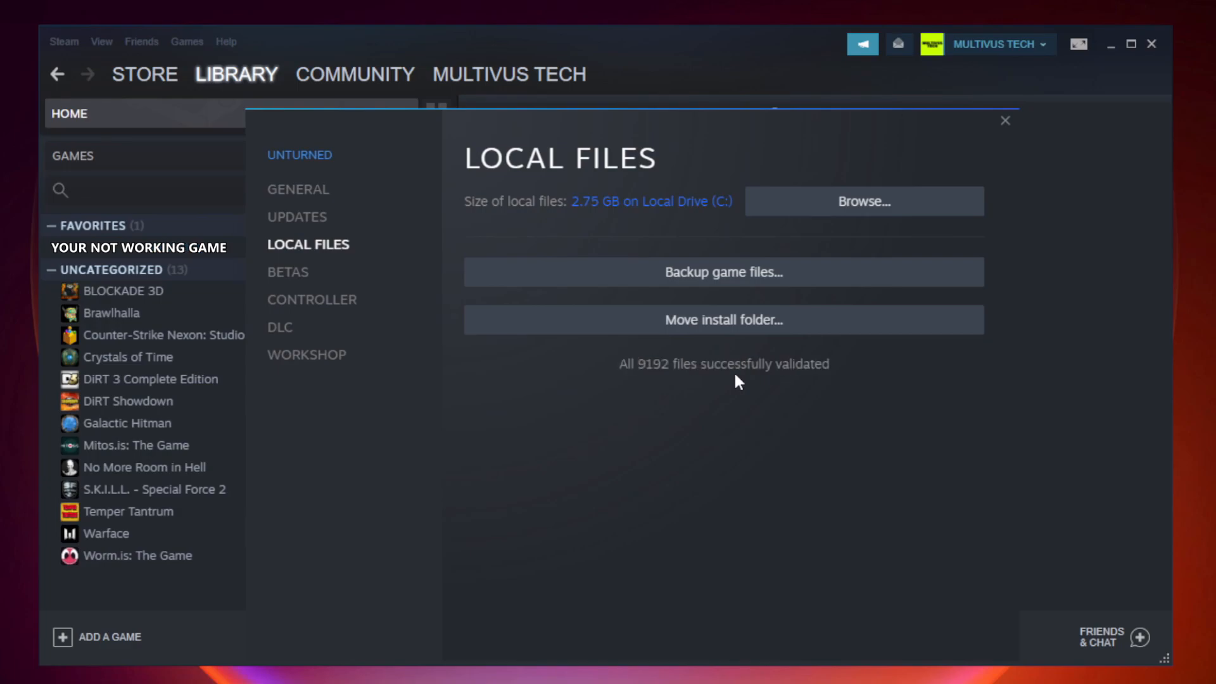
{"action": "mouse_move", "coordinate": [813, 395]}
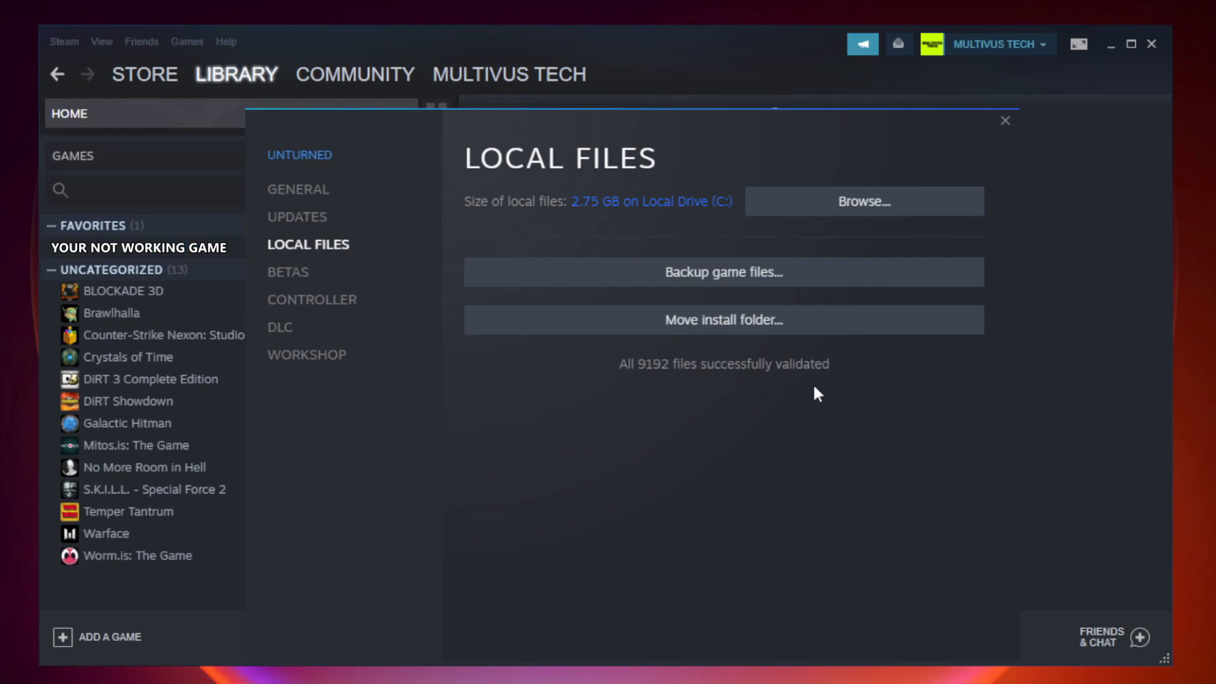
{"action": "mouse_move", "coordinate": [971, 228]}
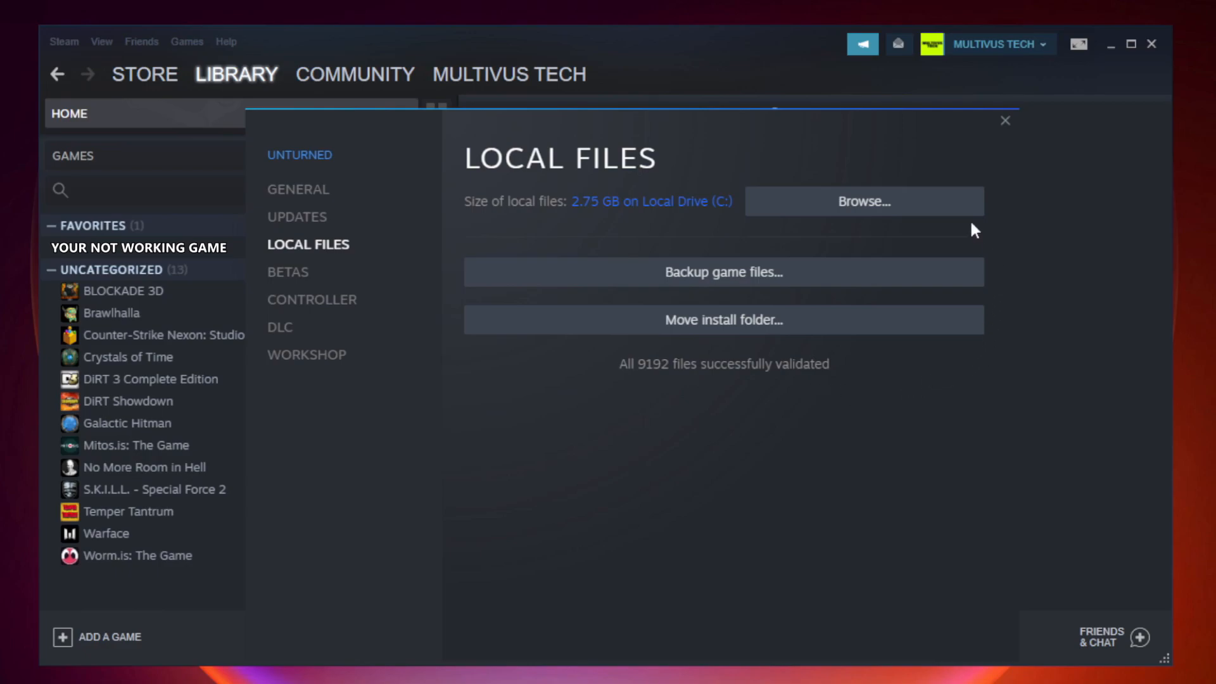
{"action": "mouse_move", "coordinate": [867, 208]}
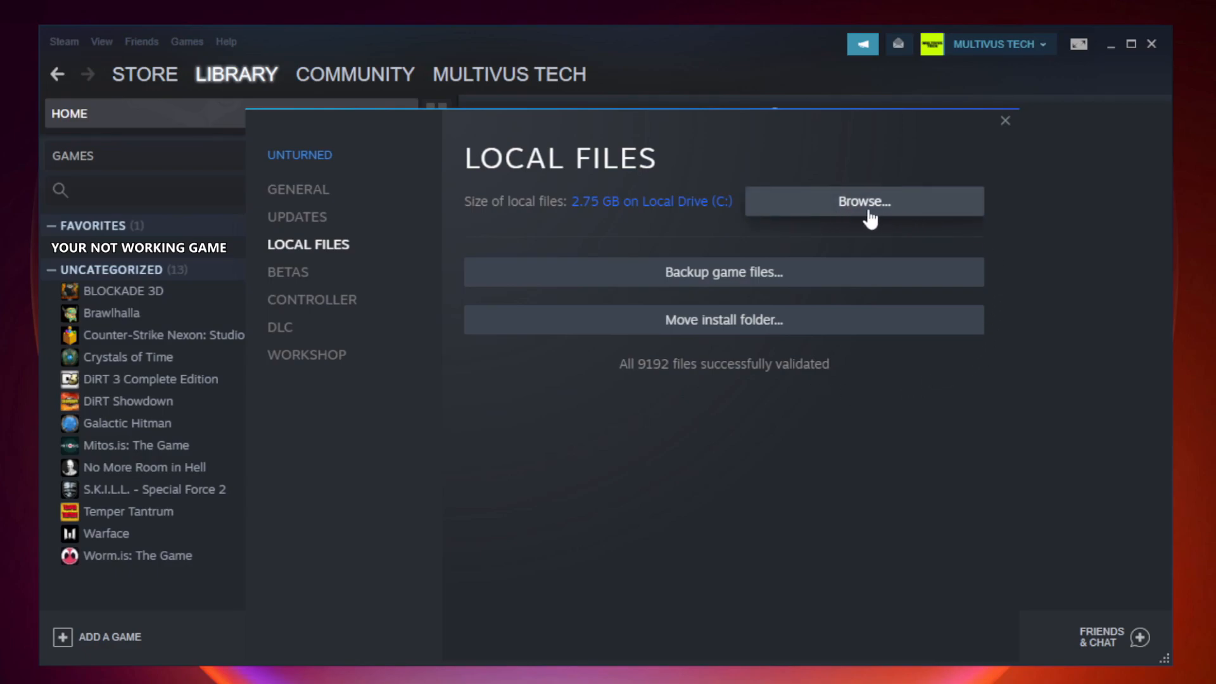
Browse to the game's install folder and view Properties of the YOUR NOT WORKING GAME shortcut.
{"action": "left_click", "coordinate": [864, 200]}
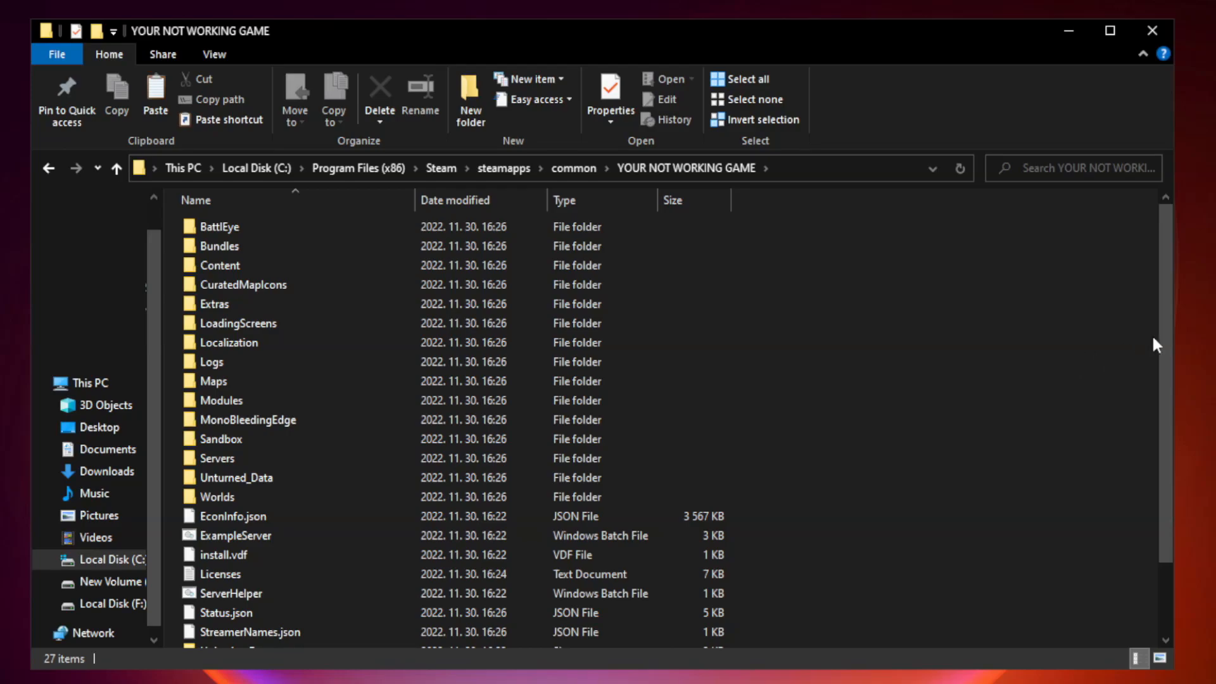
{"action": "scroll", "scroll_direction": "down", "scroll_amount": 3}
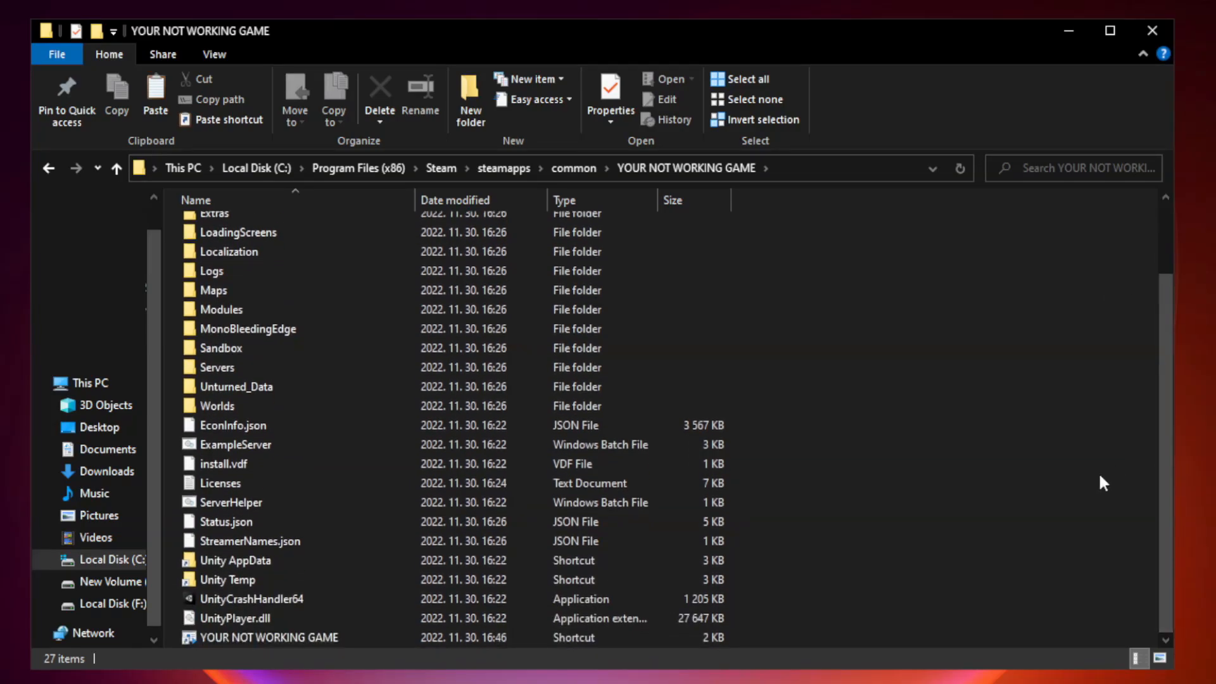
{"action": "left_click", "coordinate": [270, 637]}
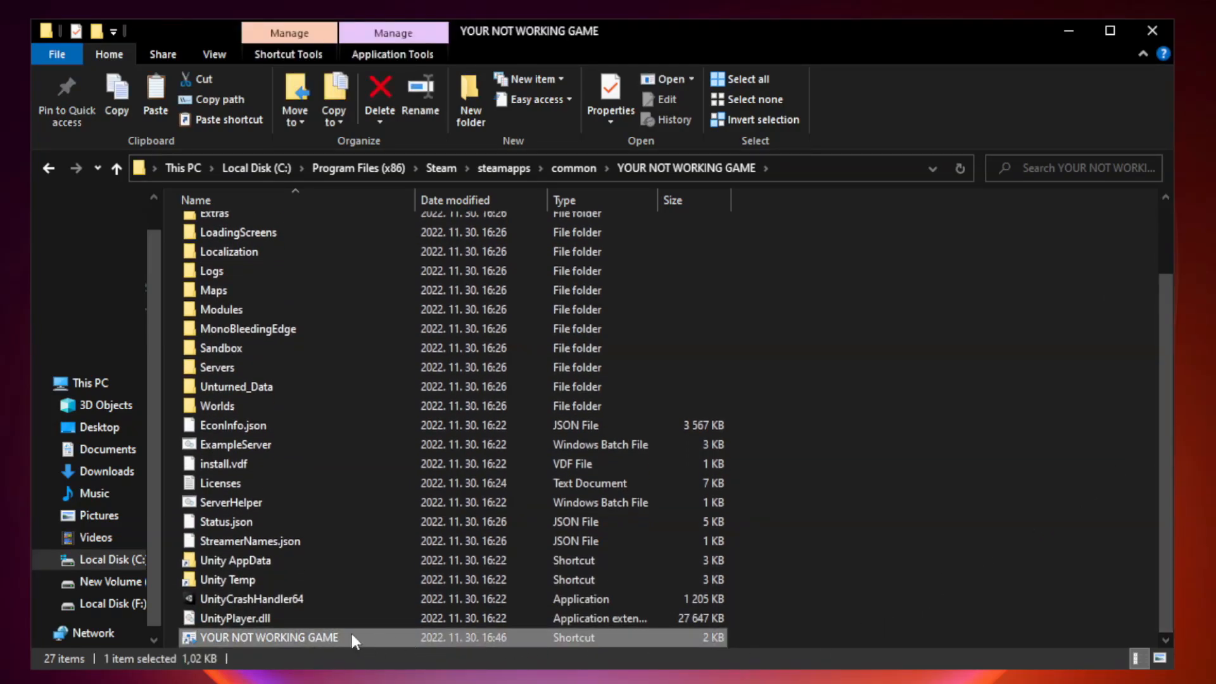
{"action": "right_click", "coordinate": [268, 637]}
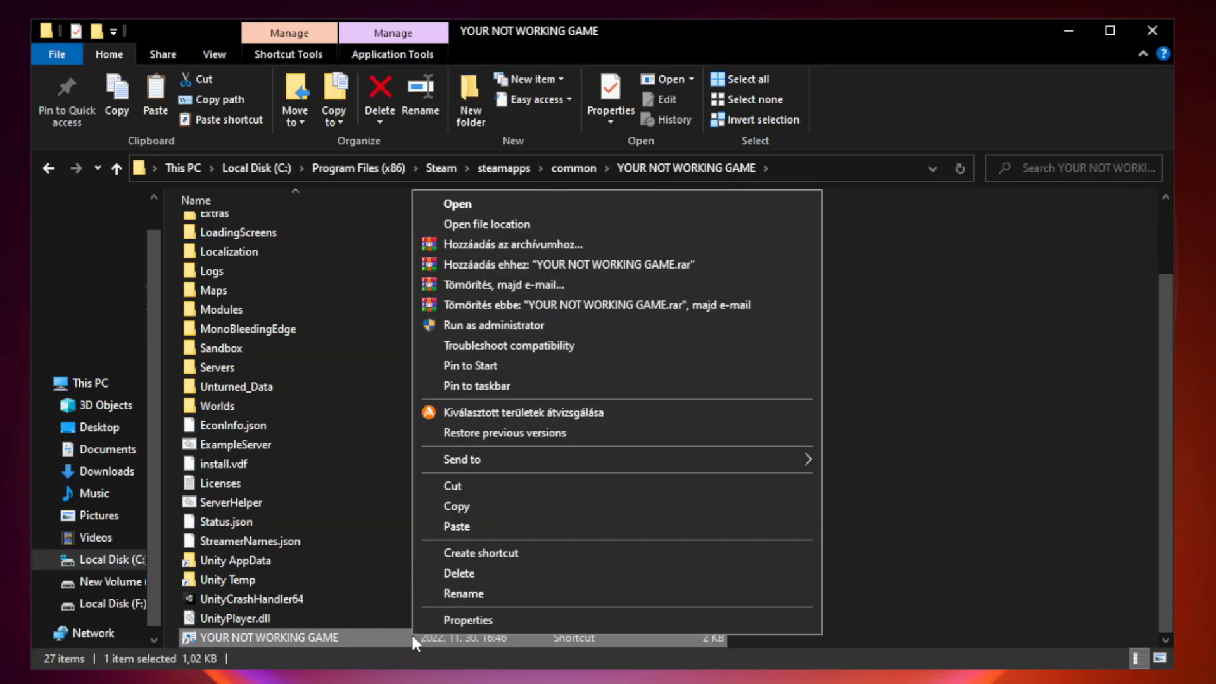
{"action": "mouse_move", "coordinate": [615, 626]}
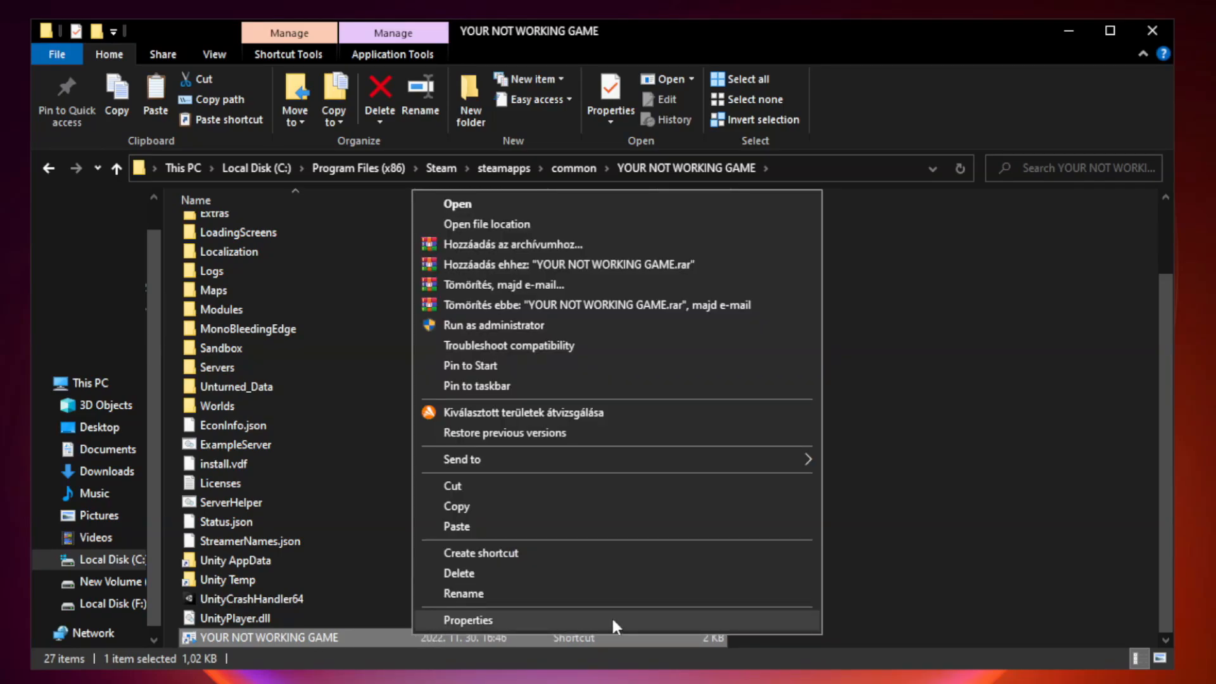
{"action": "left_click", "coordinate": [468, 621]}
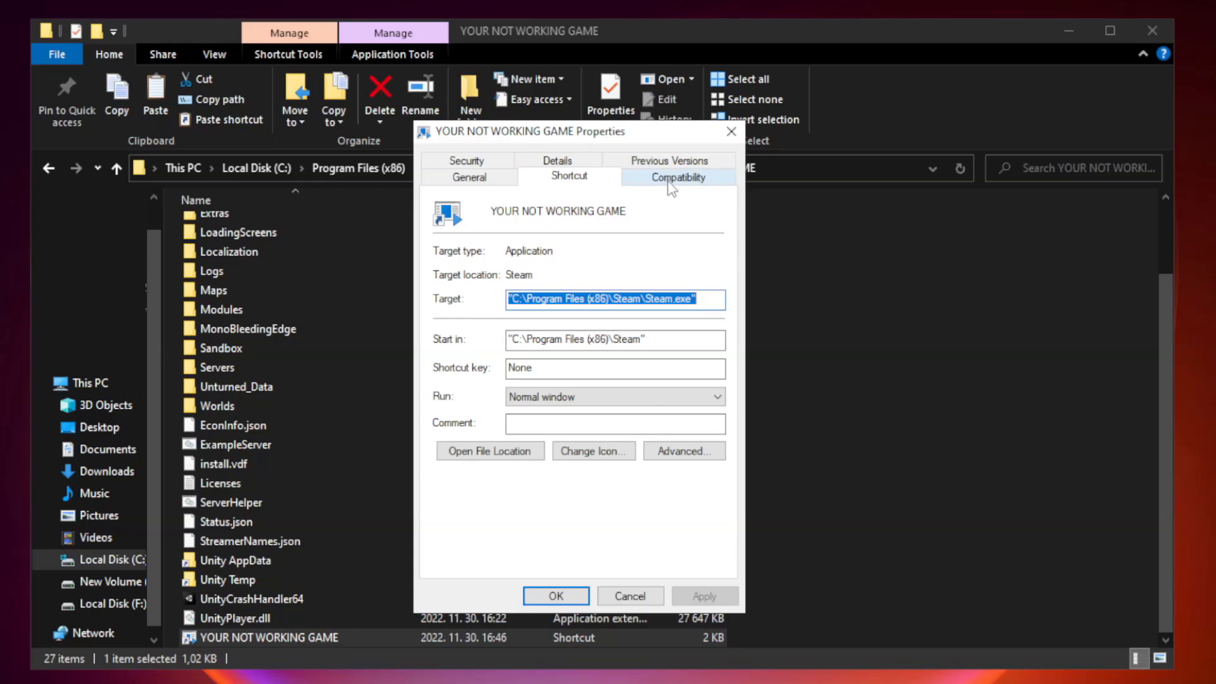
Set the shortcut to Windows 8 compatibility mode, disable fullscreen optimizations, run as administrator, apply, and close Explorer.
{"action": "left_click", "coordinate": [678, 177]}
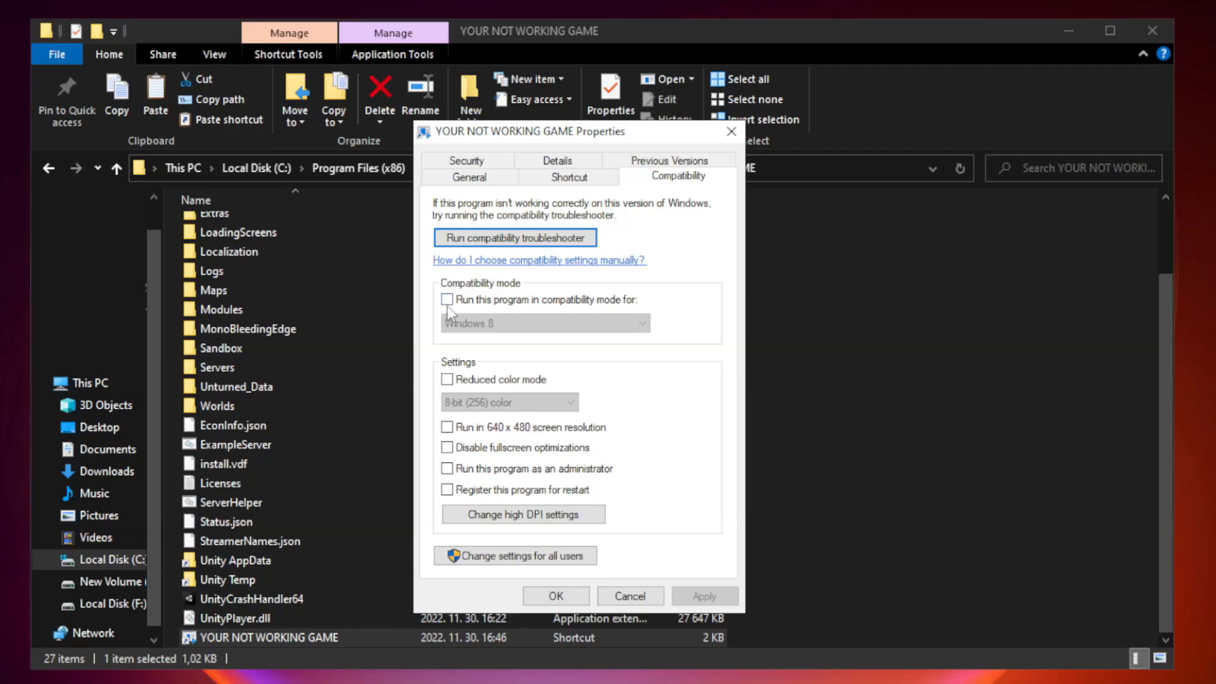
{"action": "mouse_move", "coordinate": [483, 306]}
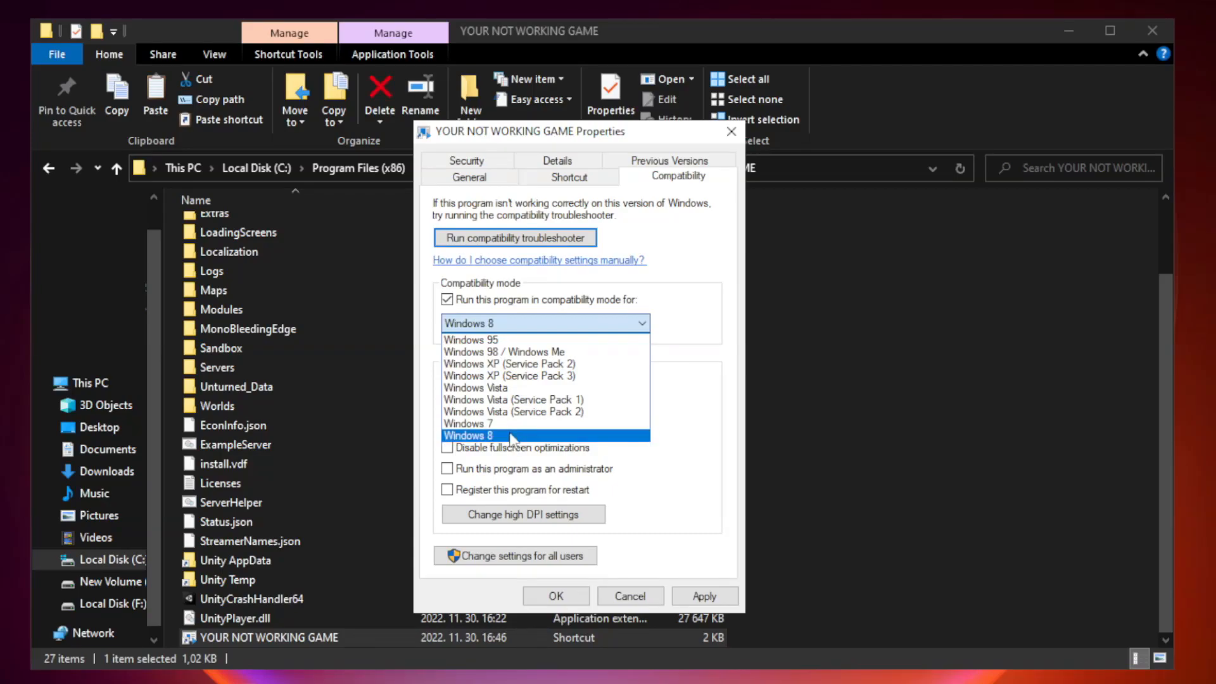
{"action": "left_click", "coordinate": [469, 436]}
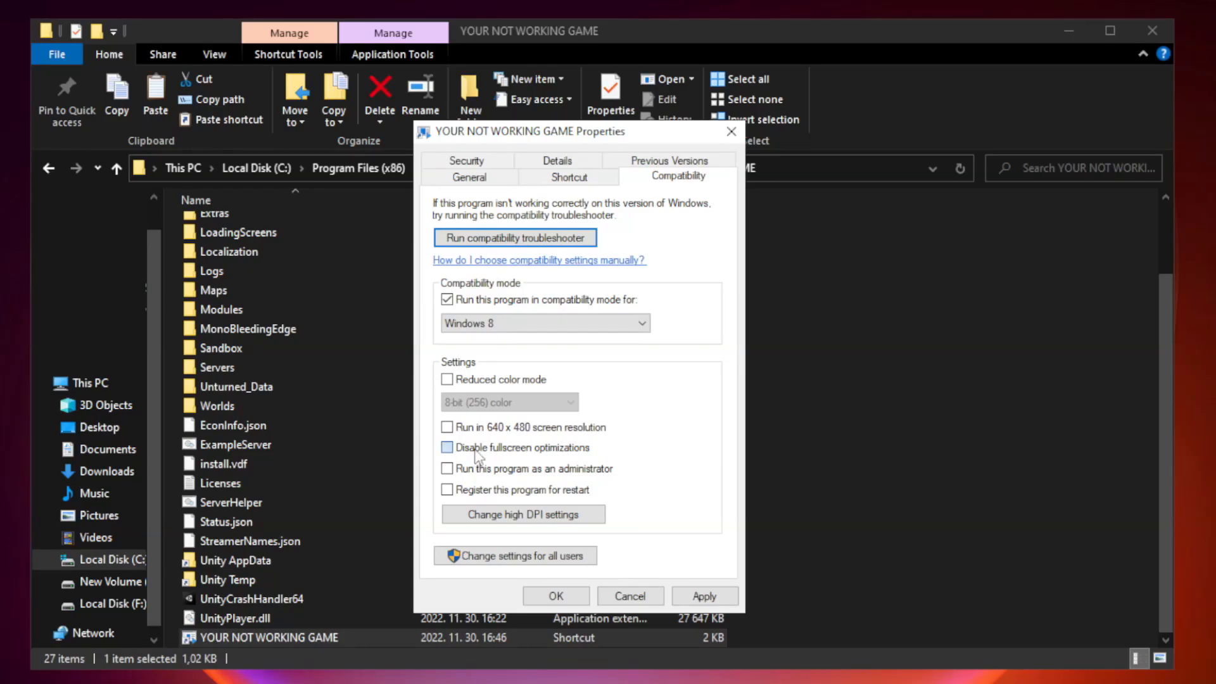
{"action": "left_click", "coordinate": [446, 448]}
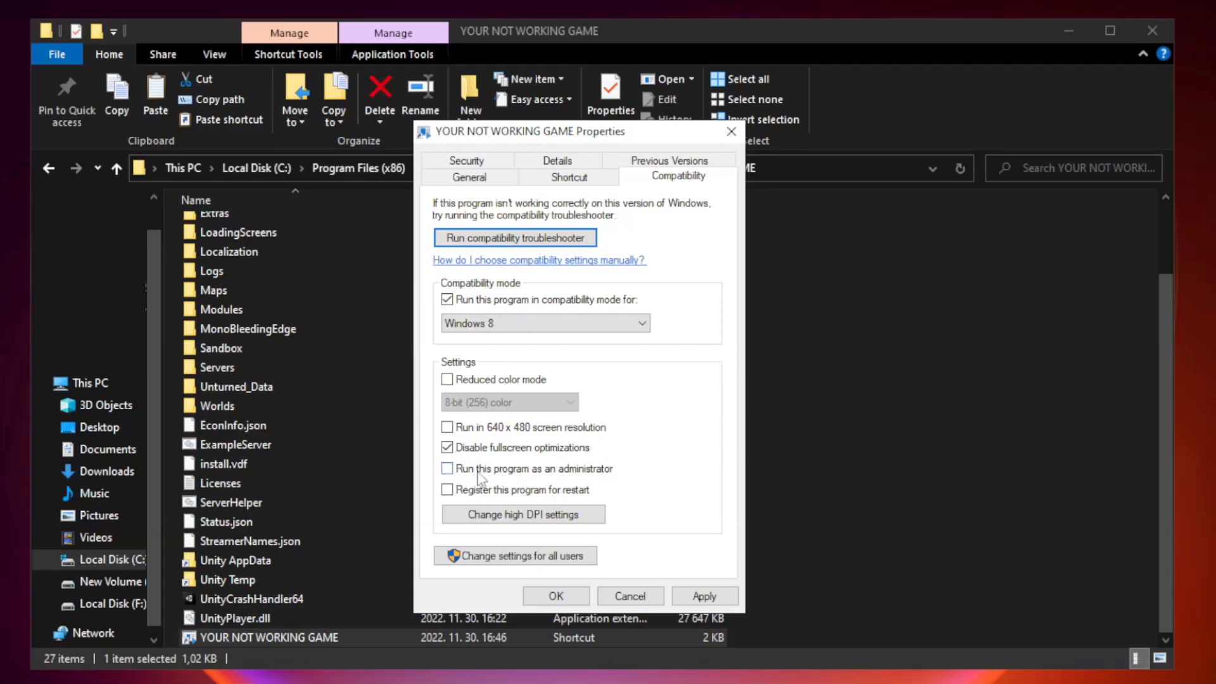
{"action": "left_click", "coordinate": [447, 469]}
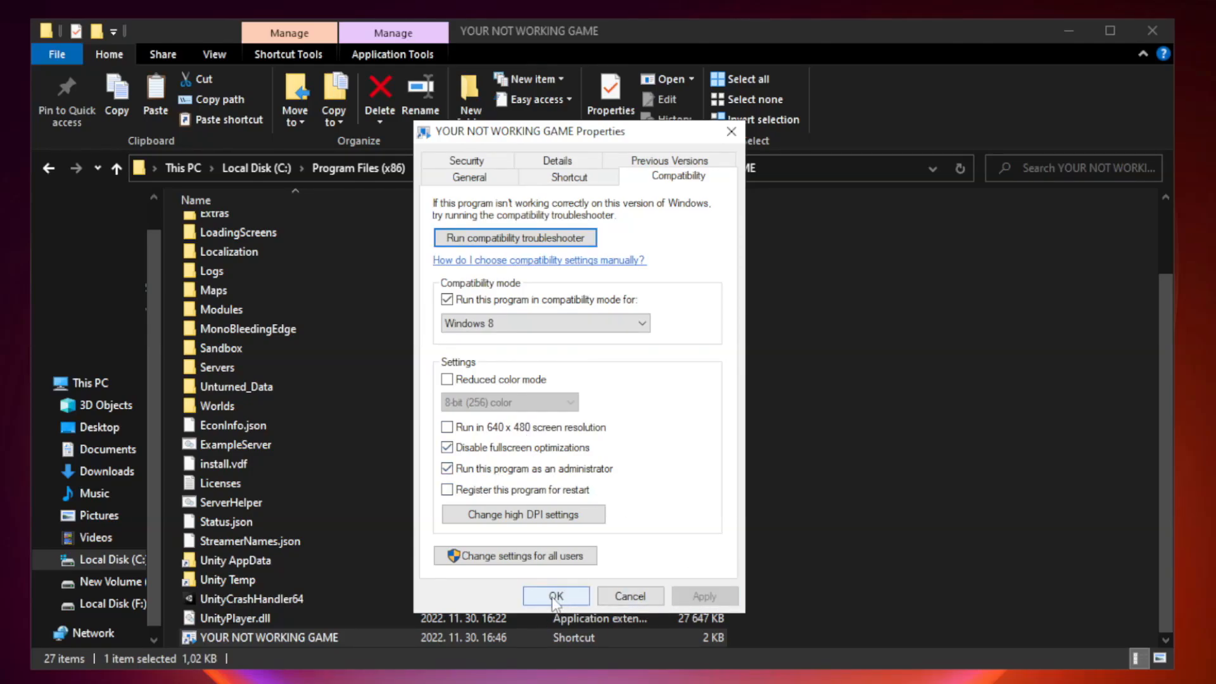
{"action": "left_click", "coordinate": [556, 595]}
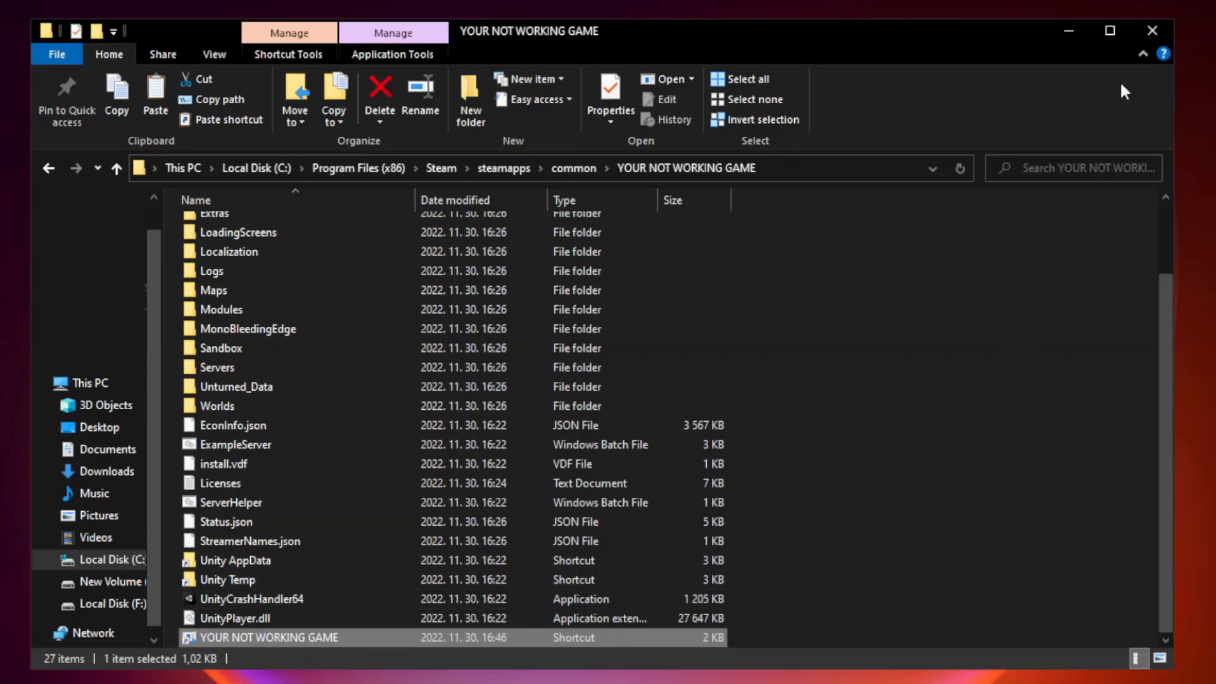
{"action": "mouse_move", "coordinate": [1150, 30]}
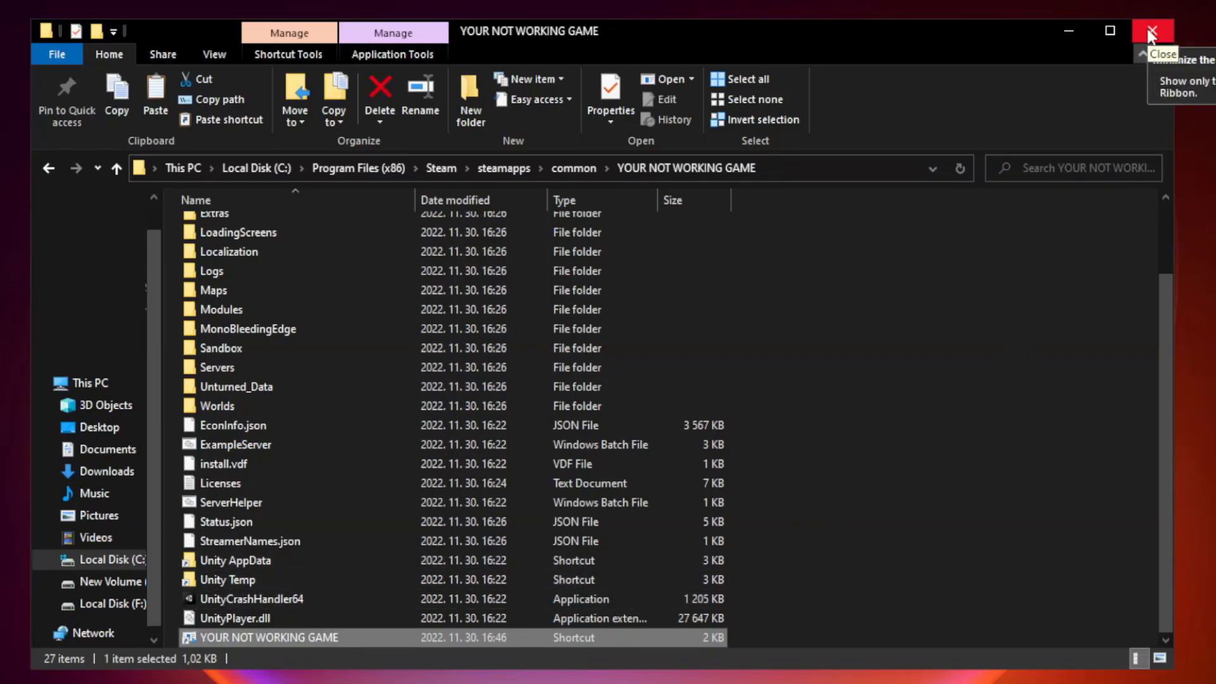
{"action": "left_click", "coordinate": [1155, 32]}
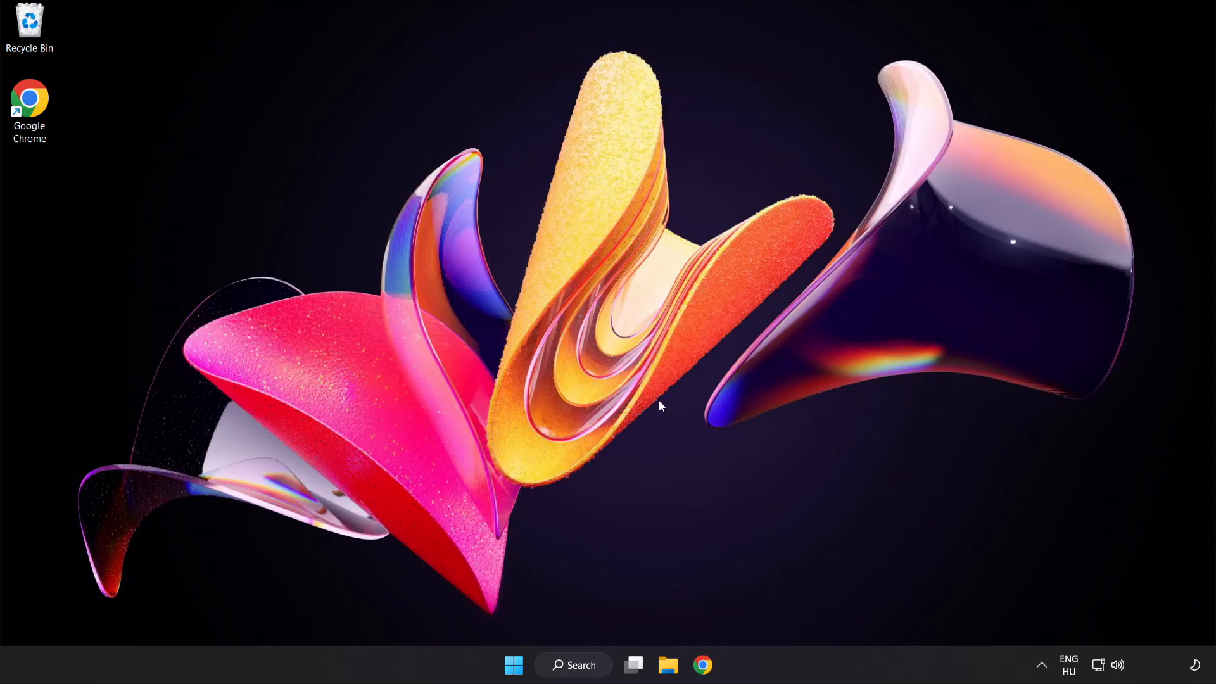
{"action": "mouse_move", "coordinate": [512, 666]}
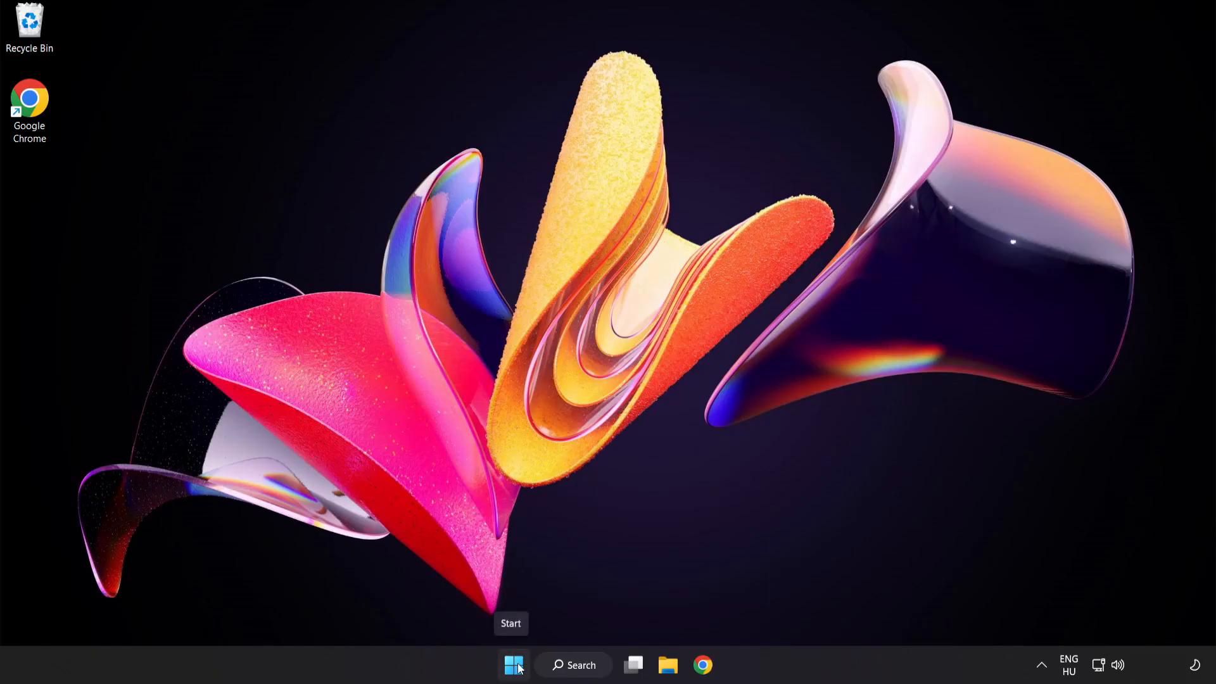
Launch Task Manager from the Start button menu and show the Startup apps list.
{"action": "right_click", "coordinate": [513, 665]}
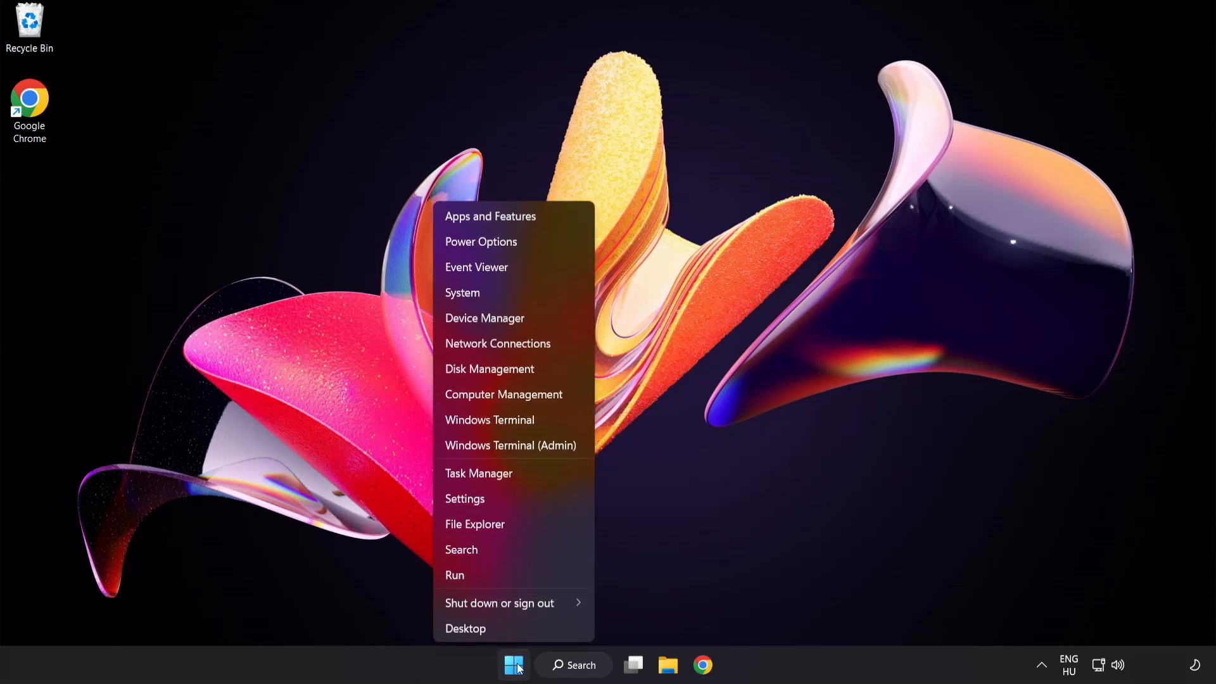
{"action": "mouse_move", "coordinate": [533, 476]}
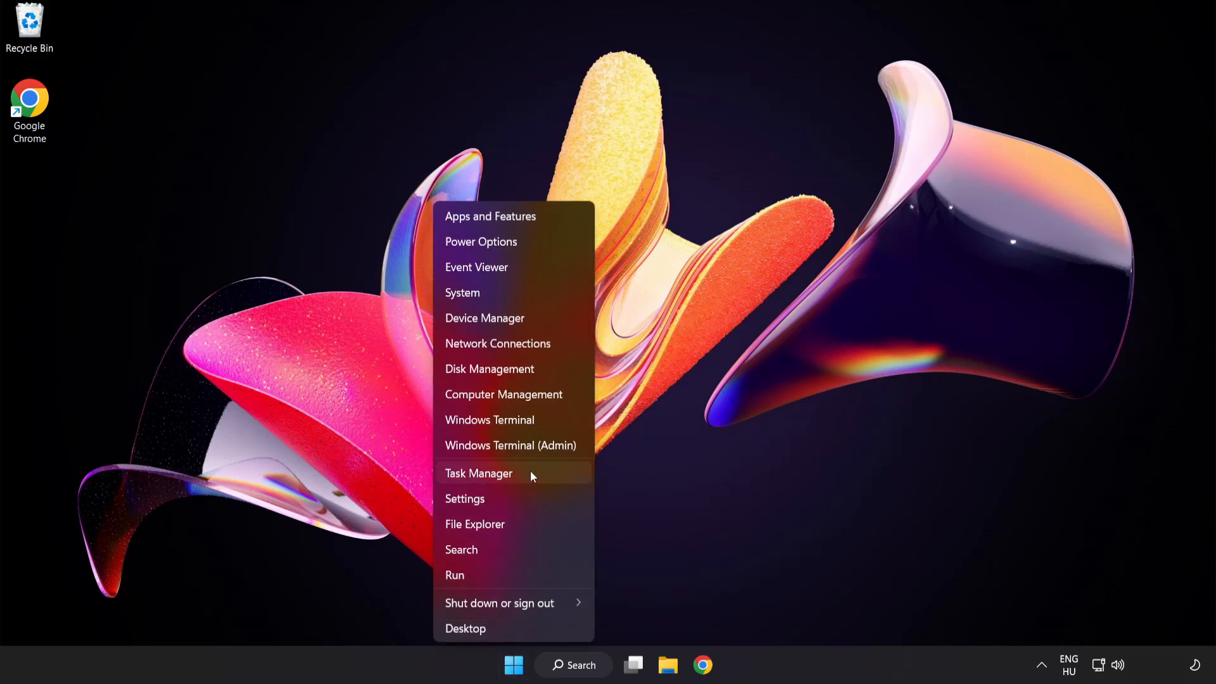
{"action": "left_click", "coordinate": [478, 473]}
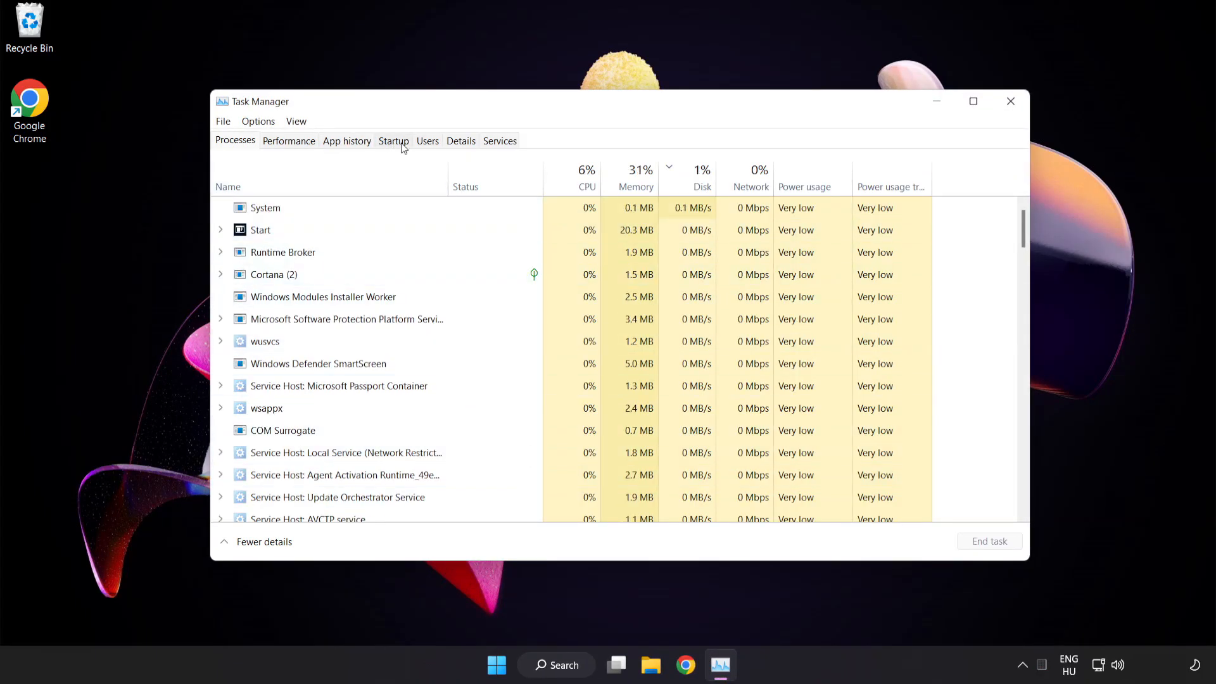
{"action": "left_click", "coordinate": [392, 141]}
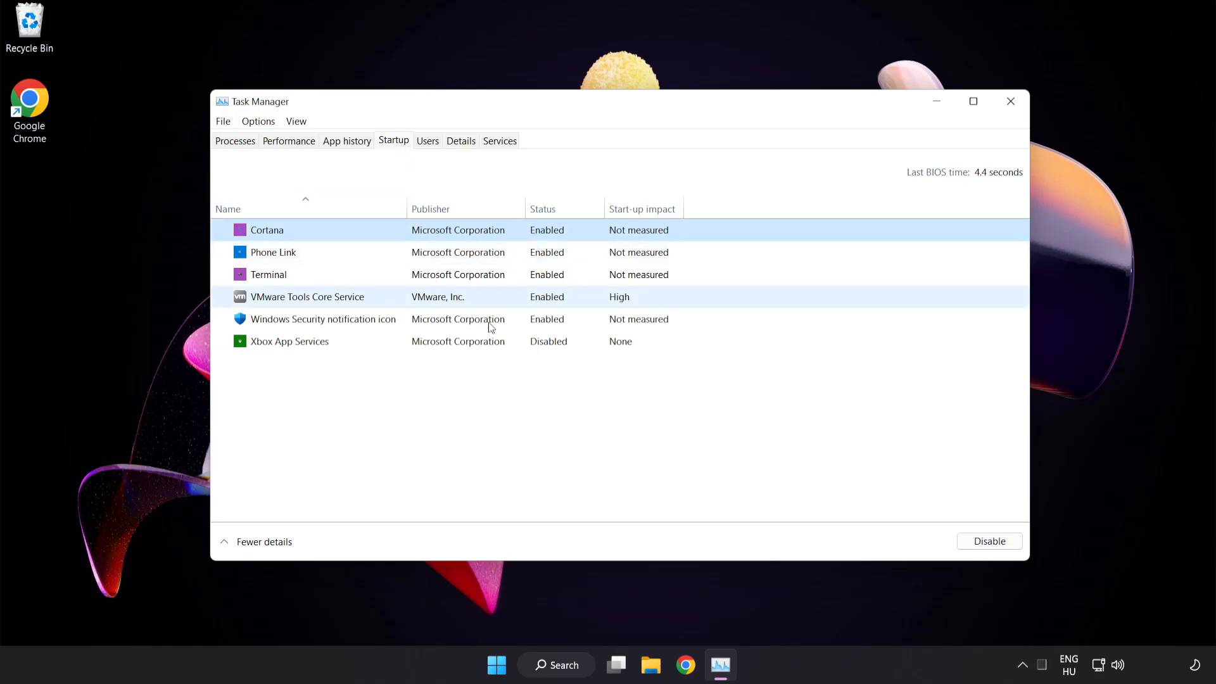
Disable Cortana, Phone Link, Terminal and Windows Security notification icon at startup, then close Task Manager.
{"action": "left_click", "coordinate": [989, 541]}
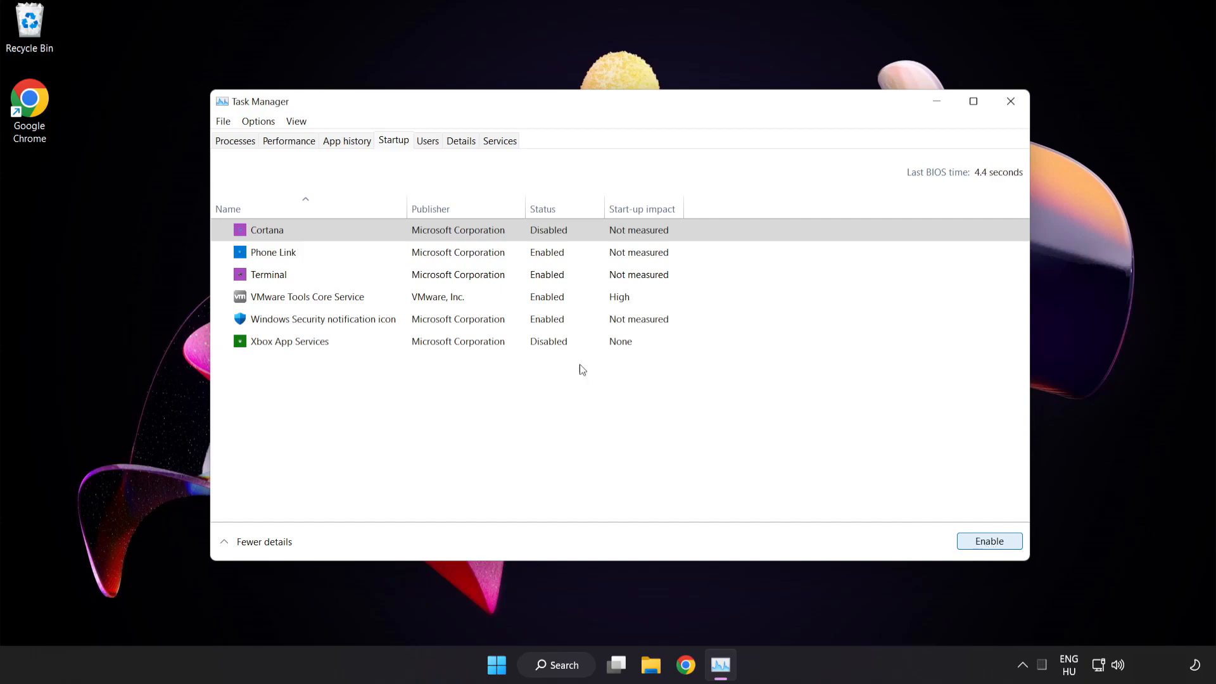
{"action": "left_click", "coordinate": [273, 252]}
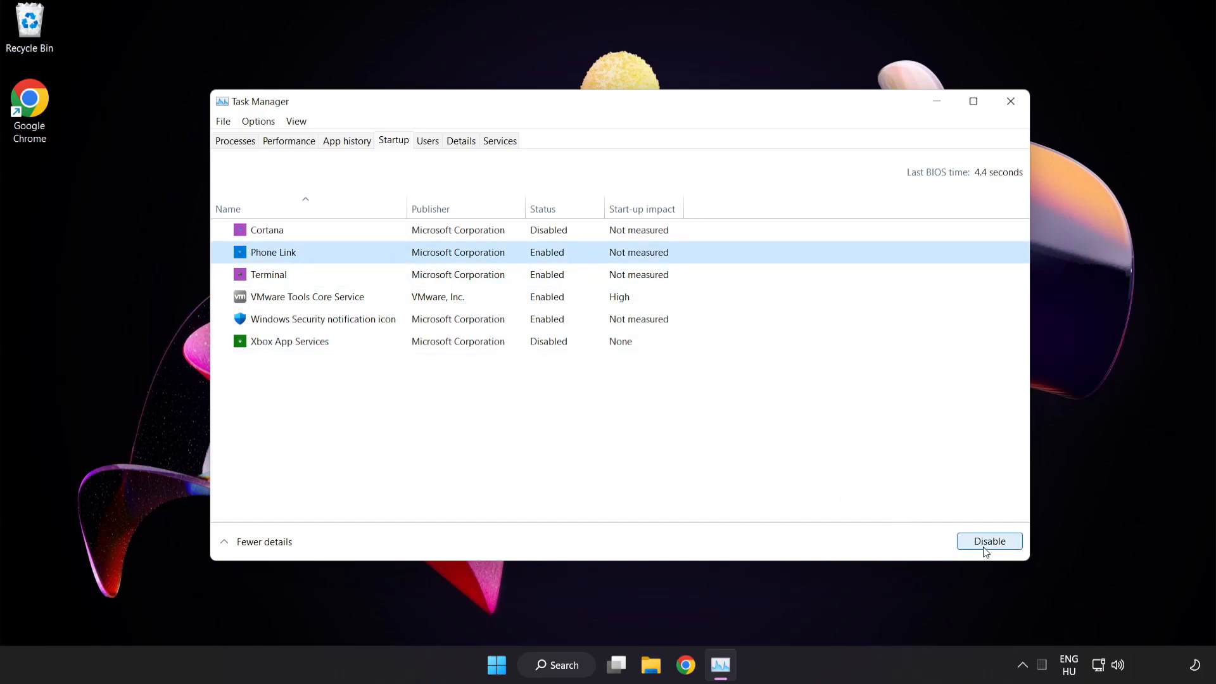
{"action": "left_click", "coordinate": [989, 541]}
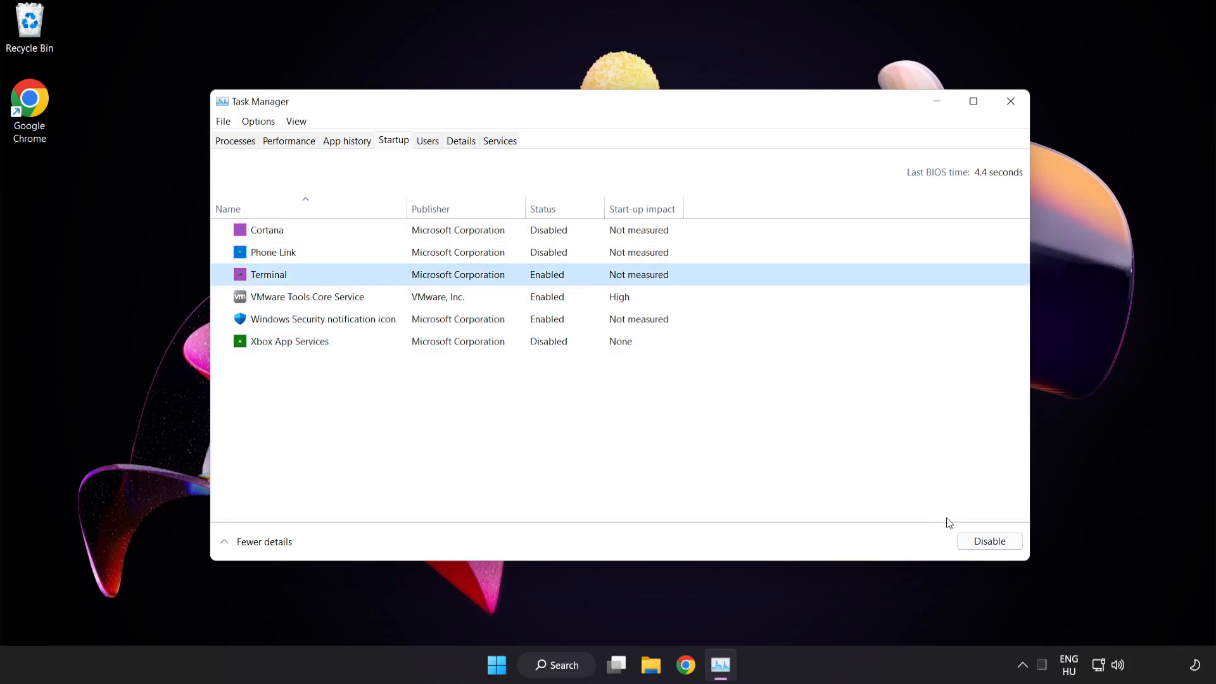
{"action": "left_click", "coordinate": [989, 541]}
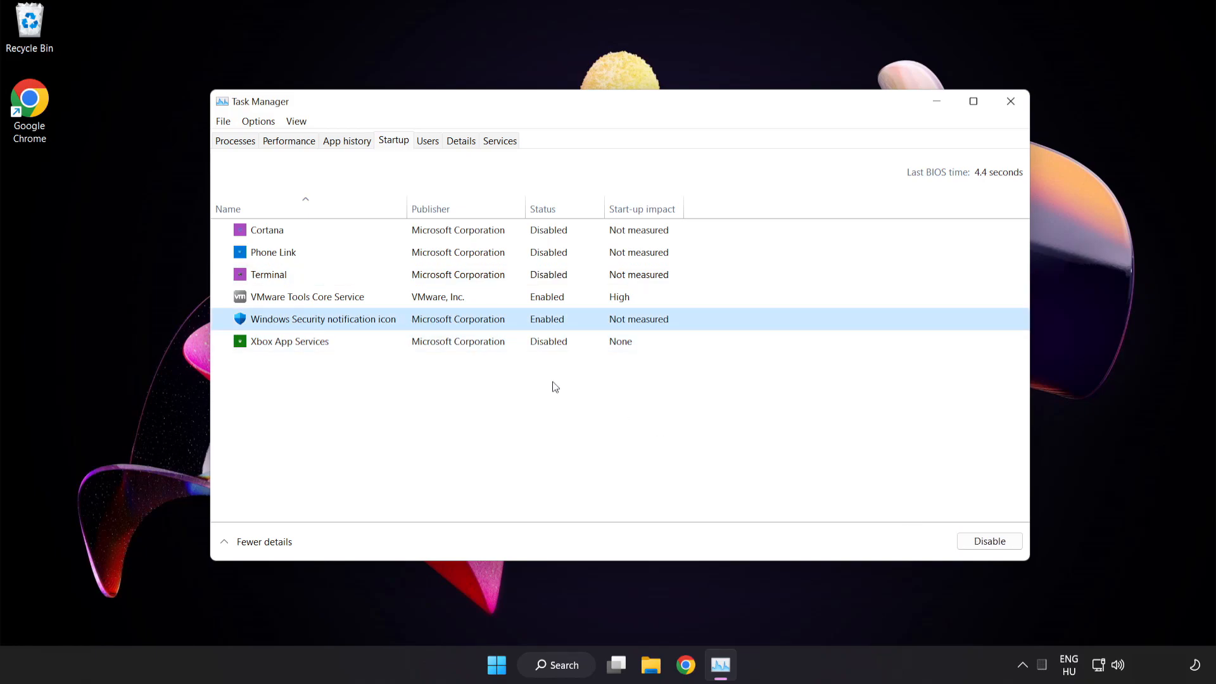
{"action": "left_click", "coordinate": [989, 541]}
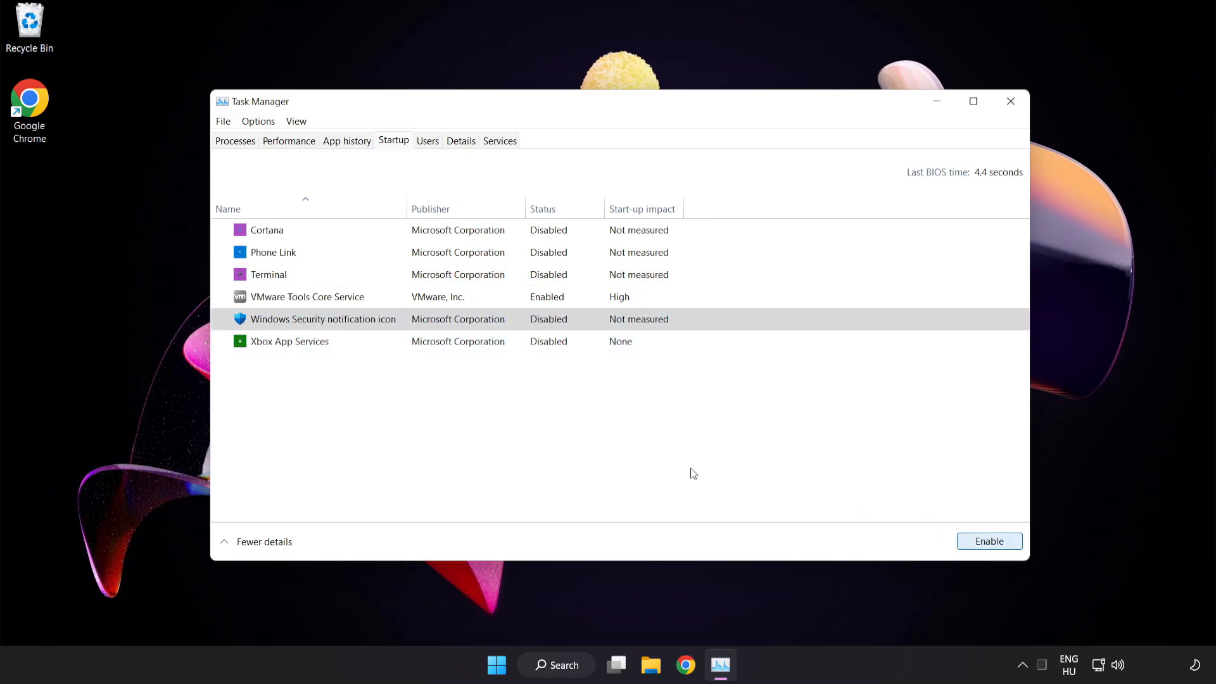
{"action": "mouse_move", "coordinate": [1010, 101]}
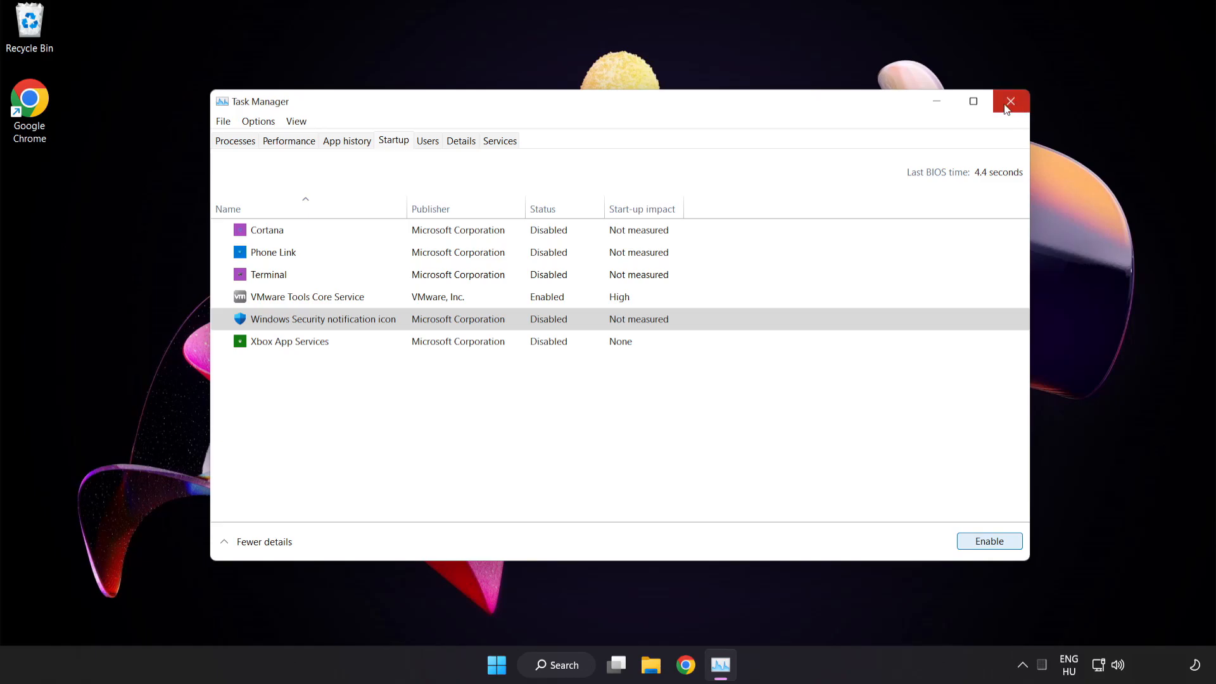
{"action": "mouse_move", "coordinate": [1011, 107]}
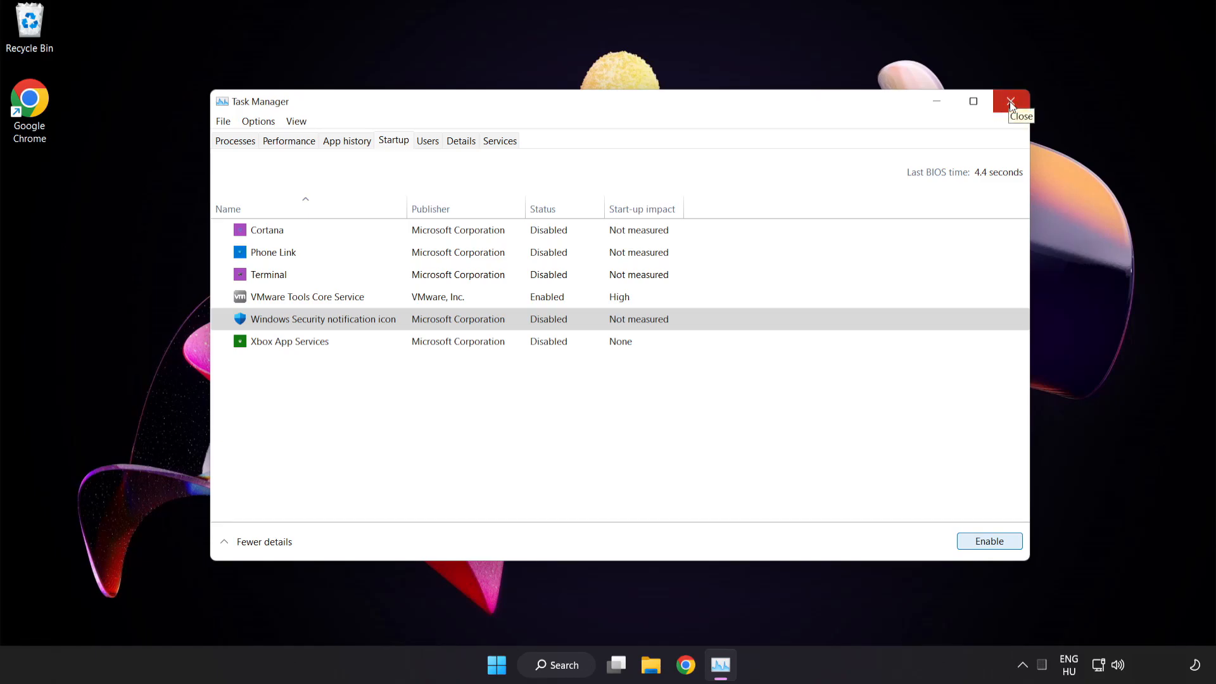
{"action": "left_click", "coordinate": [1010, 101]}
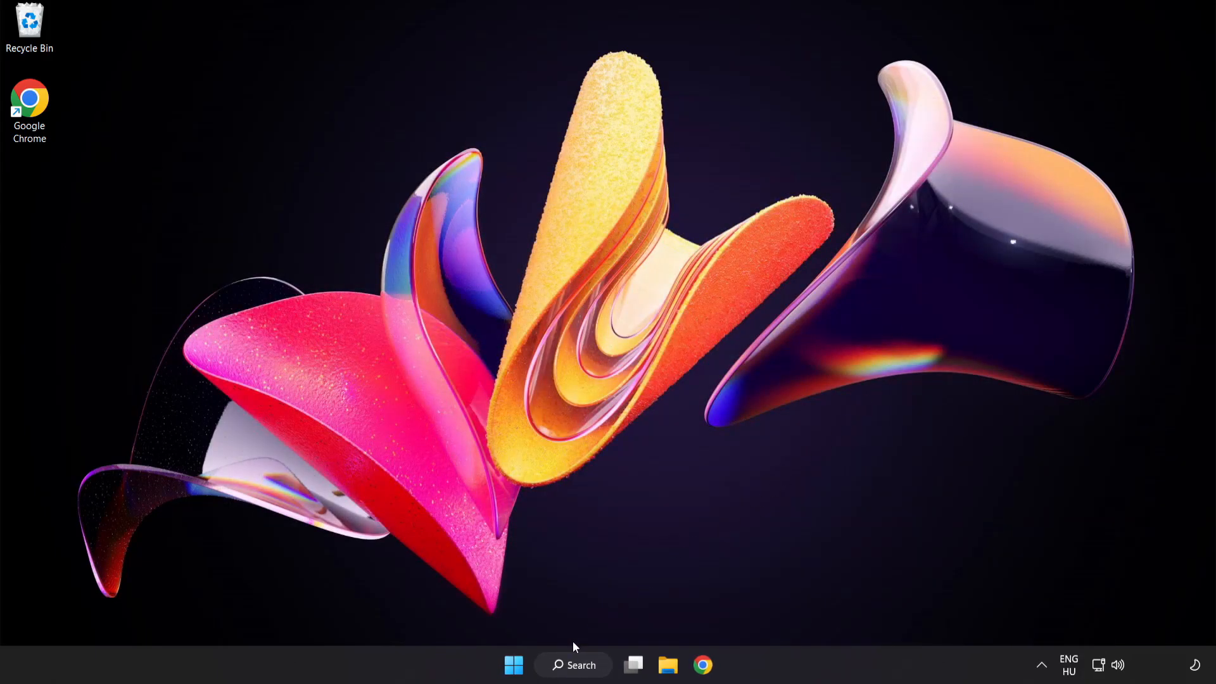
Run 'sfc /scannow' in an administrator Command Prompt found via search 'cmd', then close the console.
{"action": "left_click", "coordinate": [572, 683]}
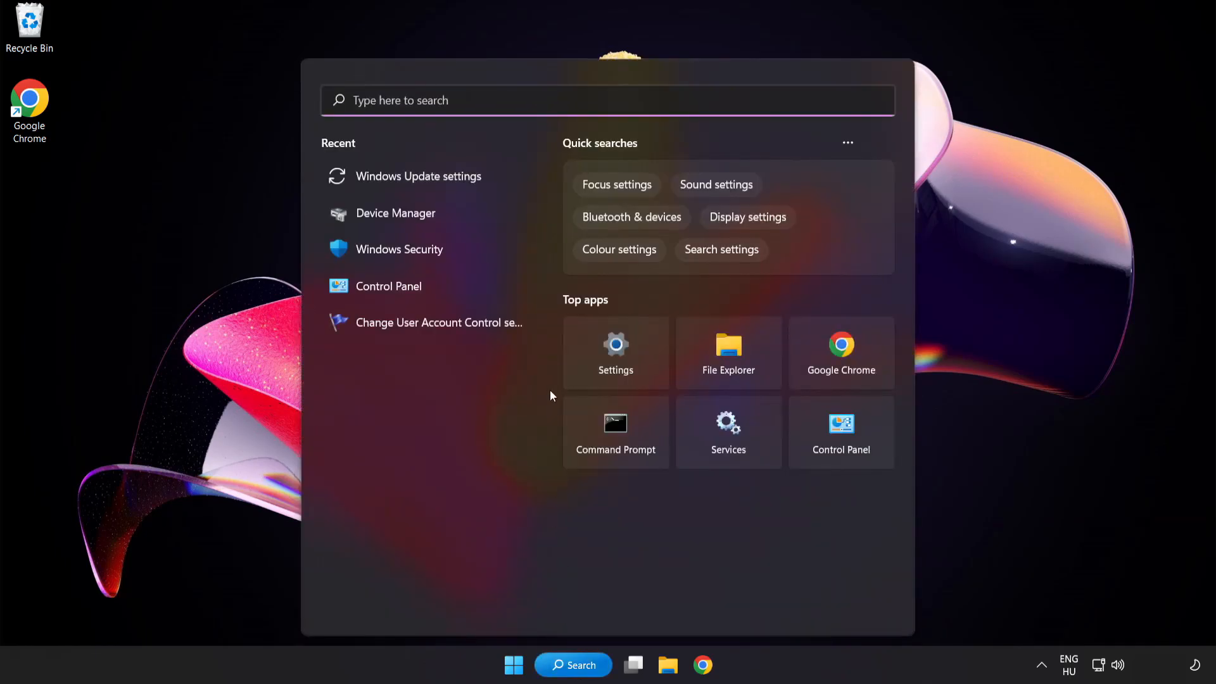
{"action": "type", "text": "cm"}
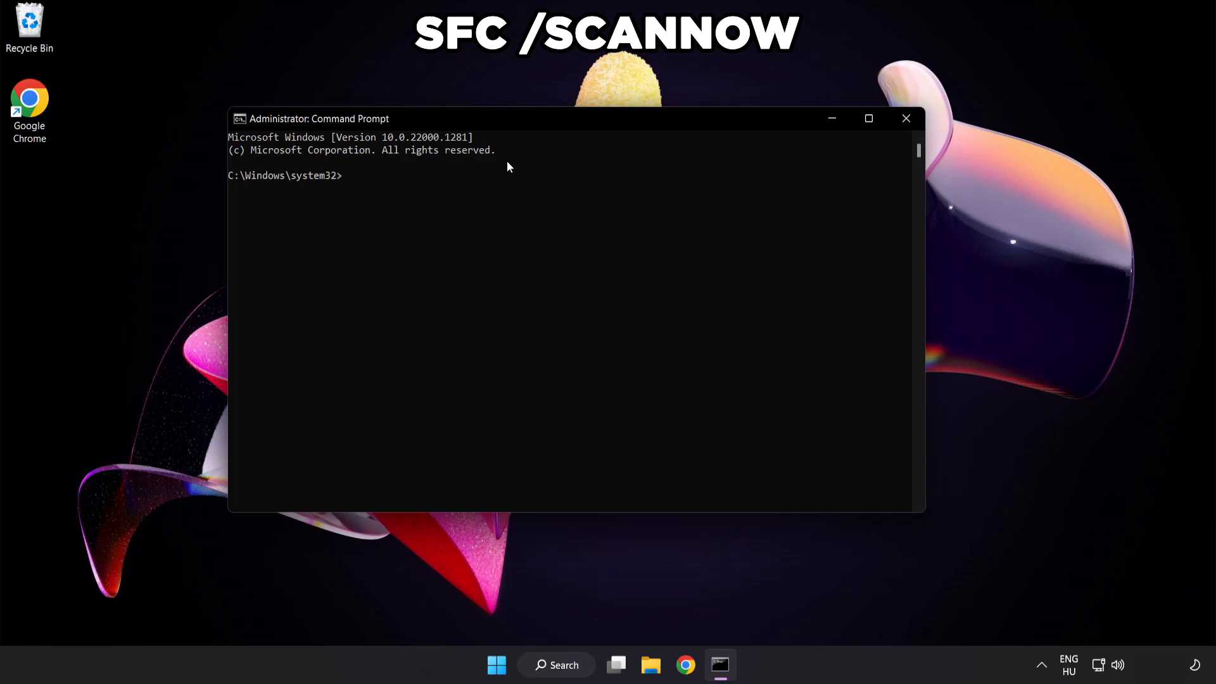
{"action": "type", "text": "sfc /"}
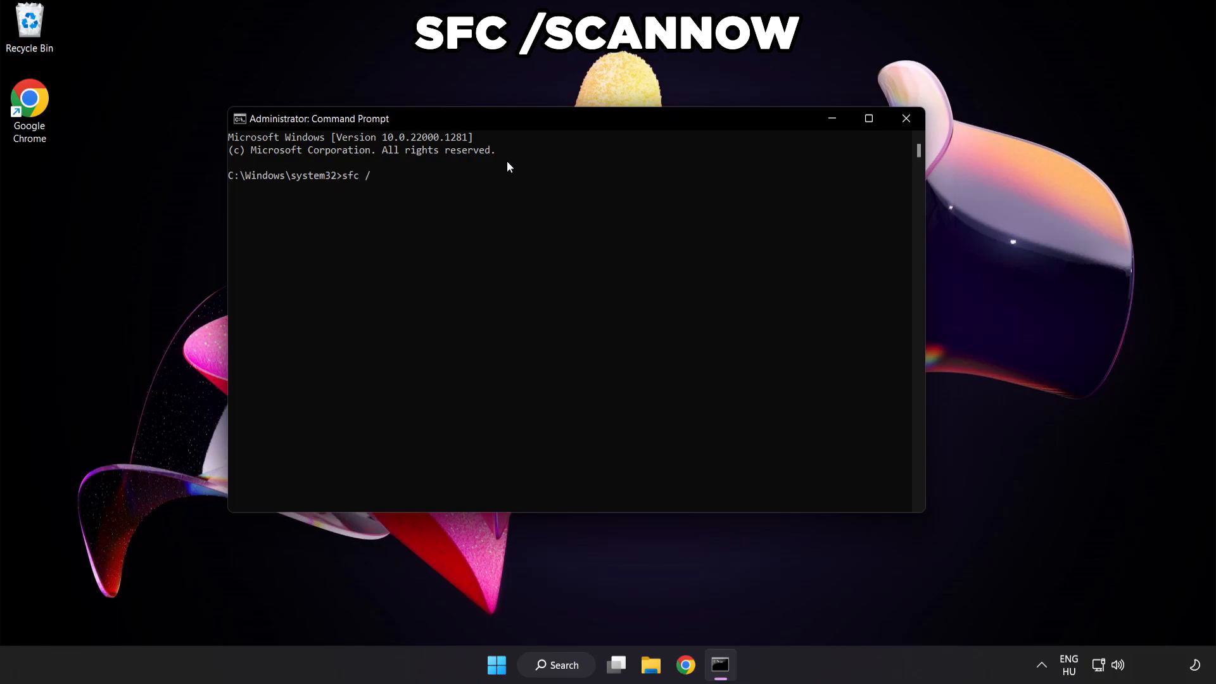
{"action": "type", "text": "scannow"}
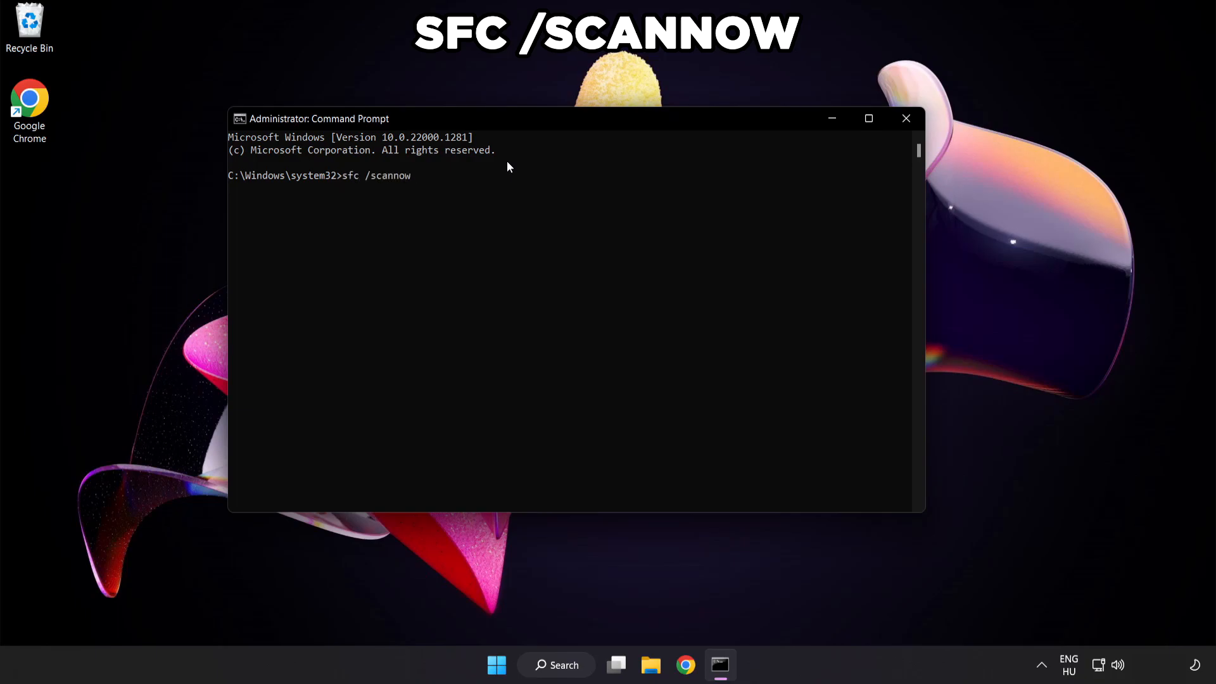
{"action": "key", "text": "Enter"}
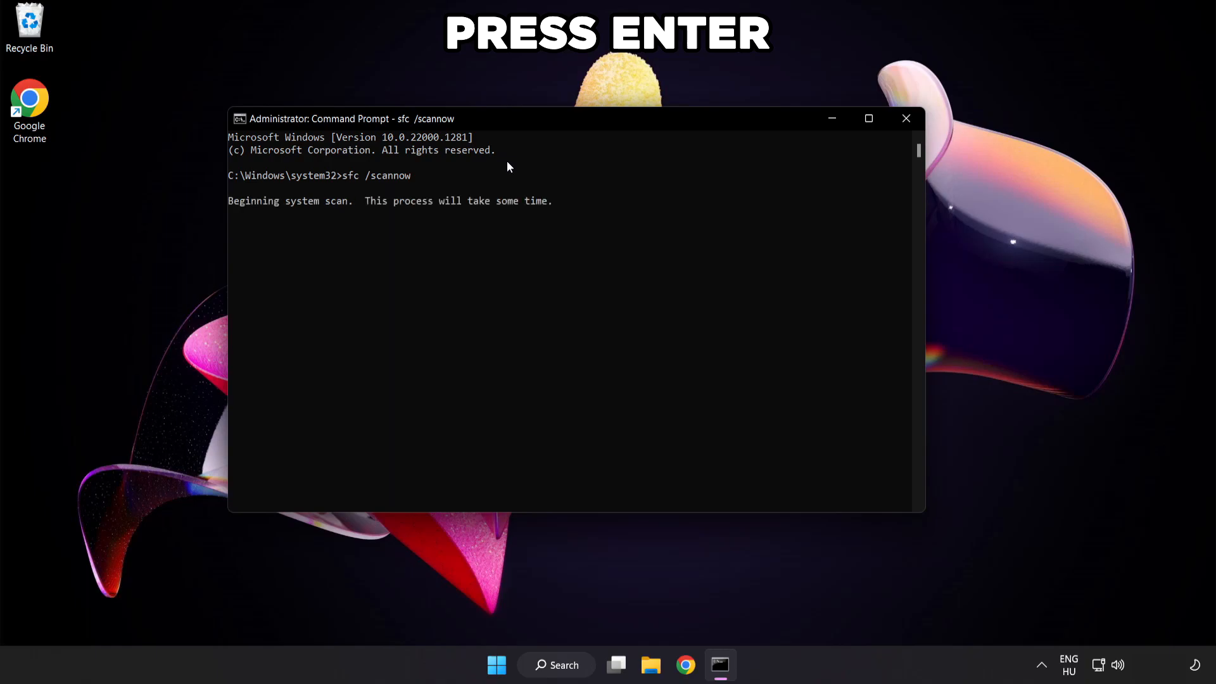
{"action": "key", "text": "enter"}
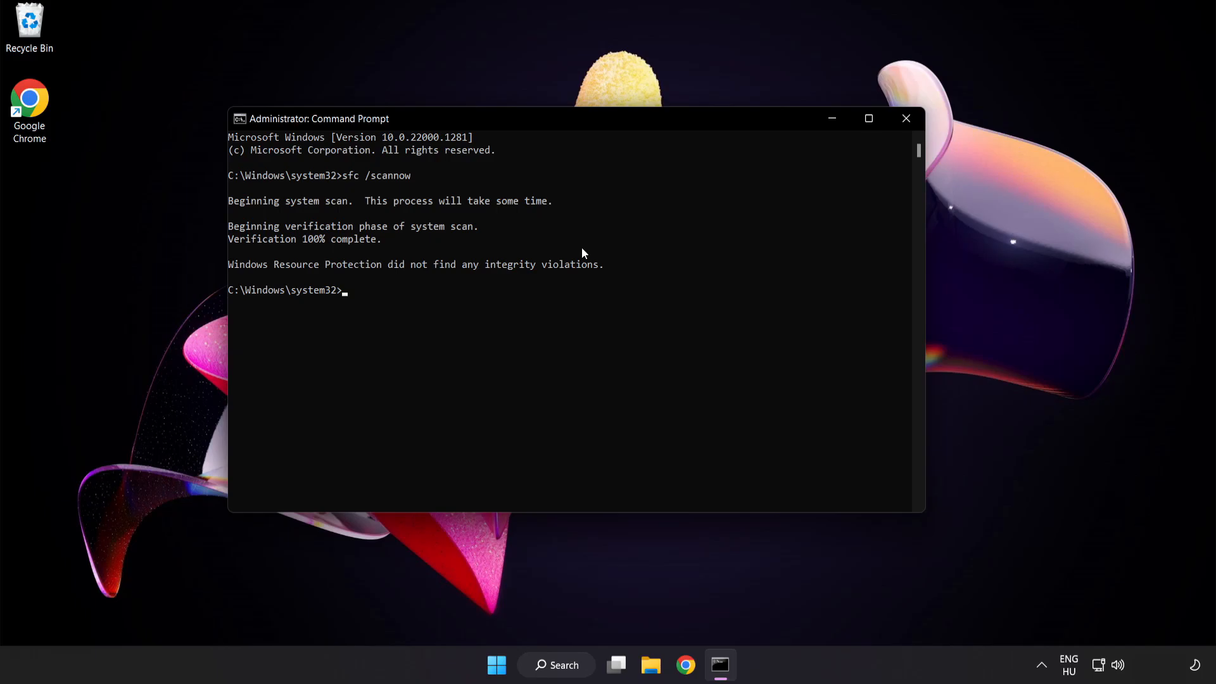
{"action": "mouse_move", "coordinate": [857, 161]}
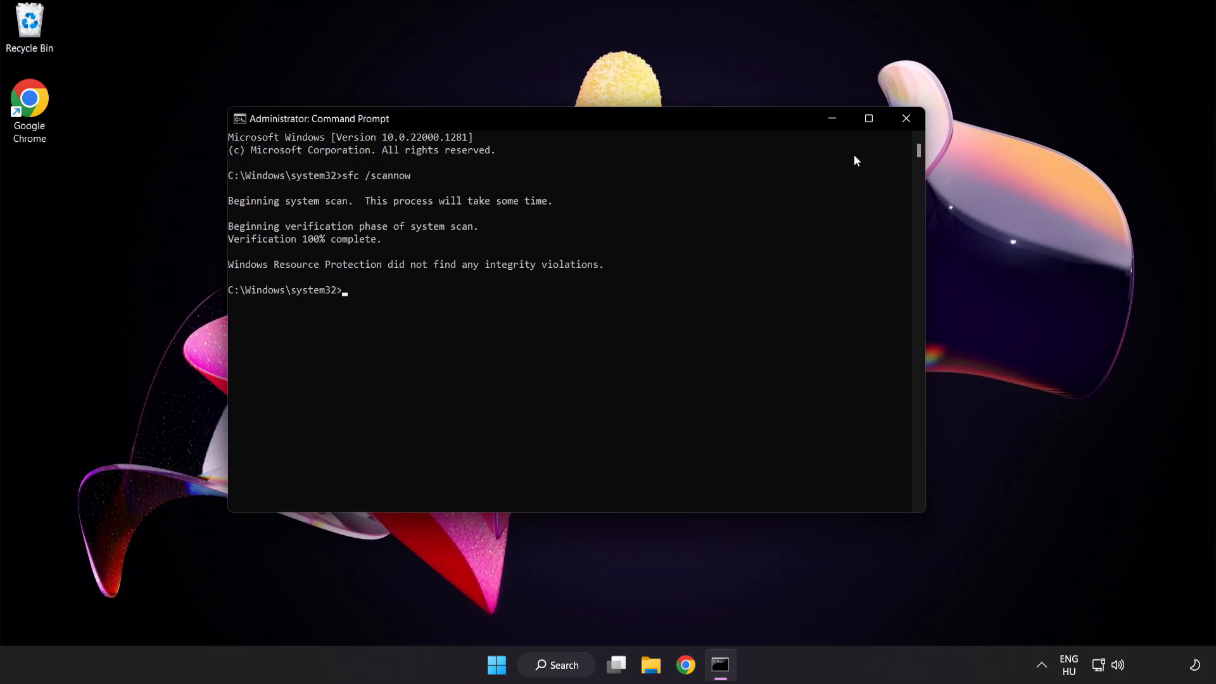
{"action": "left_click", "coordinate": [905, 119]}
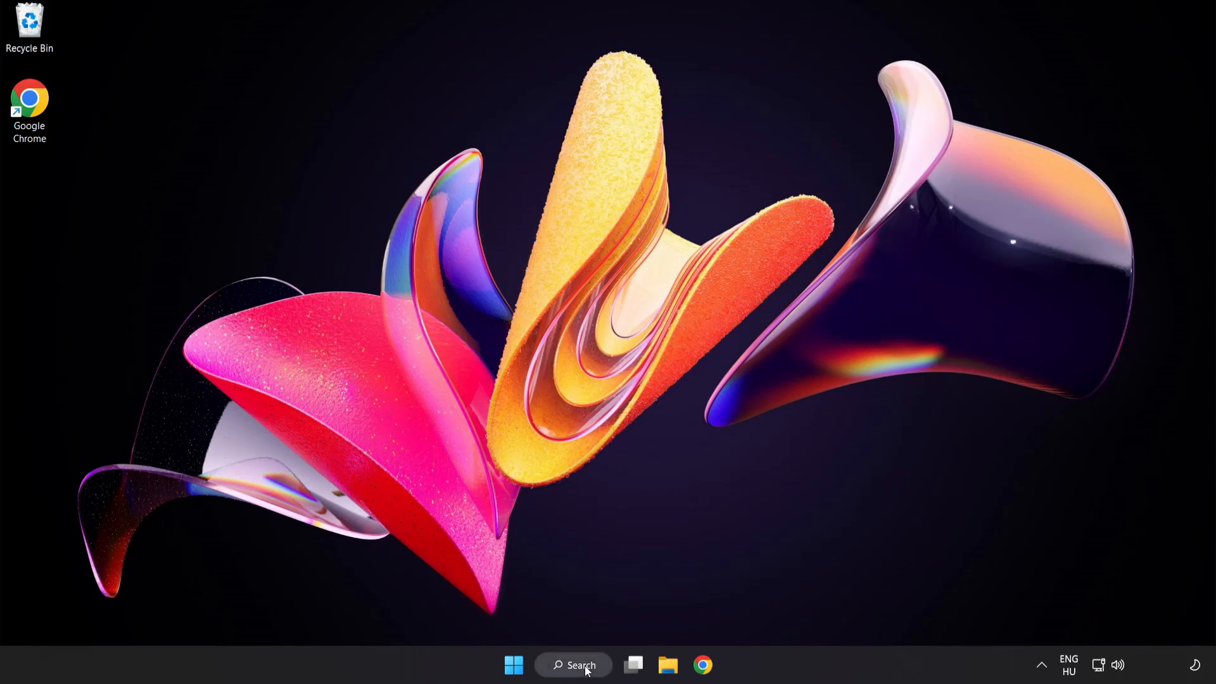
Launch Windows Security via search, go to Virus & threat protection > Manage settings, and reach the Exclusions section.
{"action": "type", "text": "security"}
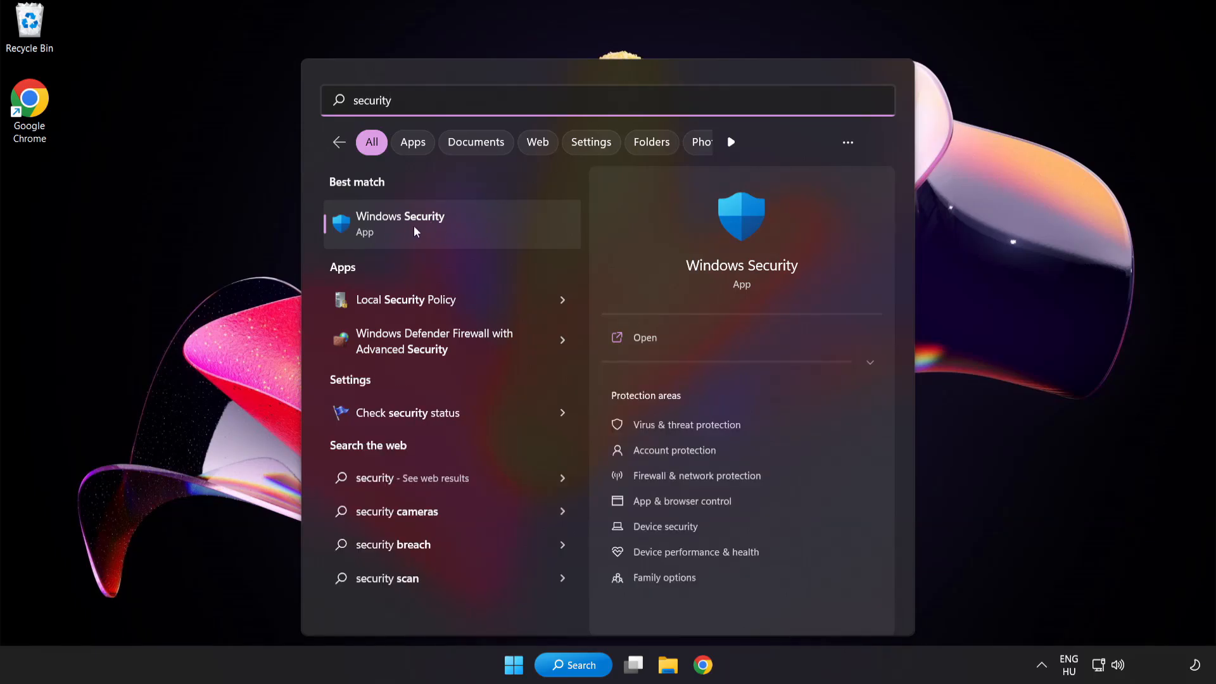
{"action": "left_click", "coordinate": [417, 224]}
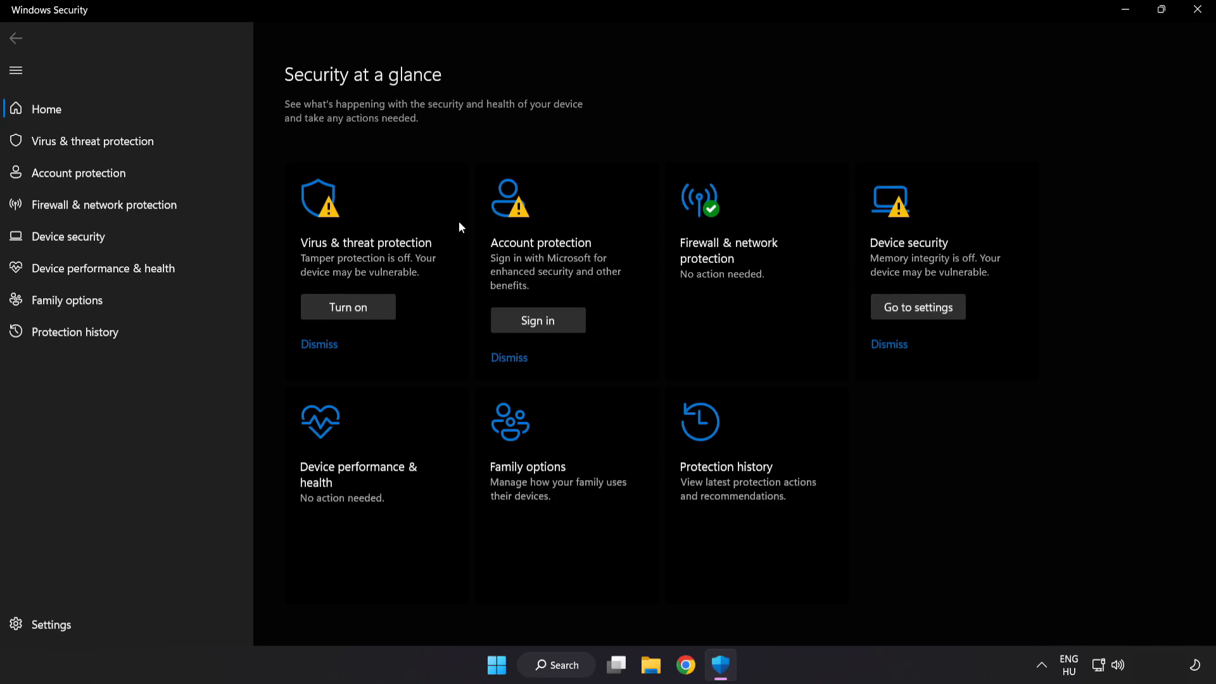
{"action": "mouse_move", "coordinate": [128, 141]}
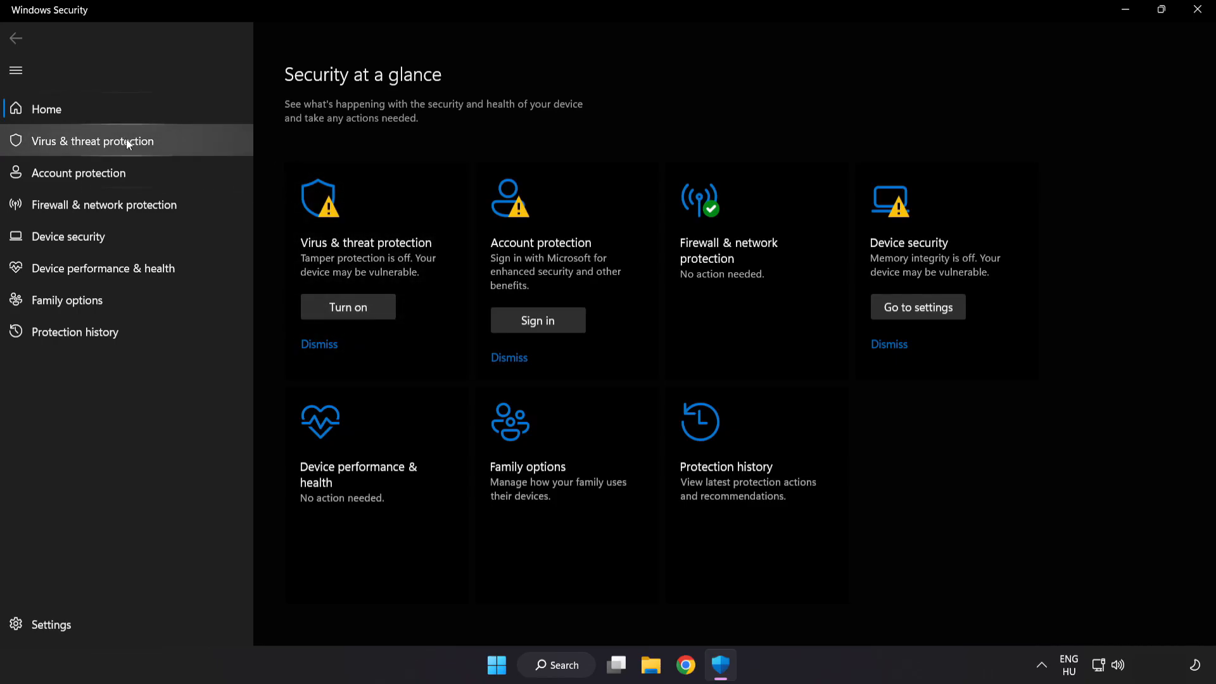
{"action": "left_click", "coordinate": [91, 141]}
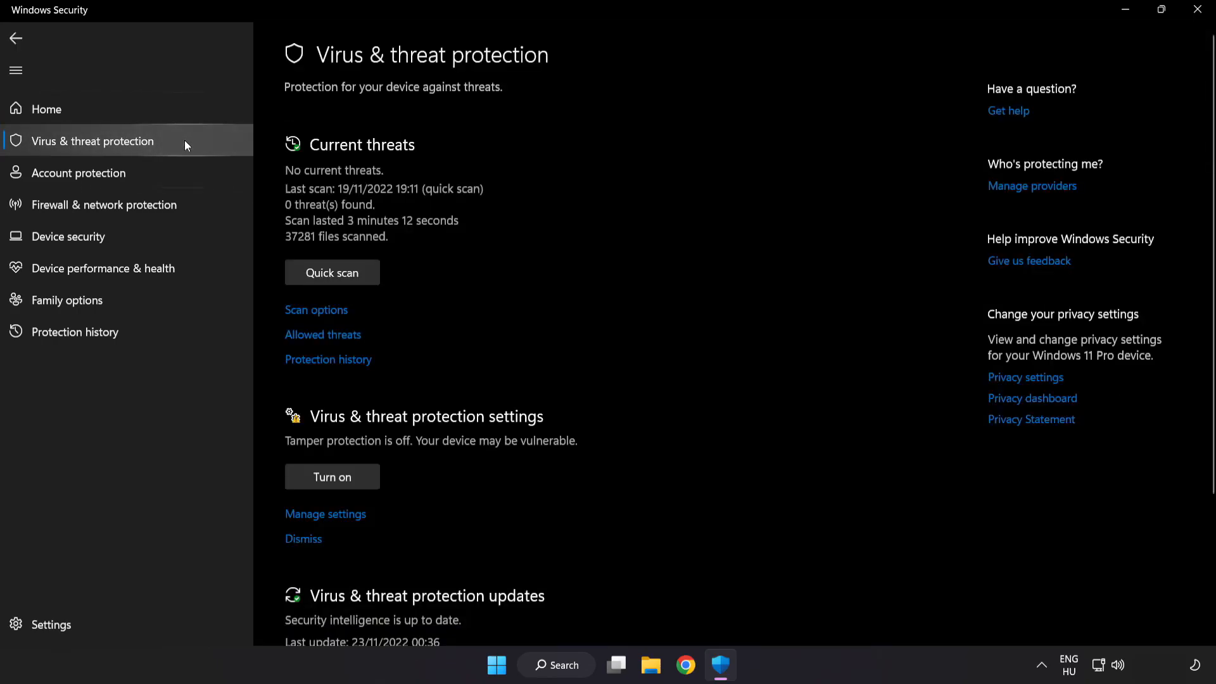
{"action": "scroll", "scroll_direction": "down", "scroll_amount": 3}
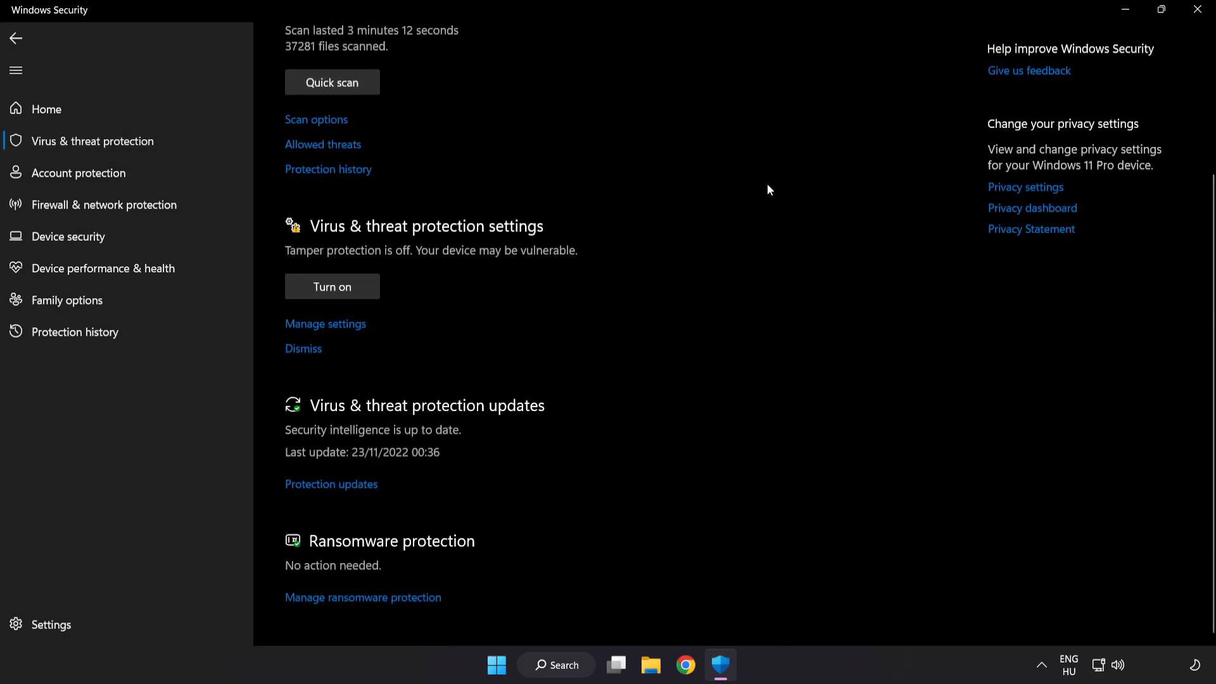
{"action": "mouse_move", "coordinate": [334, 325]}
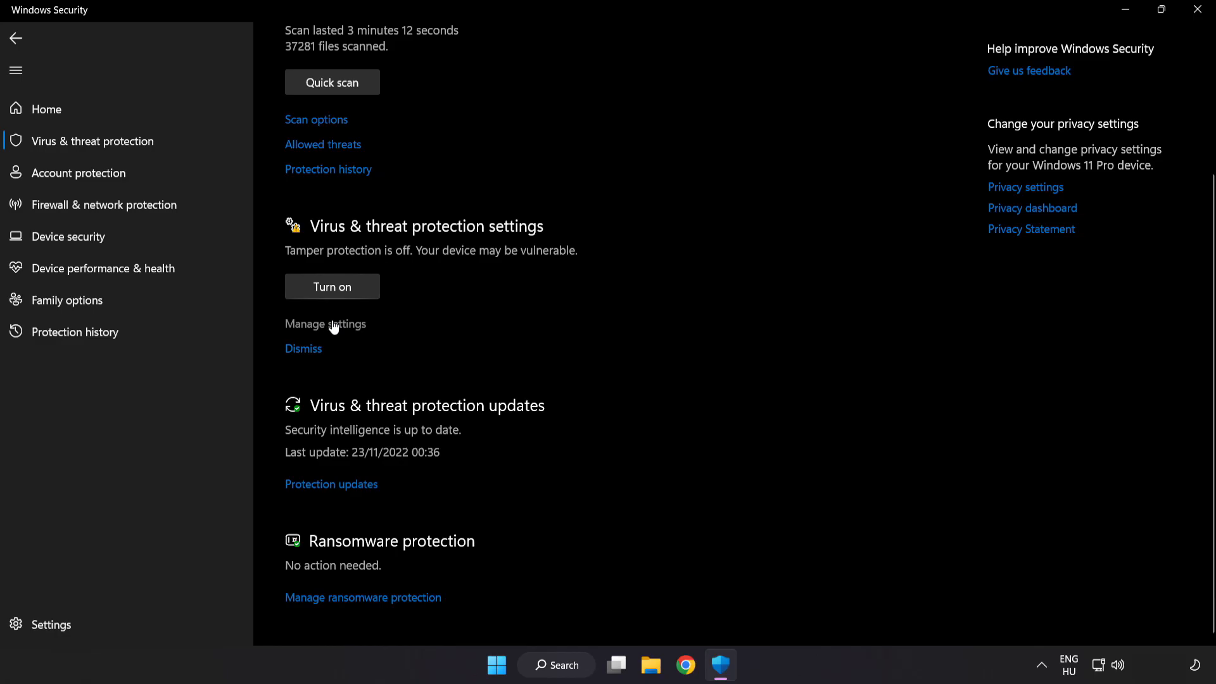
{"action": "left_click", "coordinate": [325, 324]}
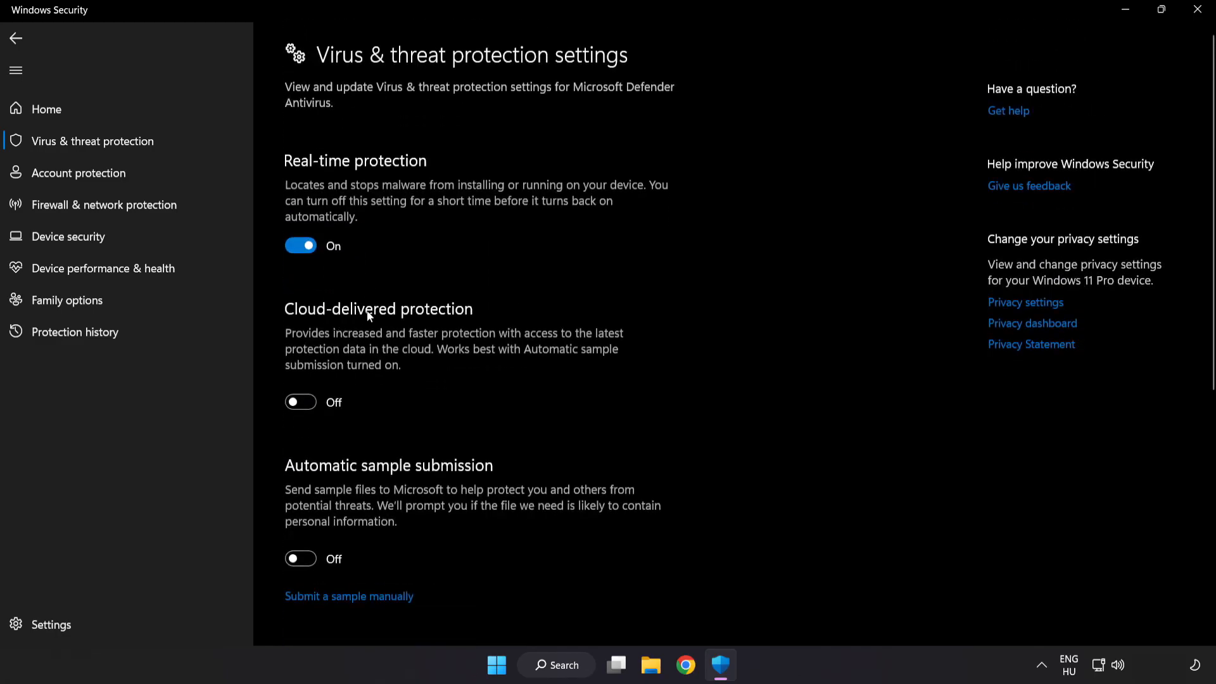
{"action": "scroll", "scroll_direction": "down", "scroll_amount": 3}
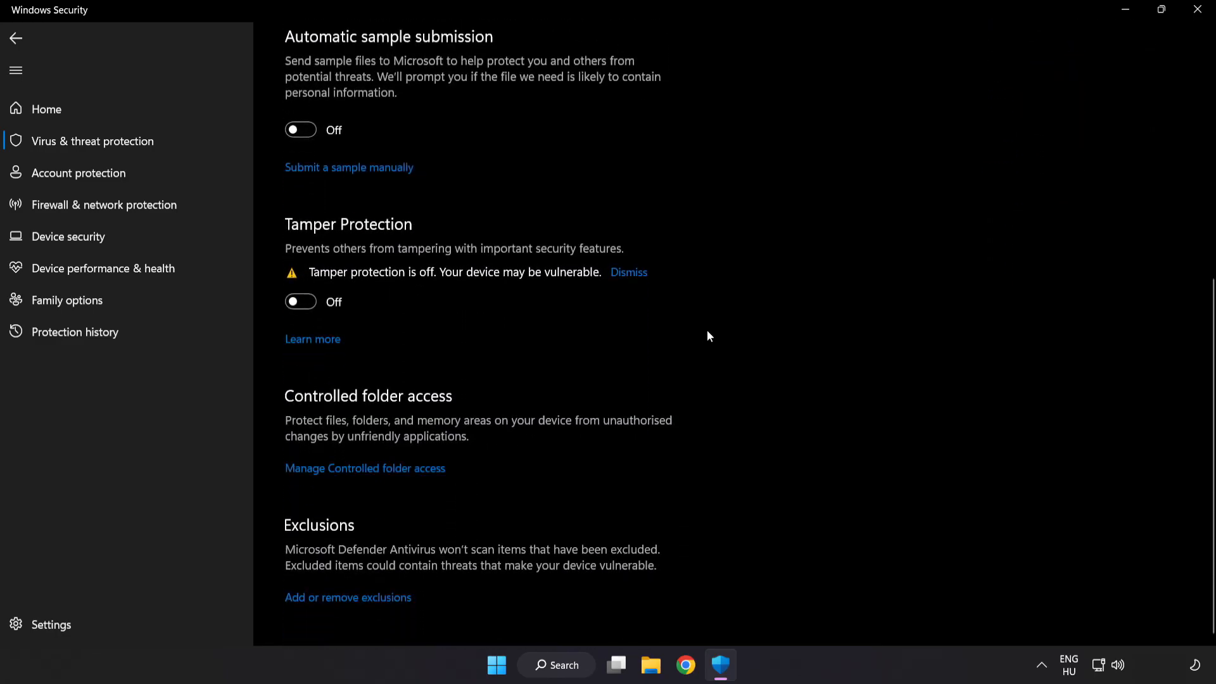
{"action": "mouse_move", "coordinate": [310, 617]}
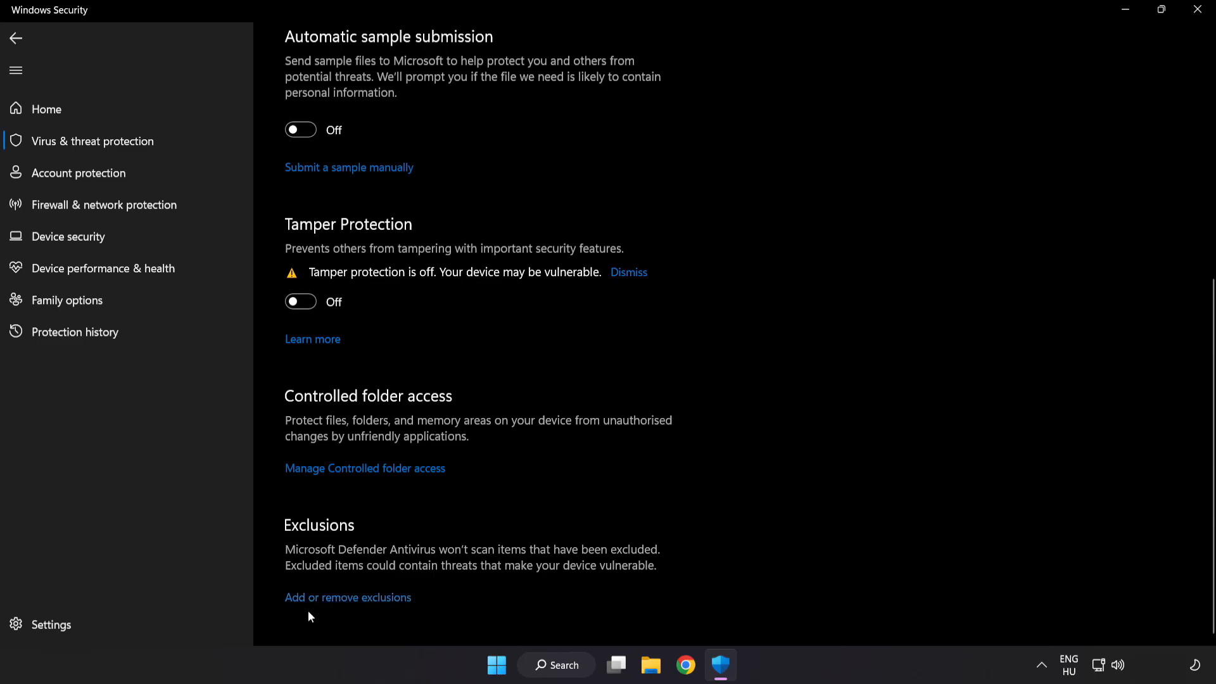
{"action": "scroll", "scroll_direction": "up", "scroll_amount": 3}
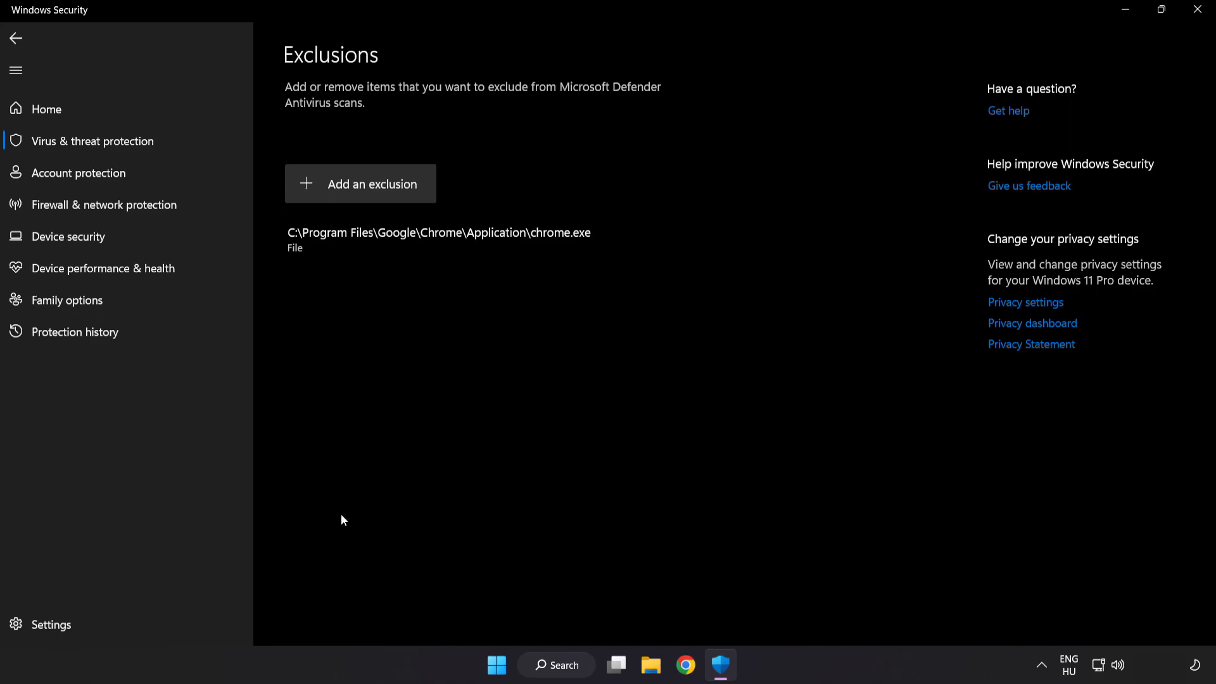
{"action": "mouse_move", "coordinate": [362, 197]}
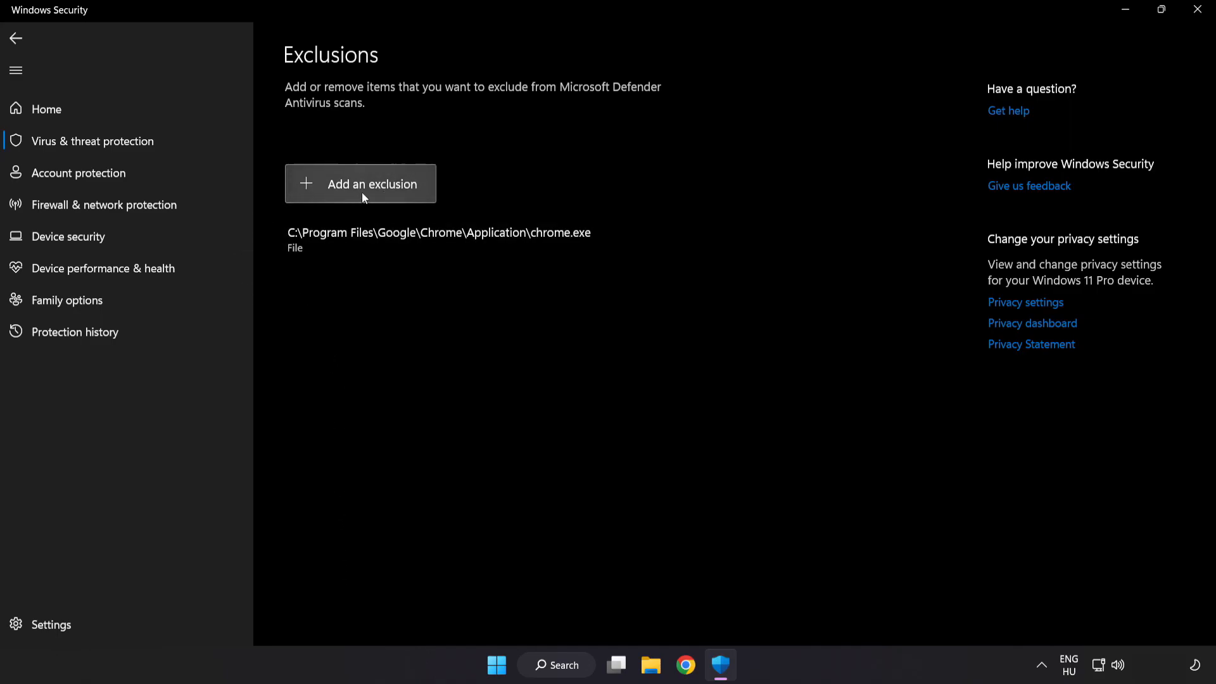
Add C:\Program Files (x86)\NOT WORKING APP shortcut as a Defender file exclusion and close Windows Security.
{"action": "left_click", "coordinate": [361, 184]}
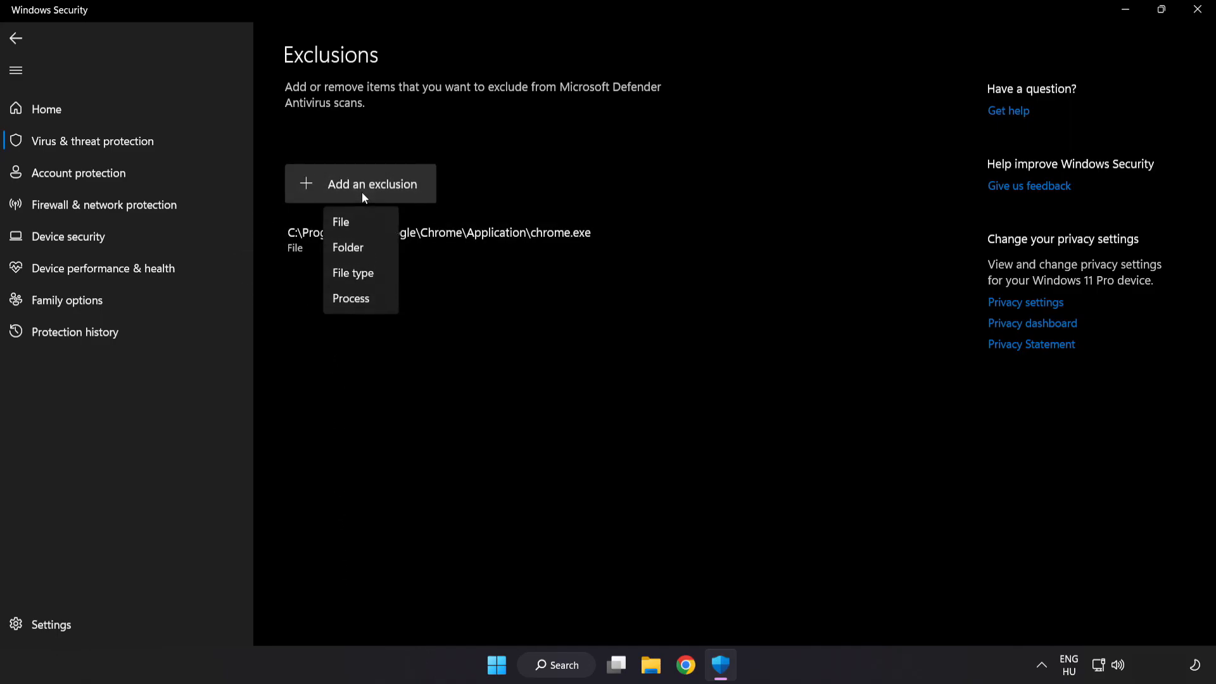
{"action": "mouse_move", "coordinate": [350, 242]}
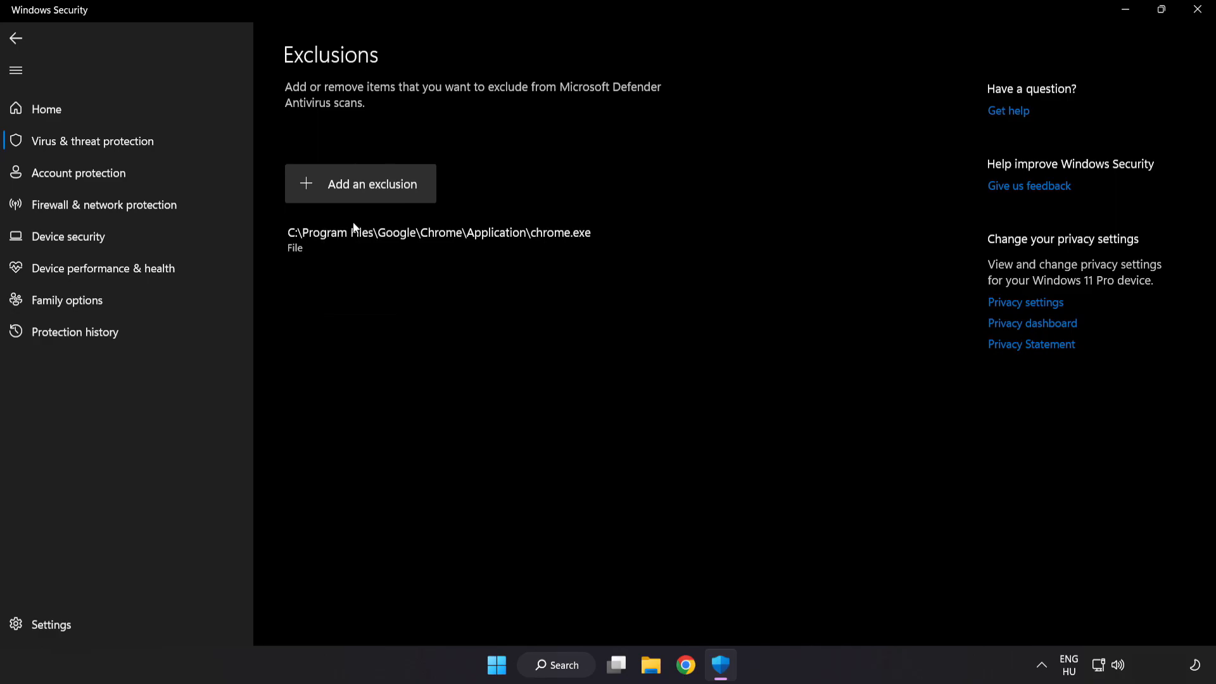
{"action": "left_click", "coordinate": [359, 183]}
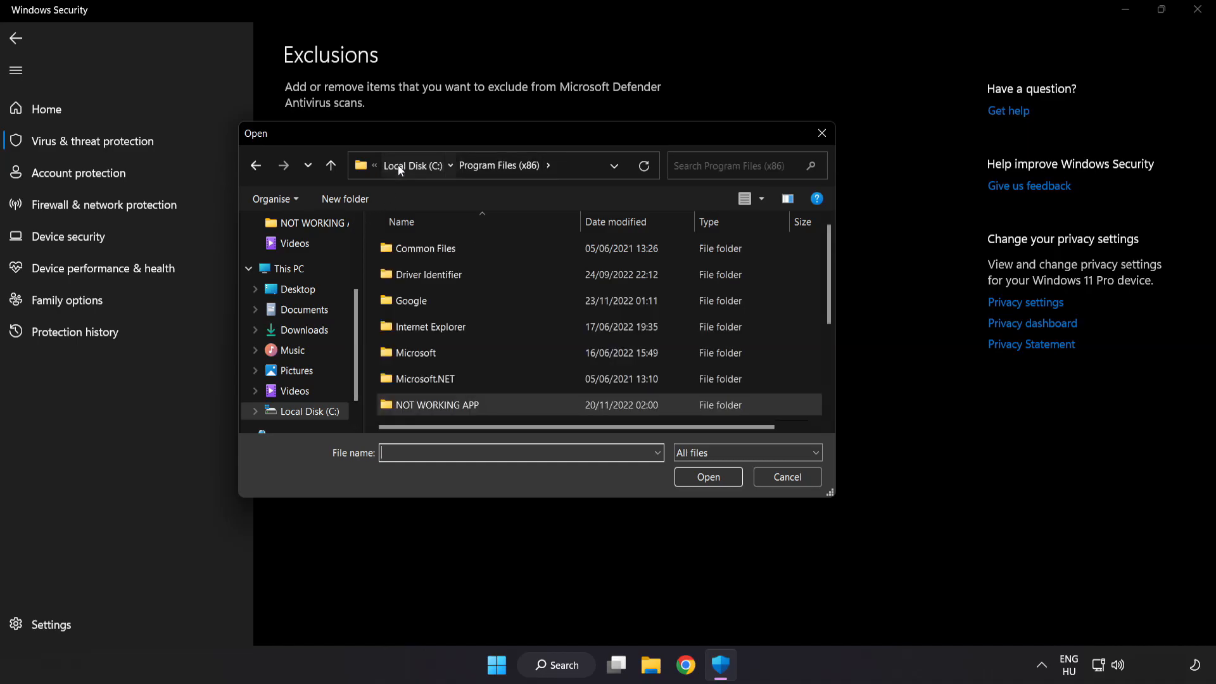
{"action": "left_click", "coordinate": [287, 268]}
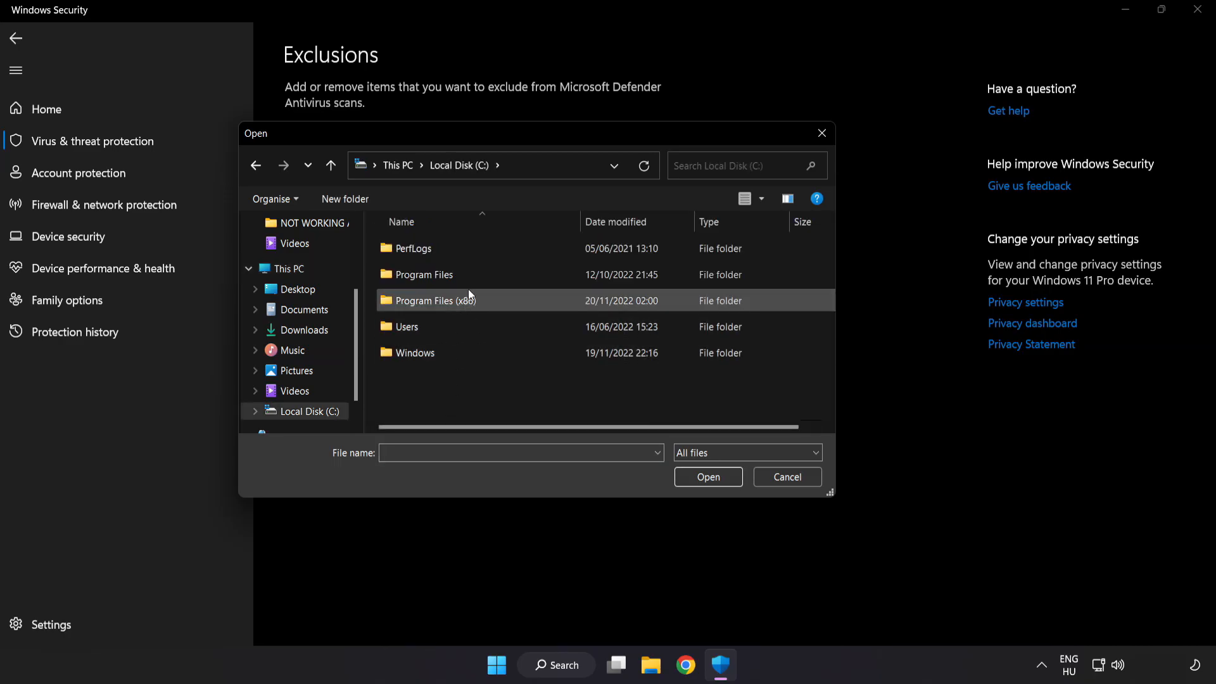
{"action": "double_click", "coordinate": [433, 300]}
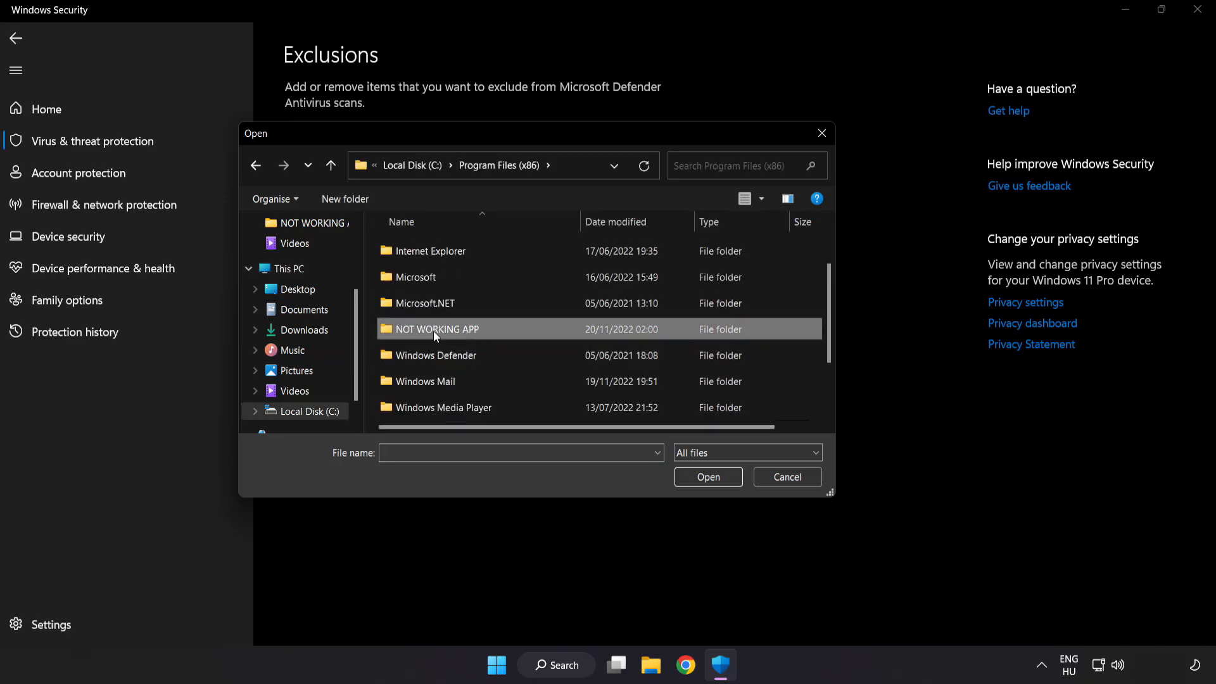
{"action": "double_click", "coordinate": [436, 329]}
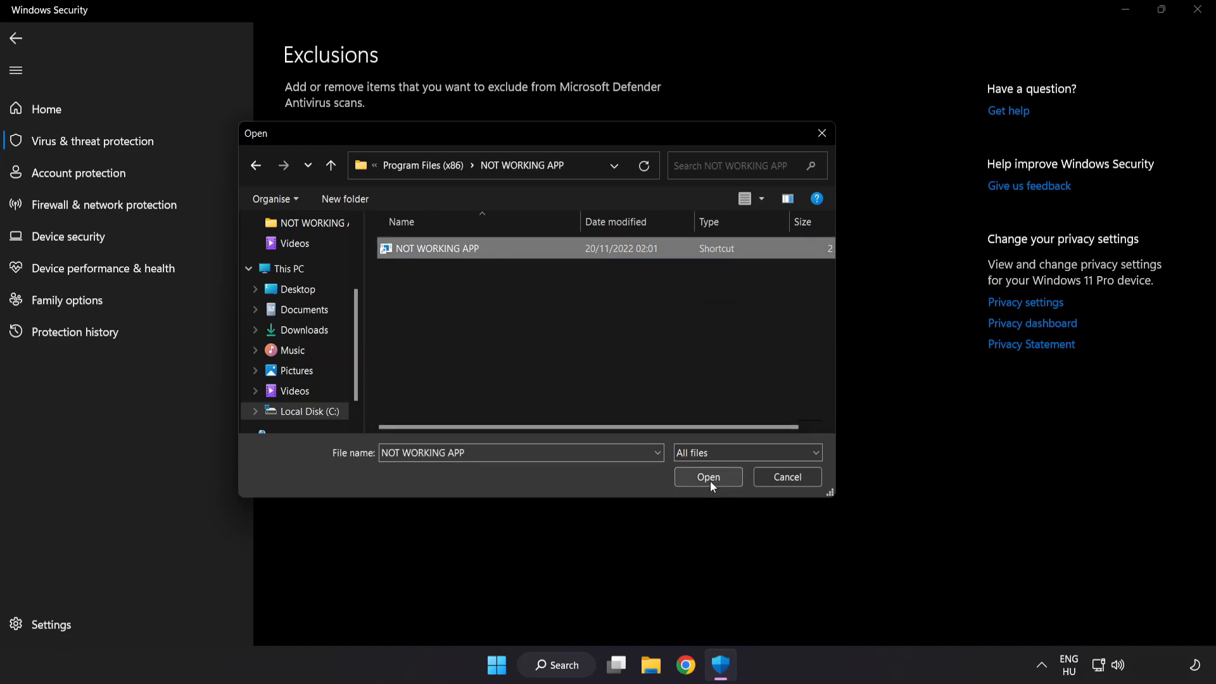
{"action": "left_click", "coordinate": [708, 476]}
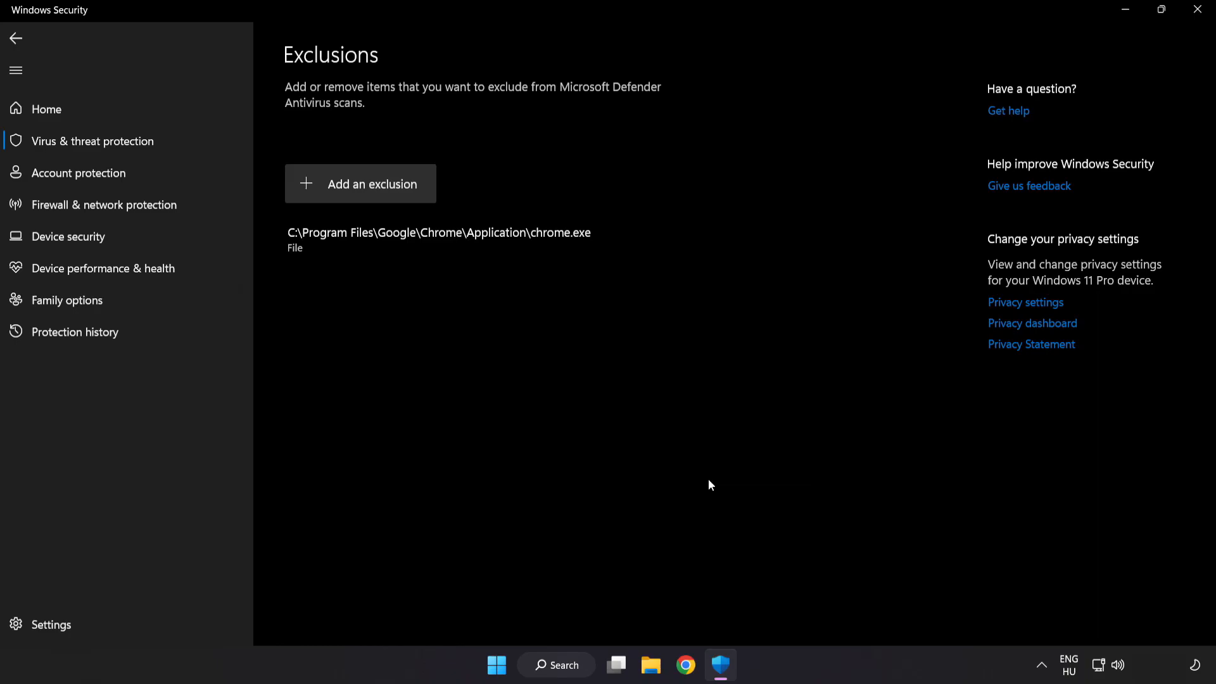
{"action": "mouse_move", "coordinate": [700, 503]}
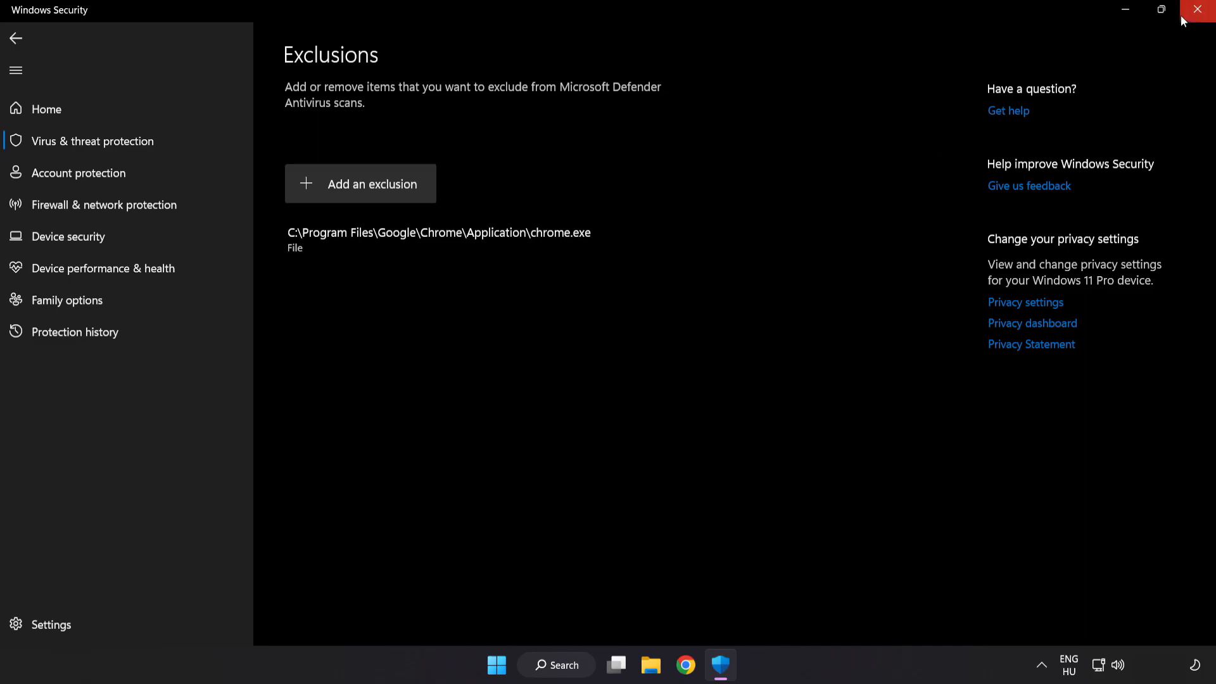
{"action": "left_click", "coordinate": [1196, 9]}
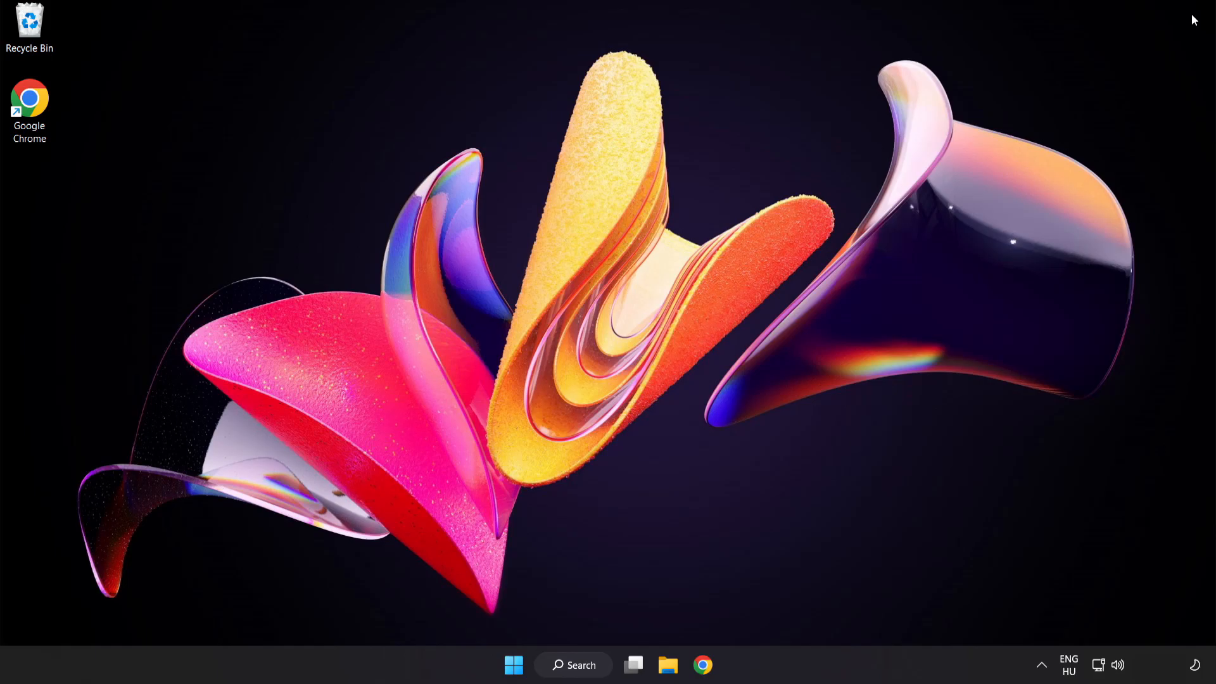
{"action": "mouse_move", "coordinate": [527, 654]}
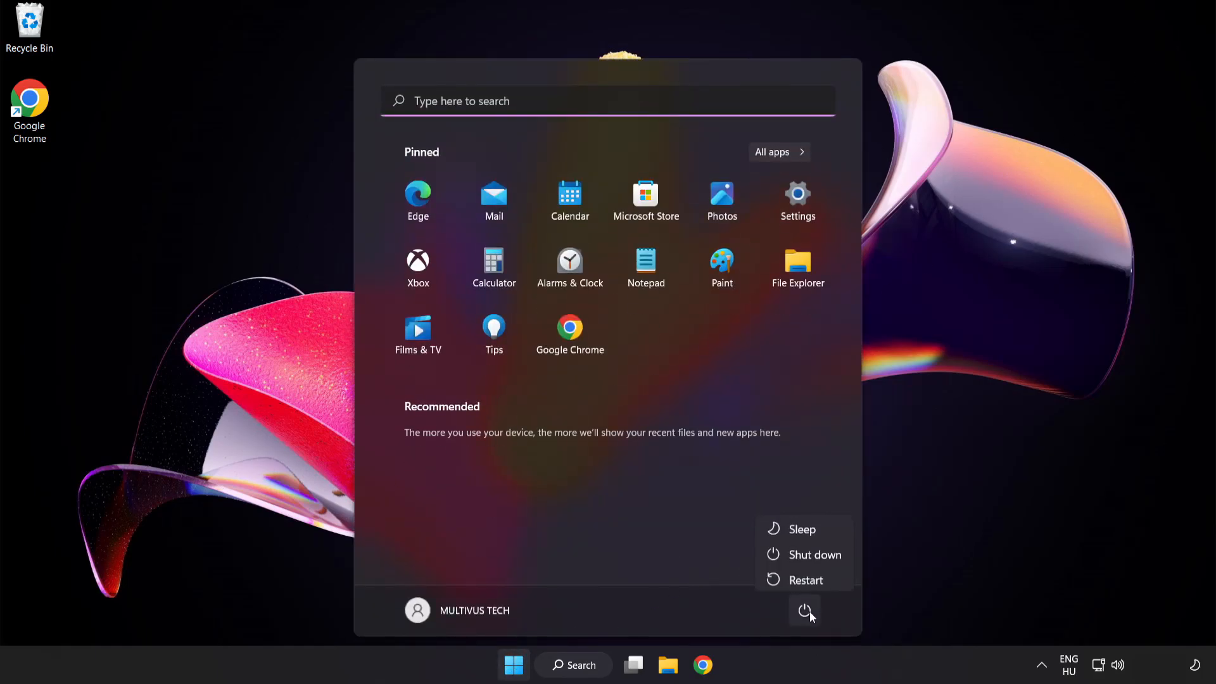
{"action": "mouse_move", "coordinate": [806, 578]}
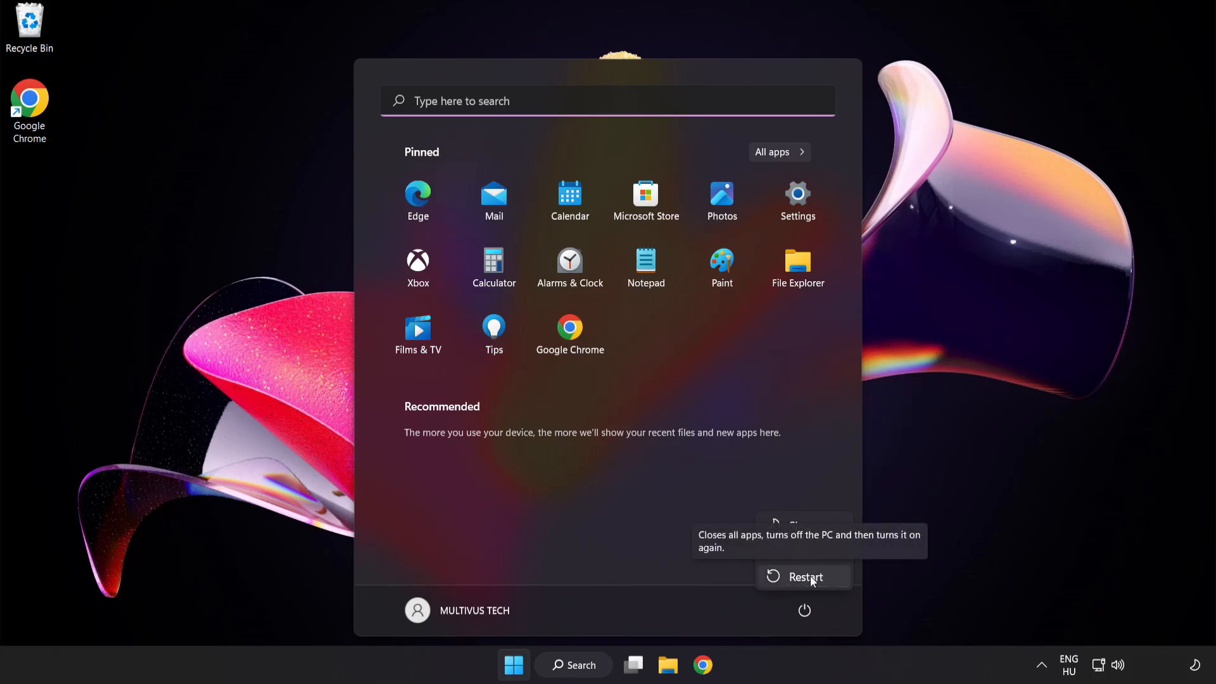